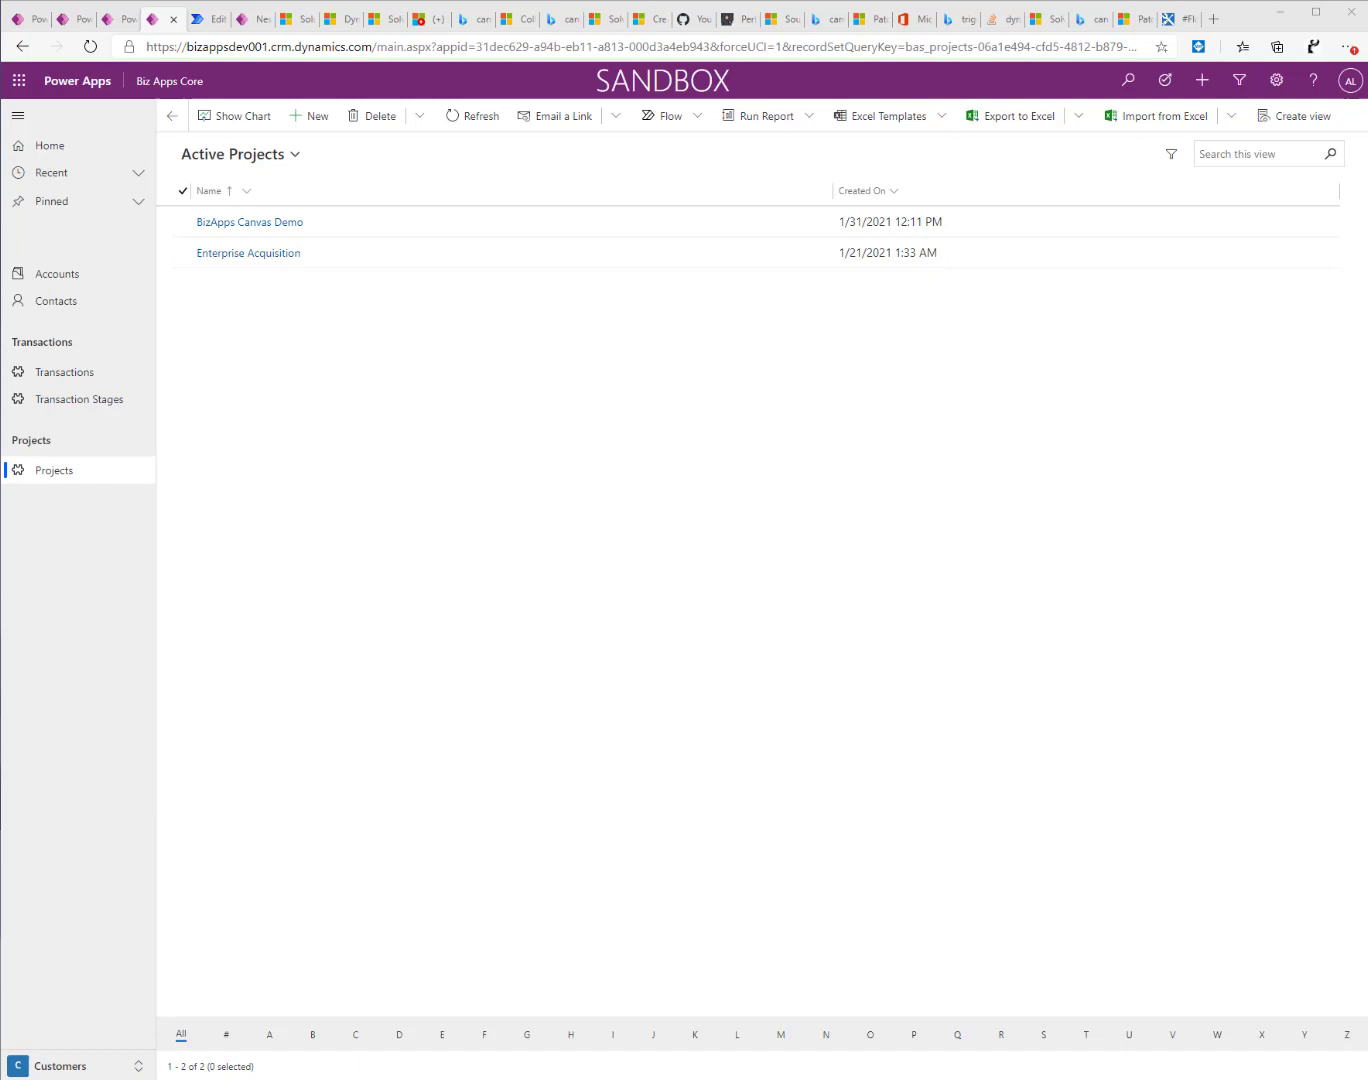
{"action": "mouse_move", "coordinate": [3, 710]}
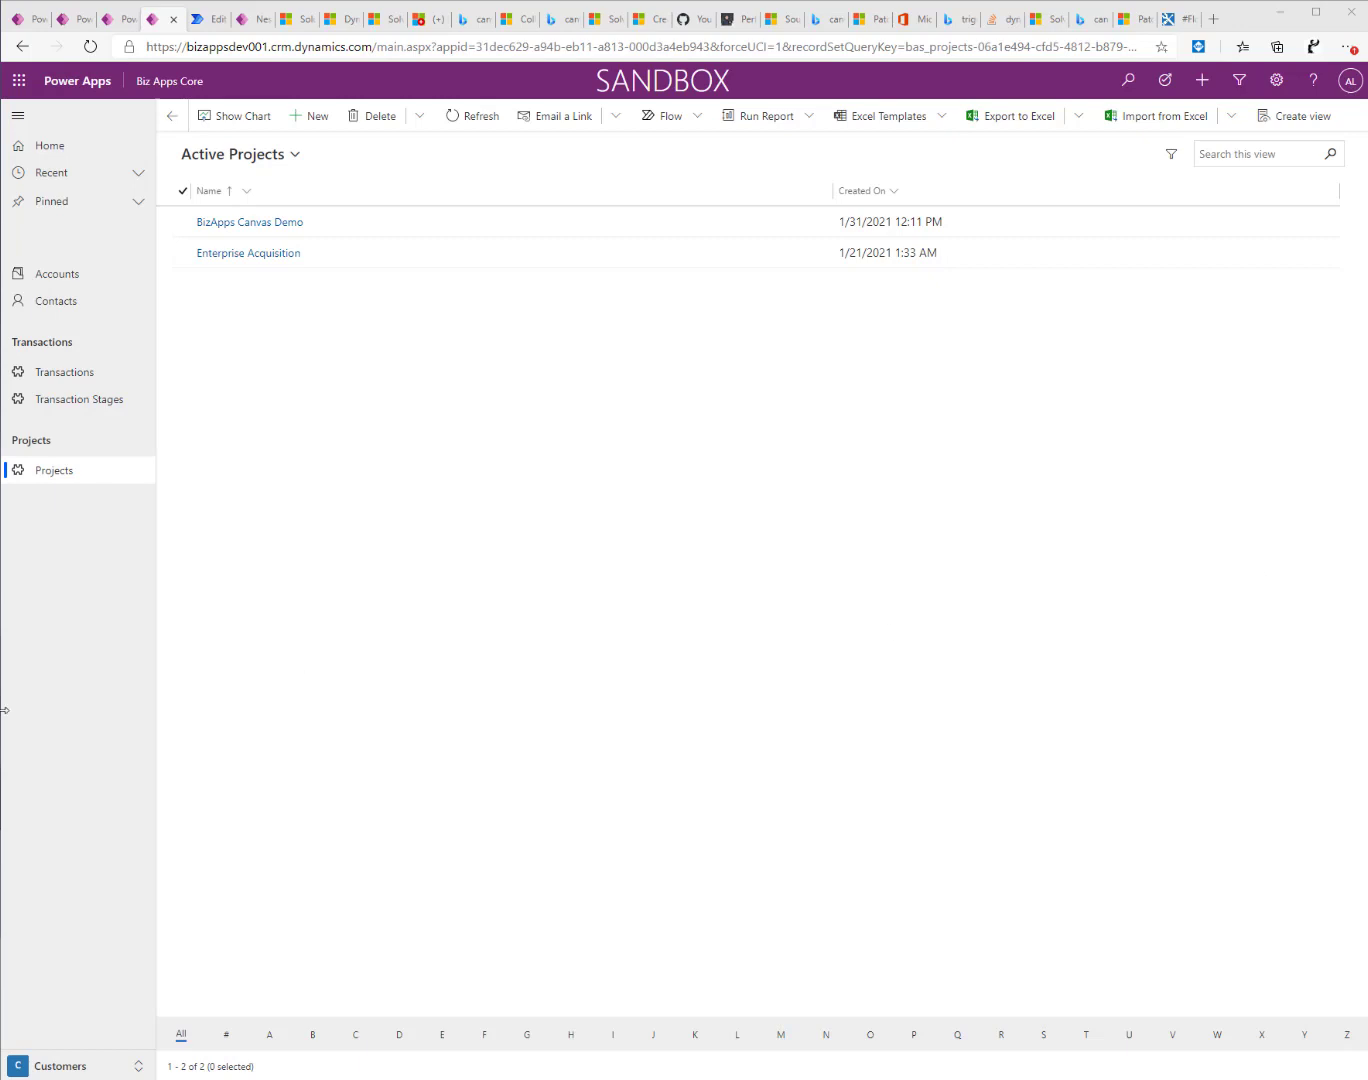
{"action": "mouse_move", "coordinate": [305, 91]}
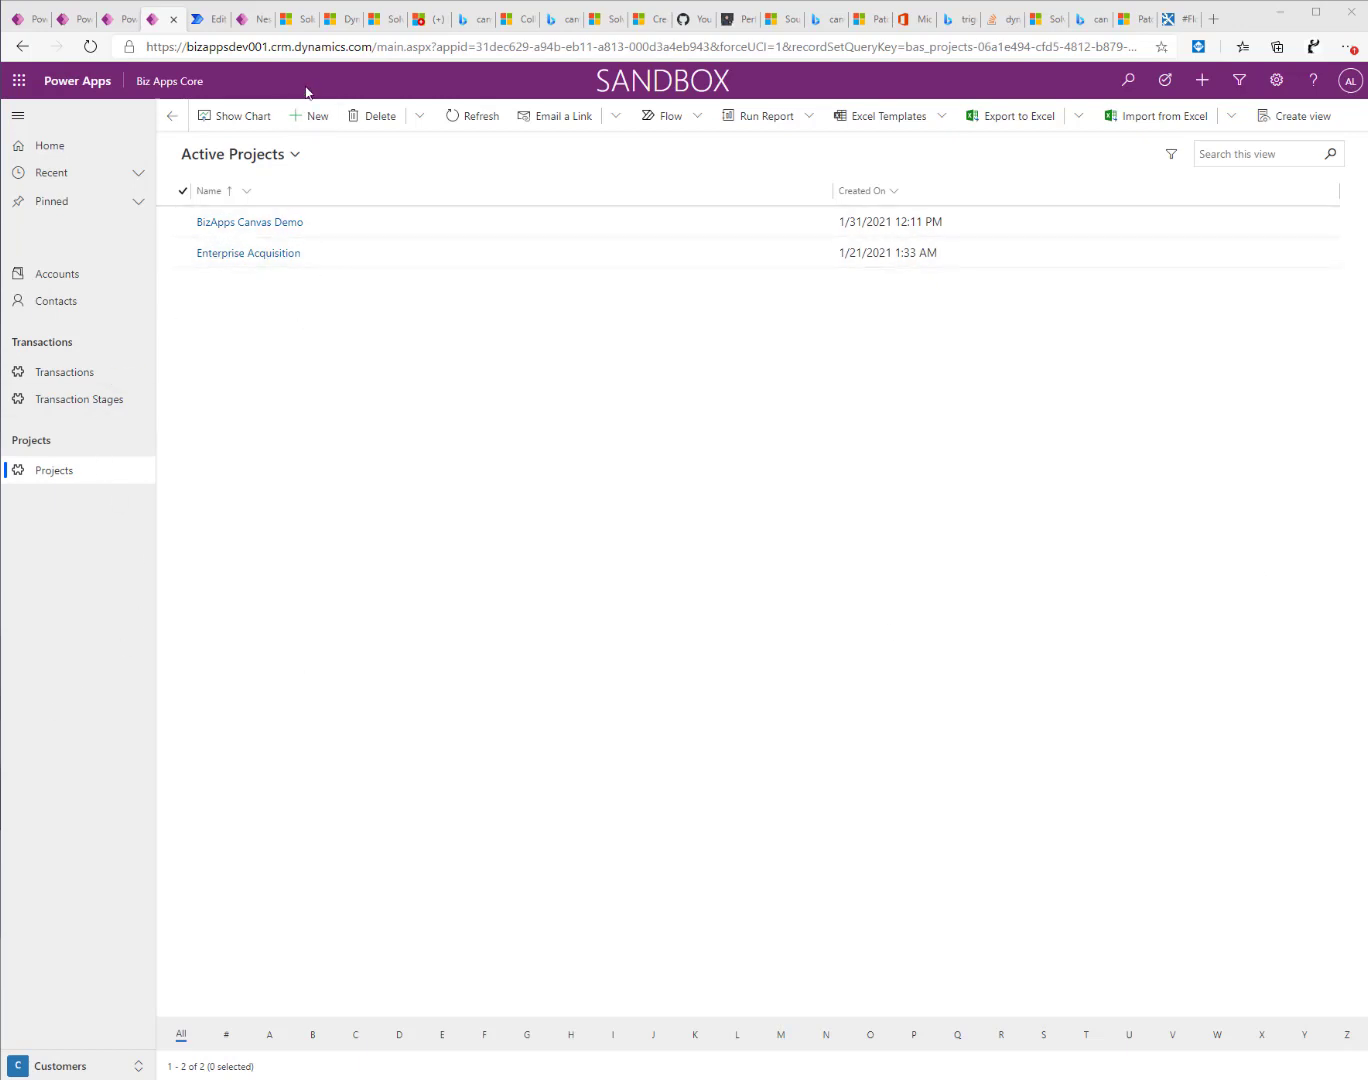
Start a new project record named 'Biz Apps Video Demo'.
{"action": "left_click", "coordinate": [308, 115]}
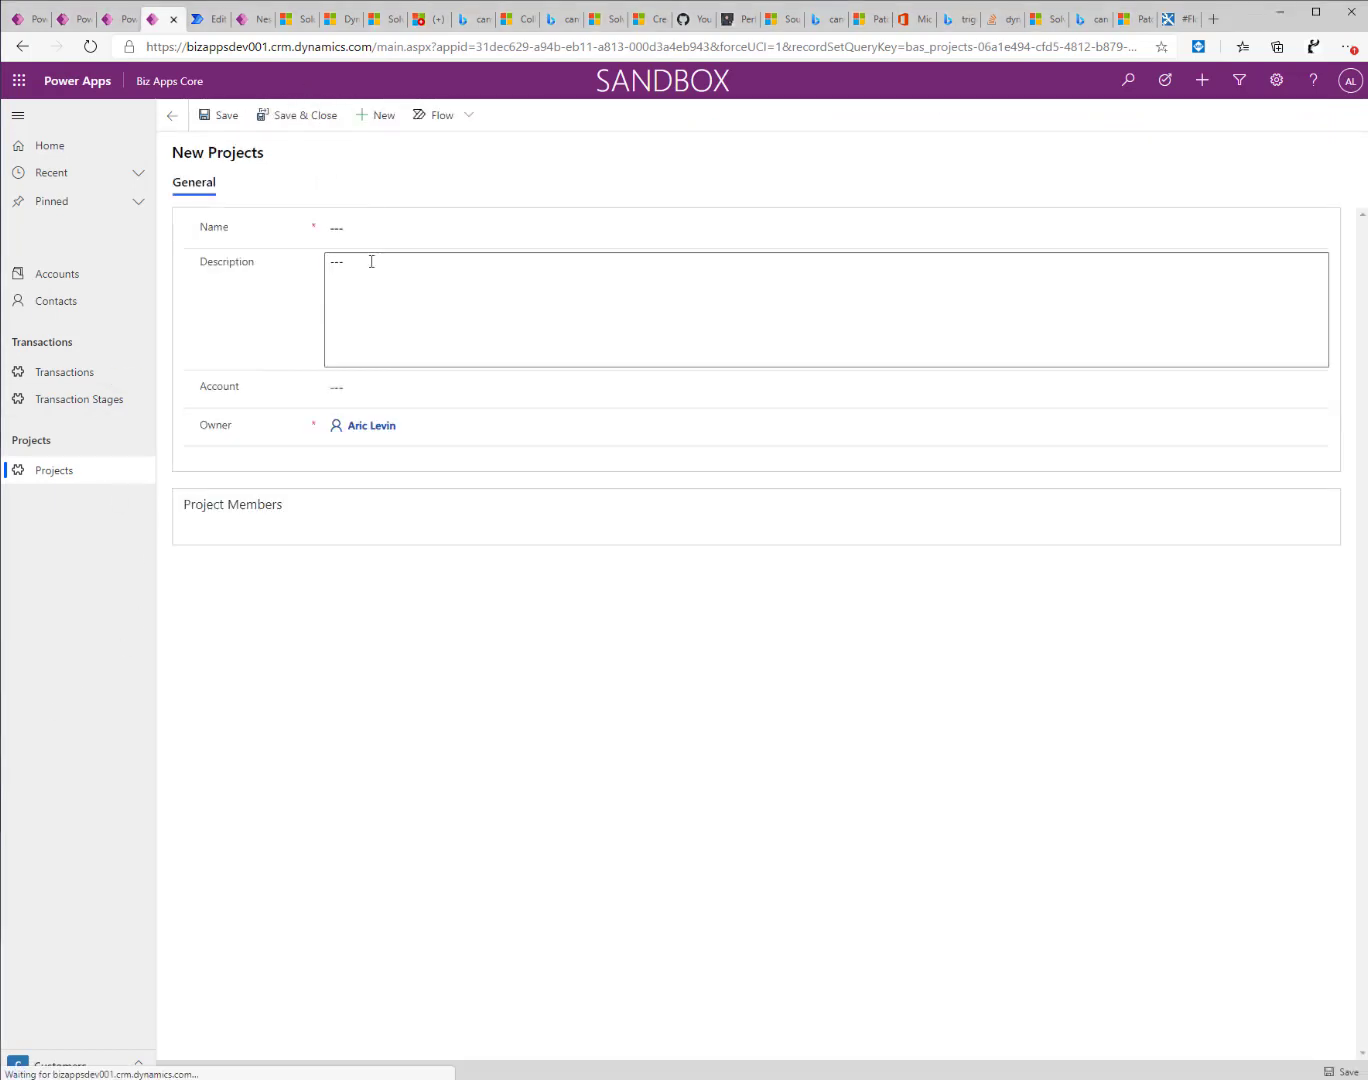
{"action": "left_click", "coordinate": [440, 227]}
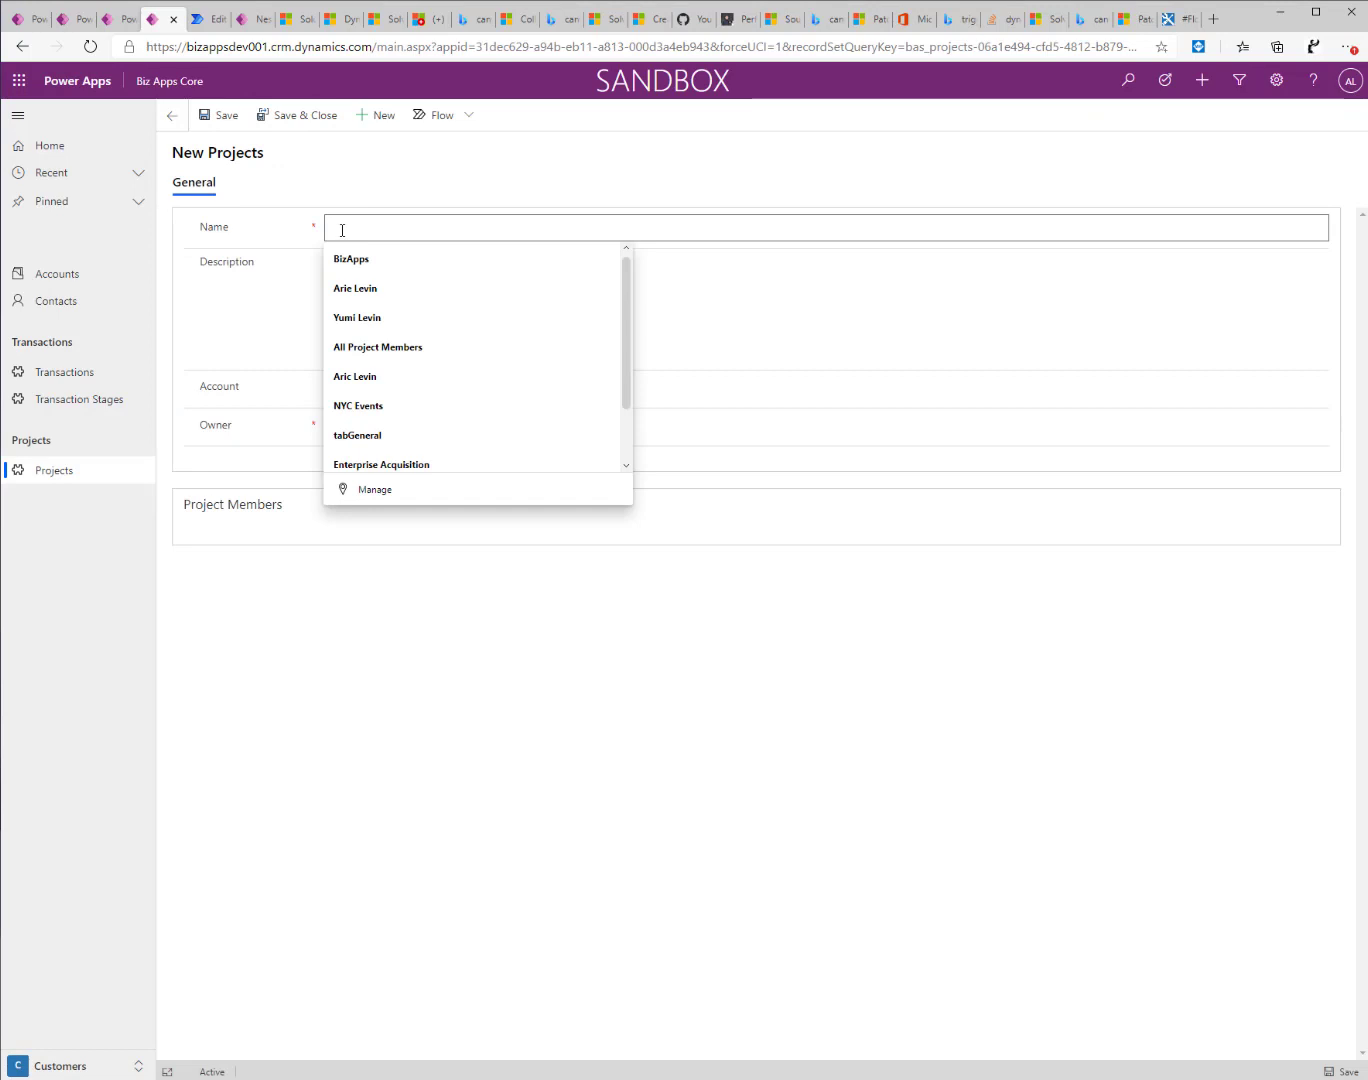
{"action": "type", "text": "B"}
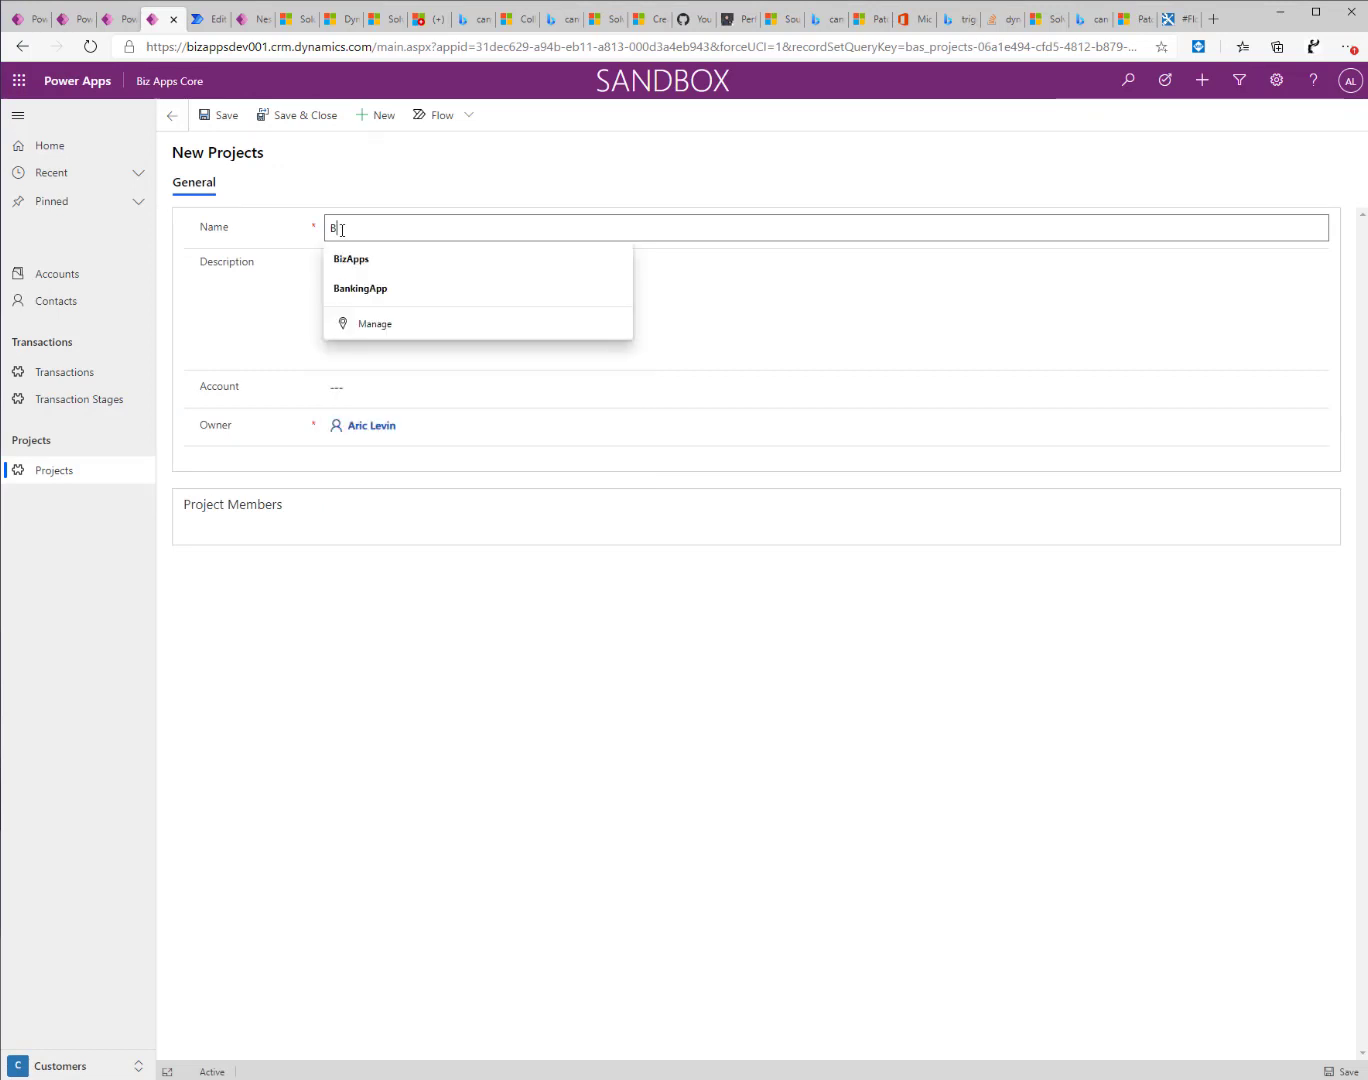
{"action": "type", "text": "Biz Apps Vo"}
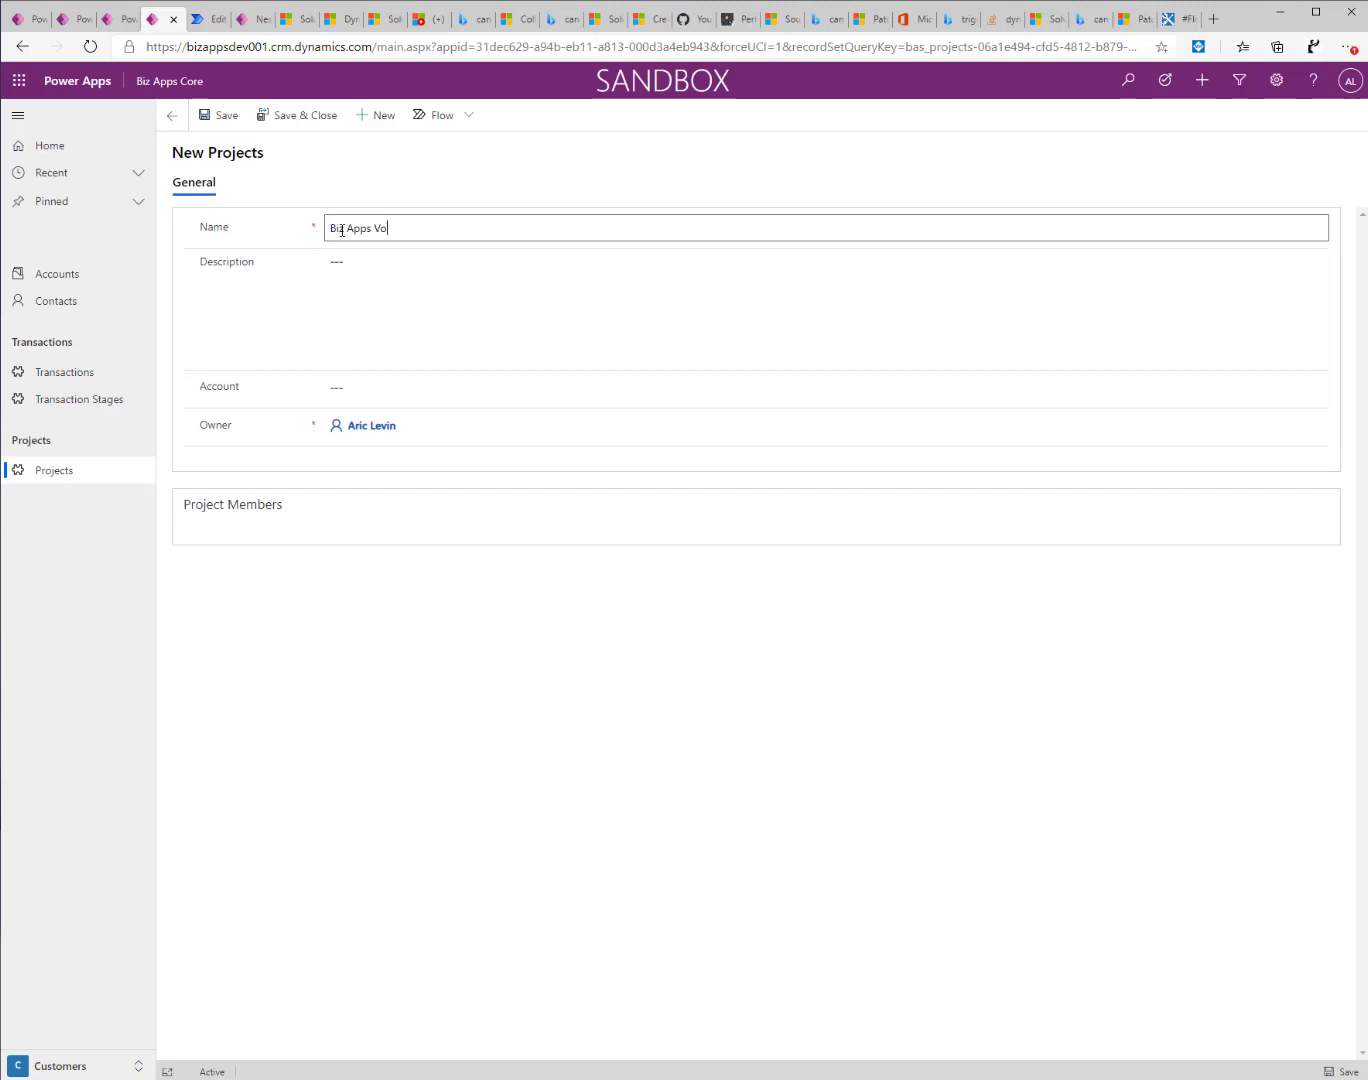
{"action": "type", "text": "id"}
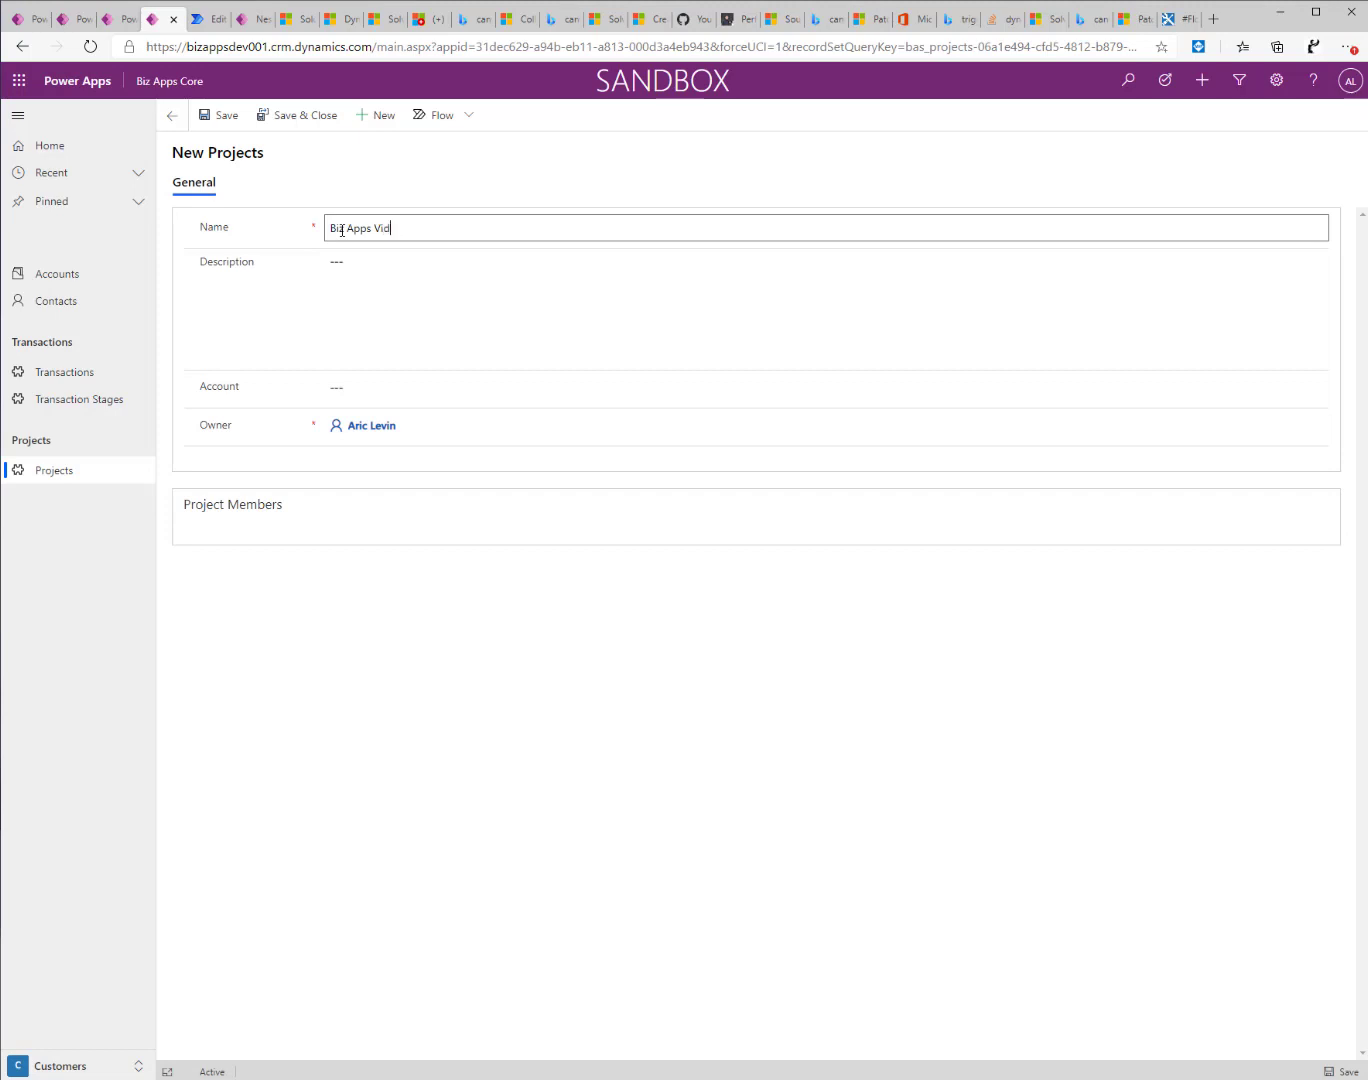
{"action": "type", "text": "eo"}
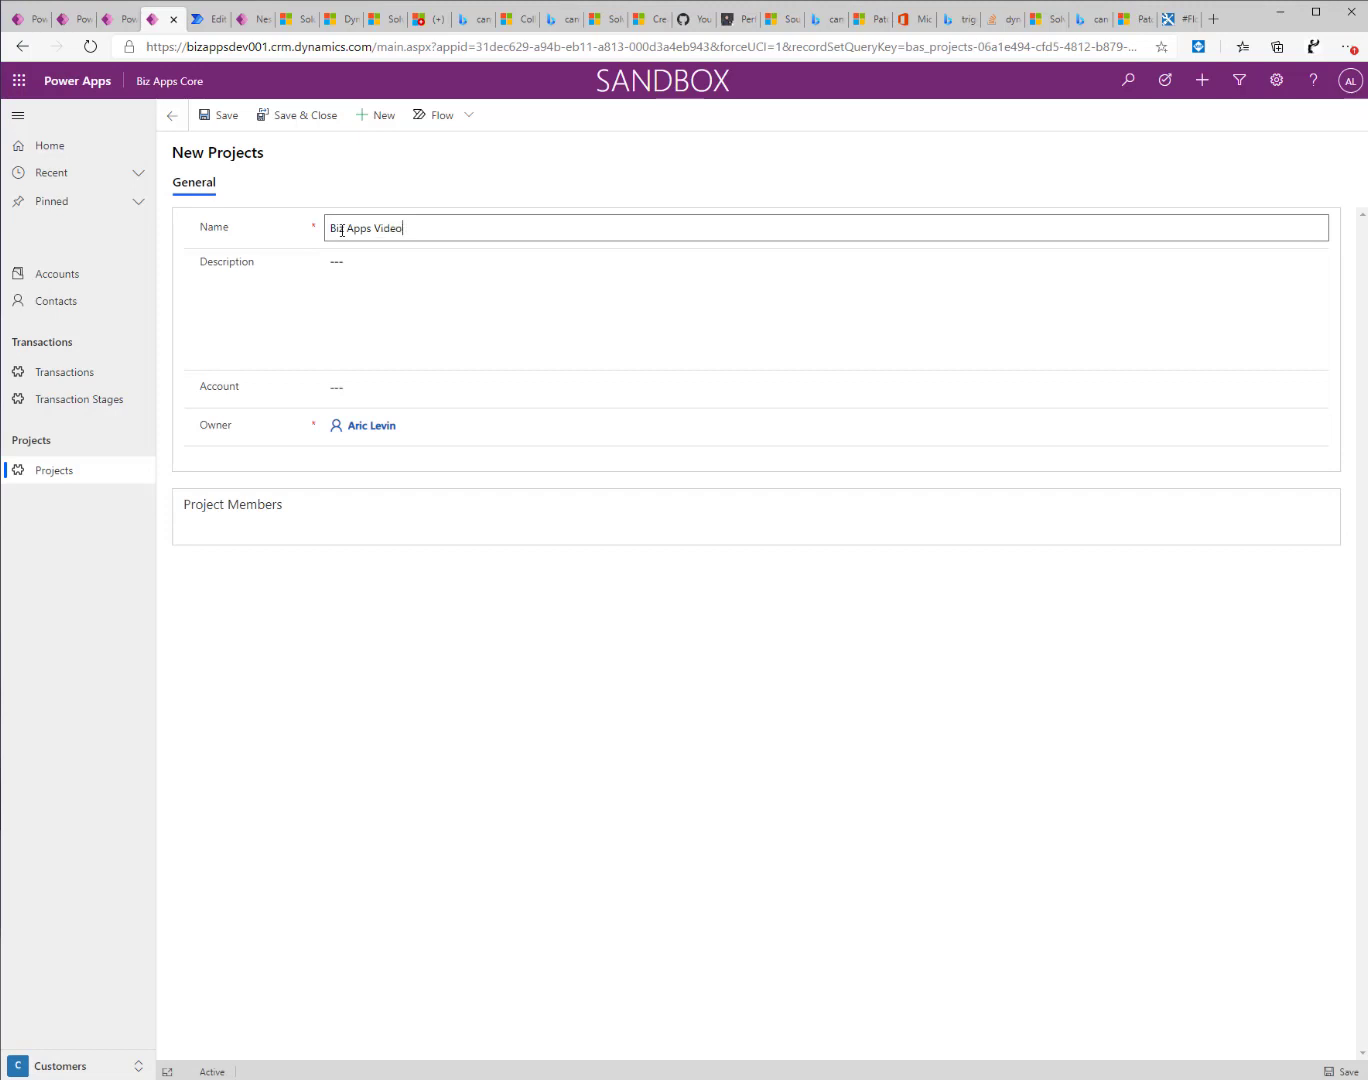
{"action": "type", "text": "Demp"}
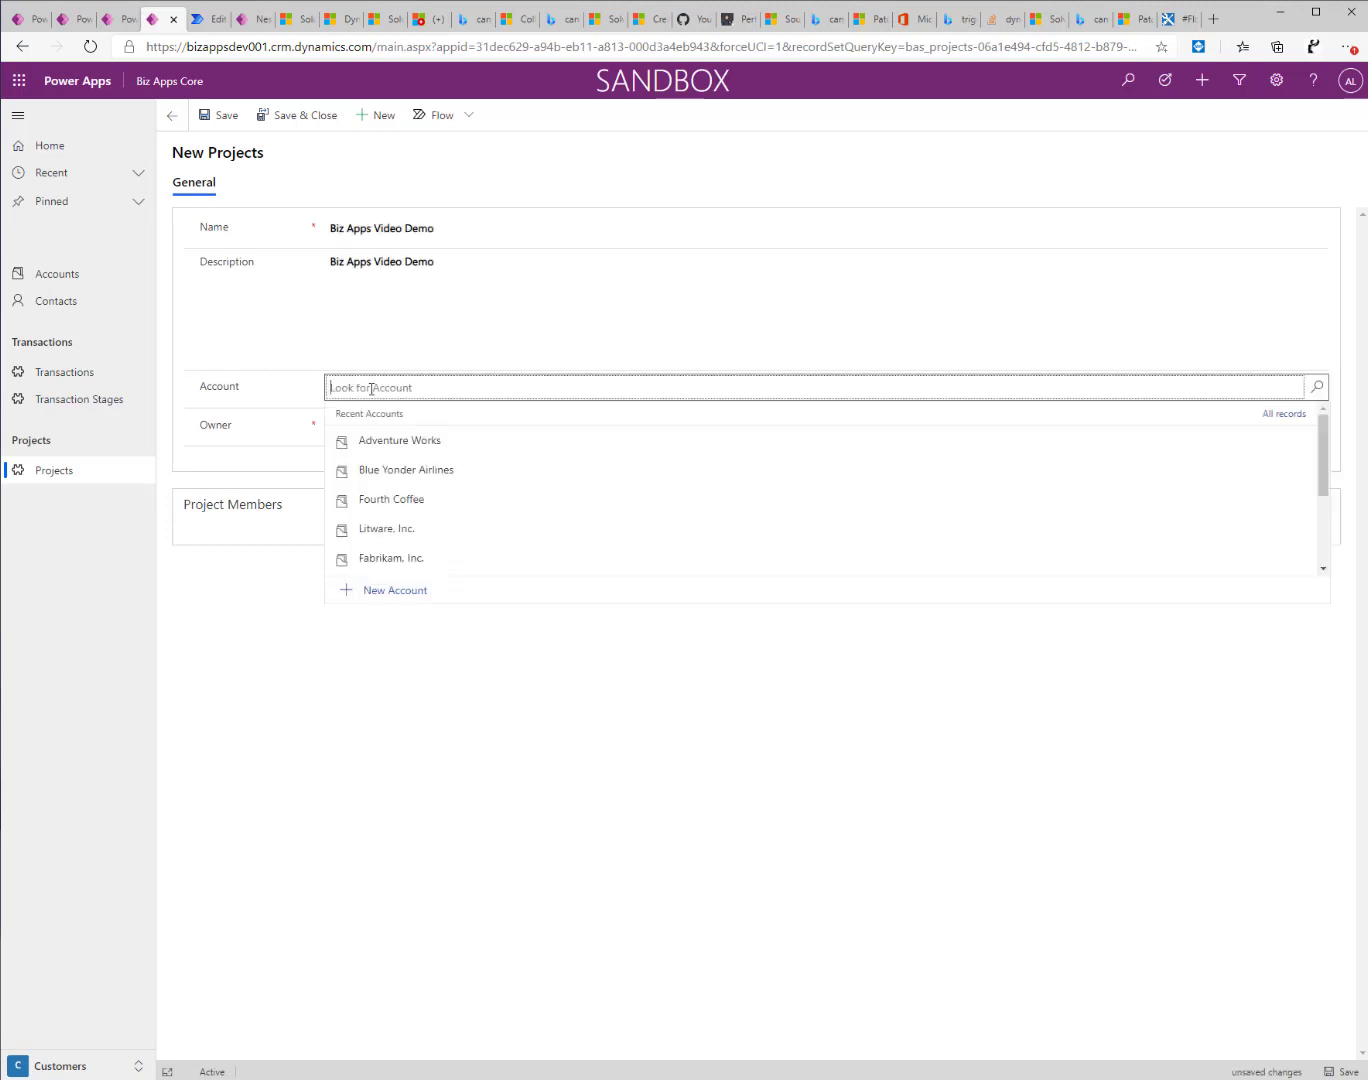
Link the project to the Alpine Ski House account and save and close it.
{"action": "scroll", "scroll_direction": "down", "scroll_amount": 3}
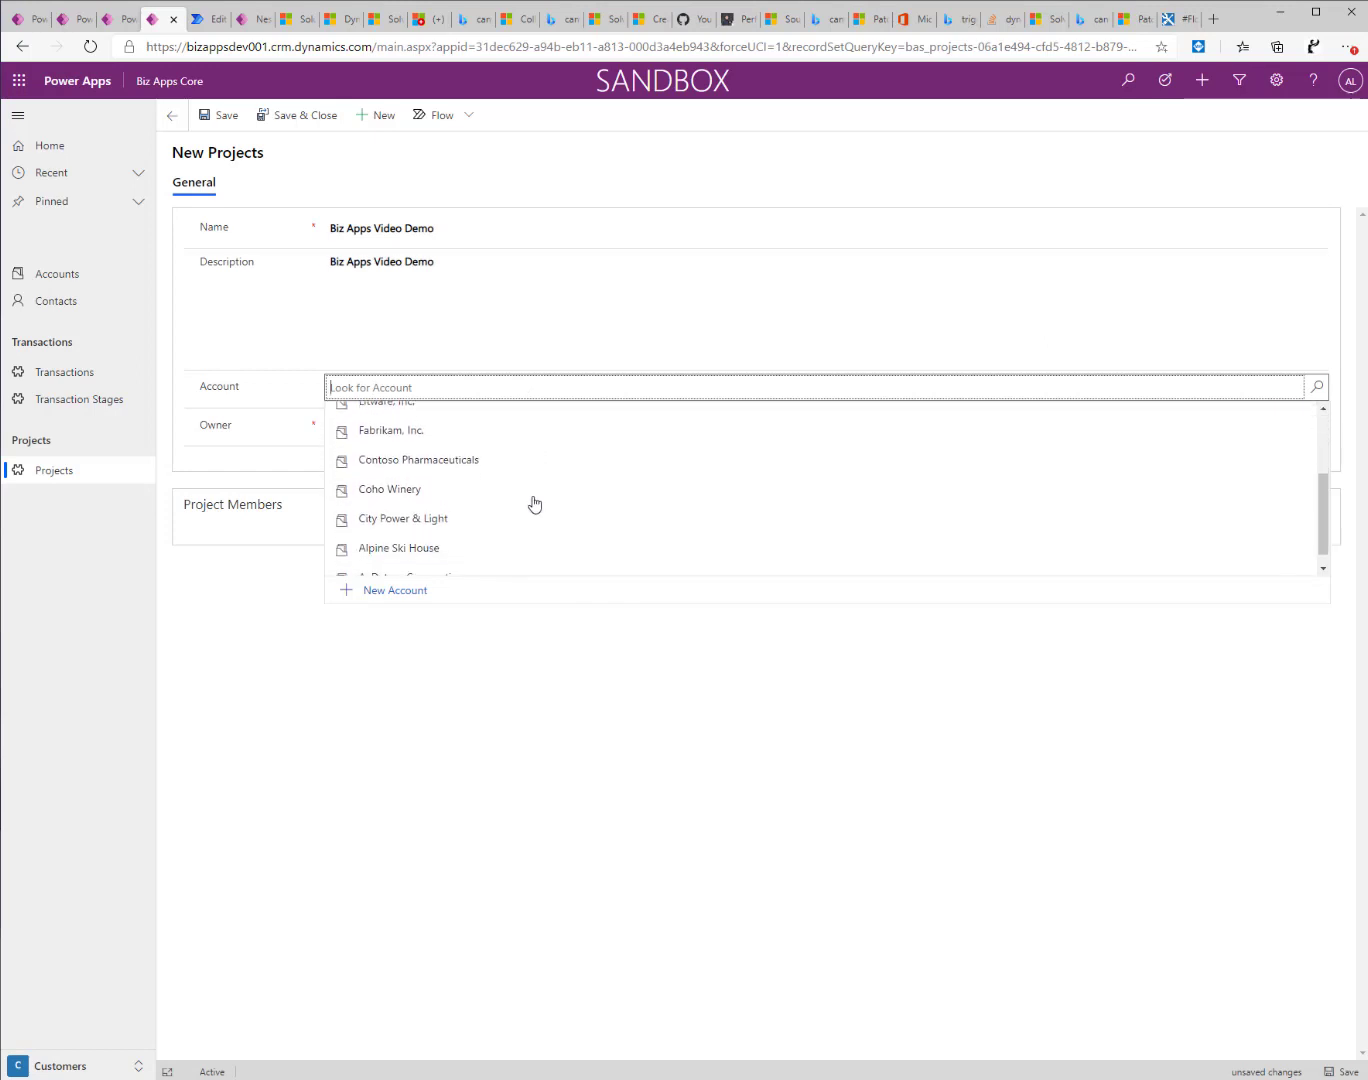
{"action": "left_click", "coordinate": [399, 548]}
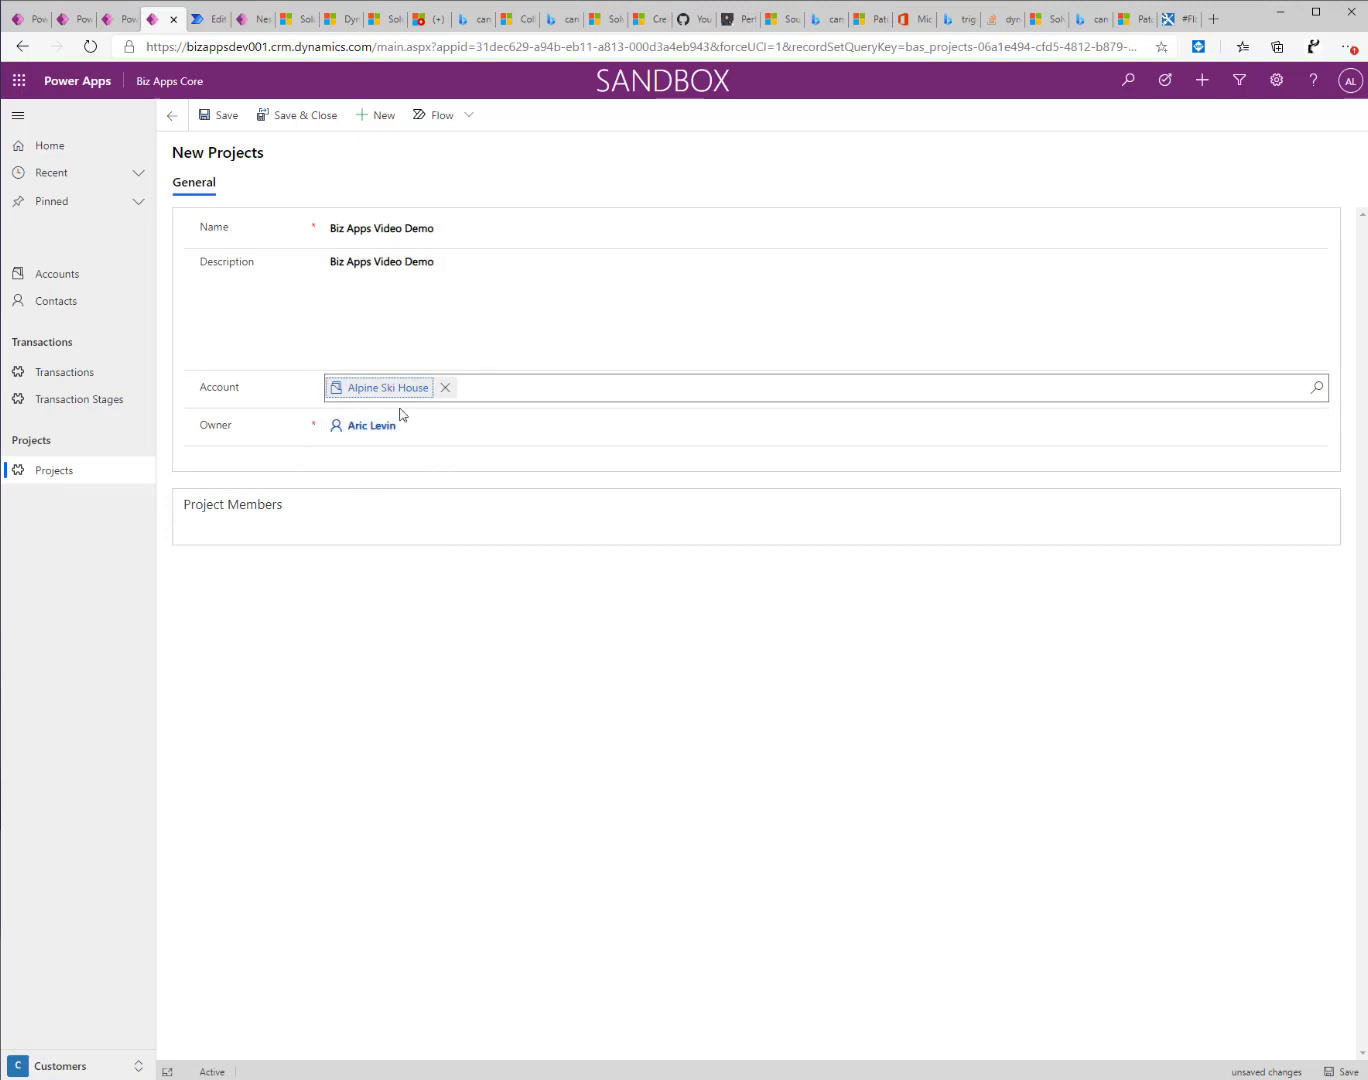
{"action": "mouse_move", "coordinate": [305, 119]}
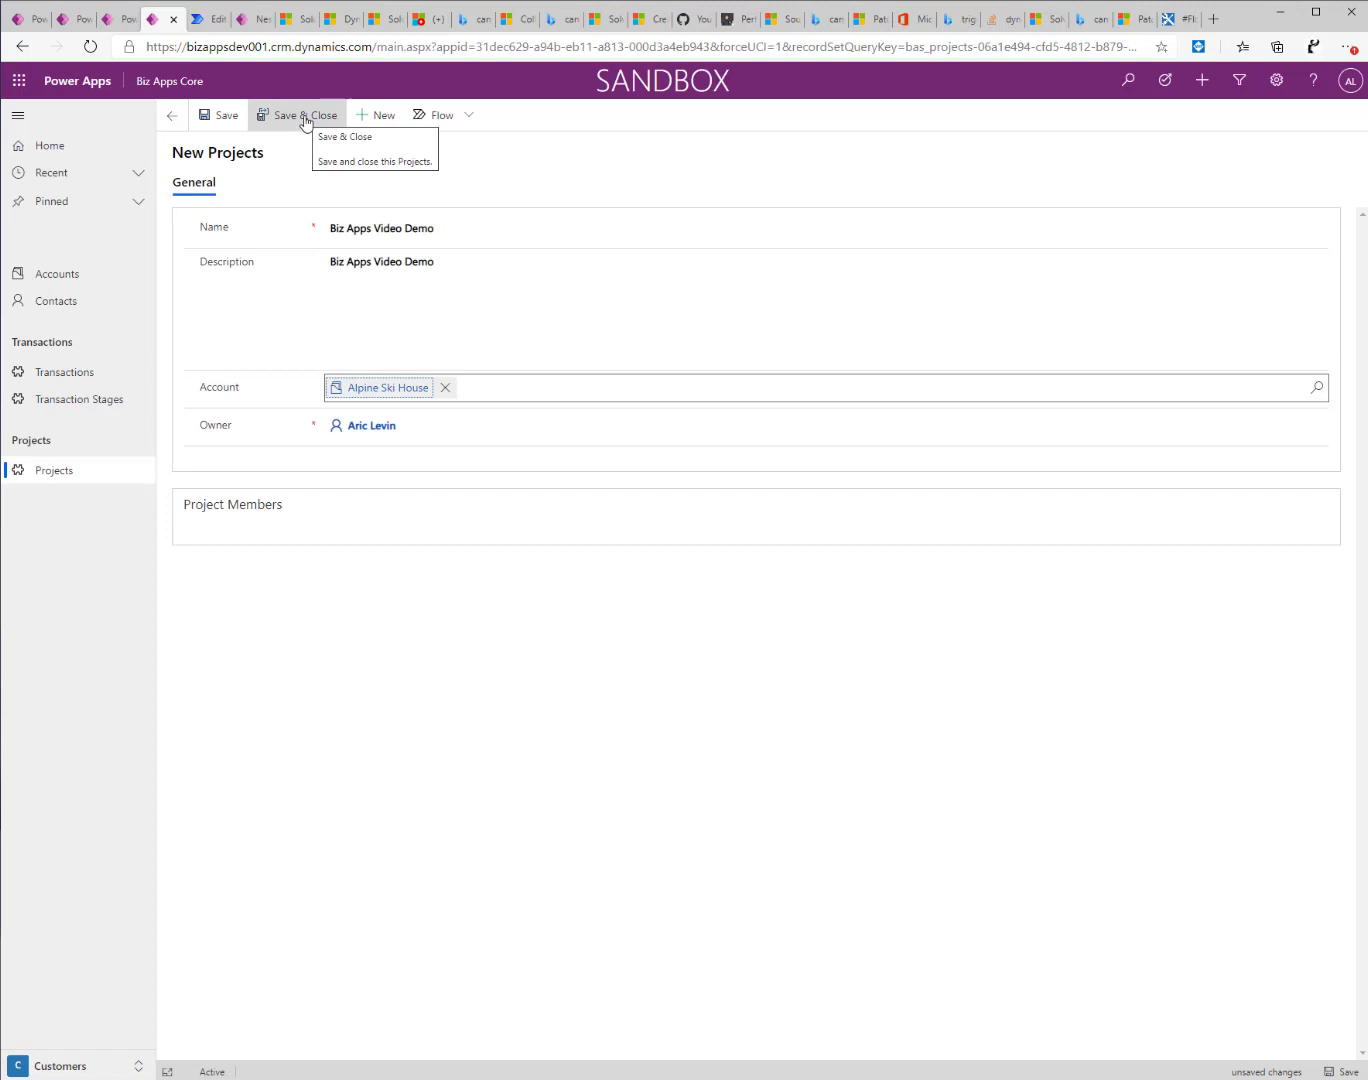
{"action": "left_click", "coordinate": [298, 114]}
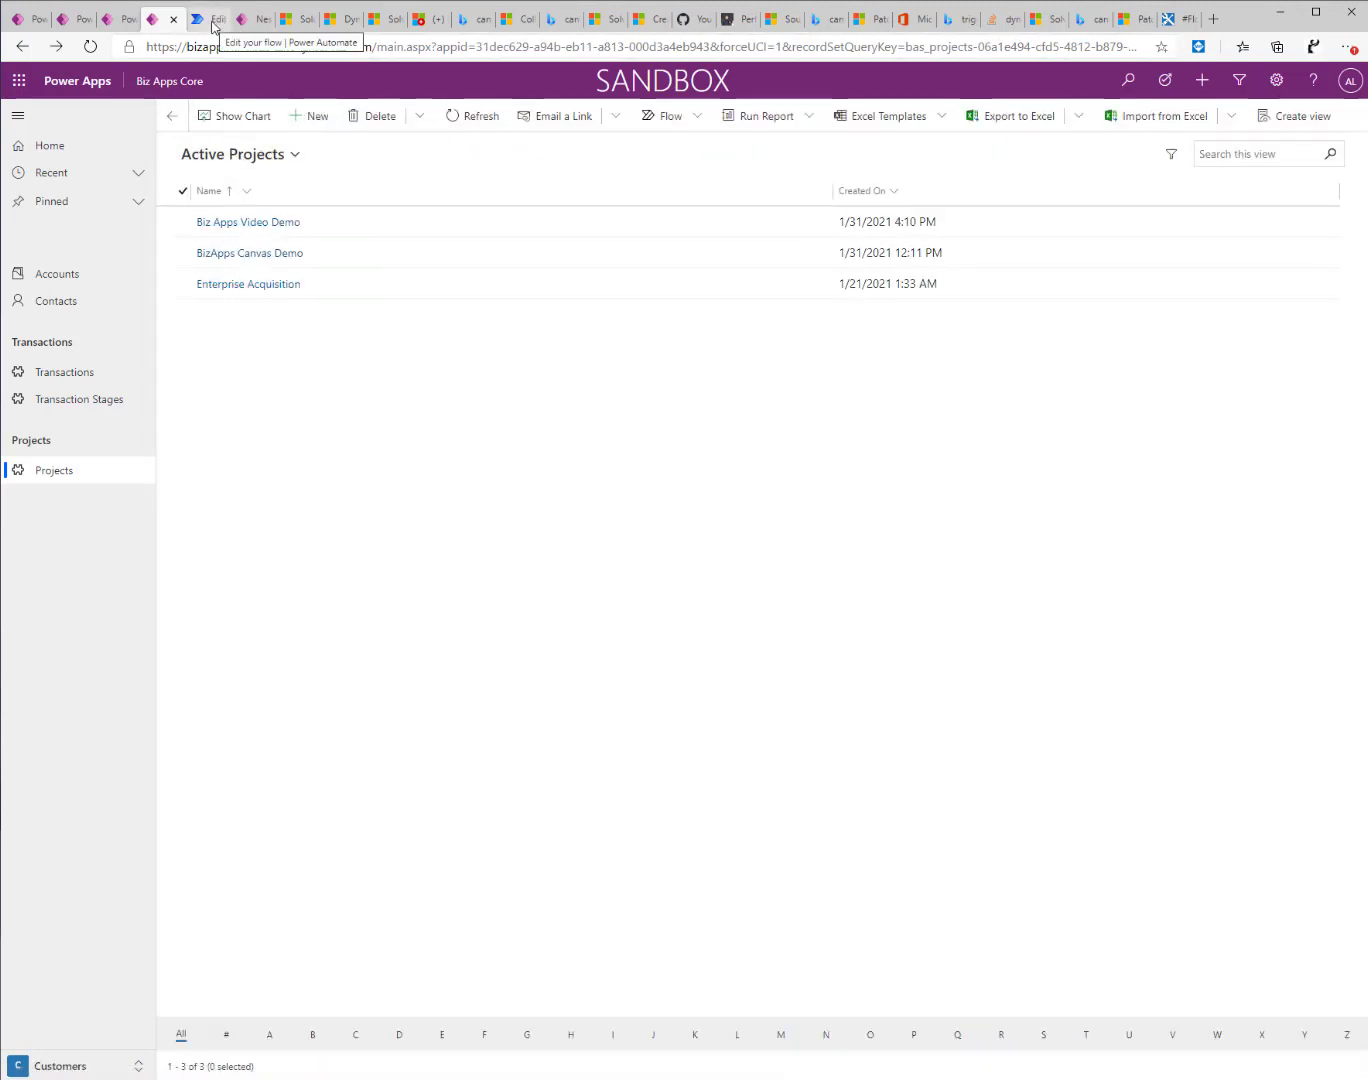
Expand the 'Get an account record' and 'Create a new project member record' flow actions, then return to Power Apps.
{"action": "left_click", "coordinate": [215, 19]}
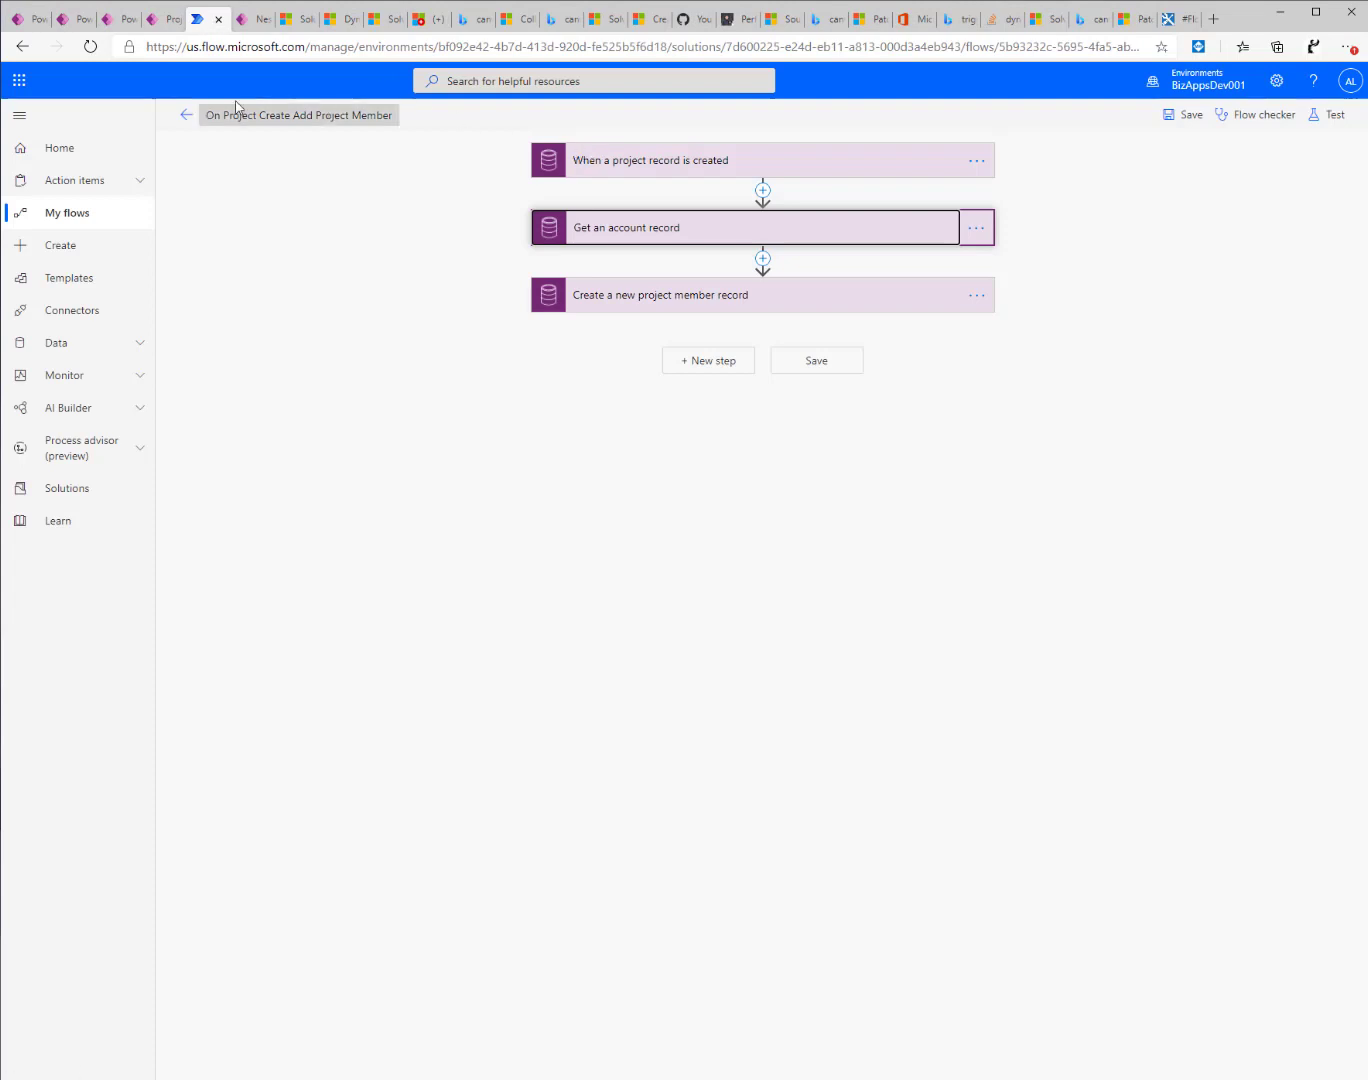
{"action": "mouse_move", "coordinate": [710, 240]}
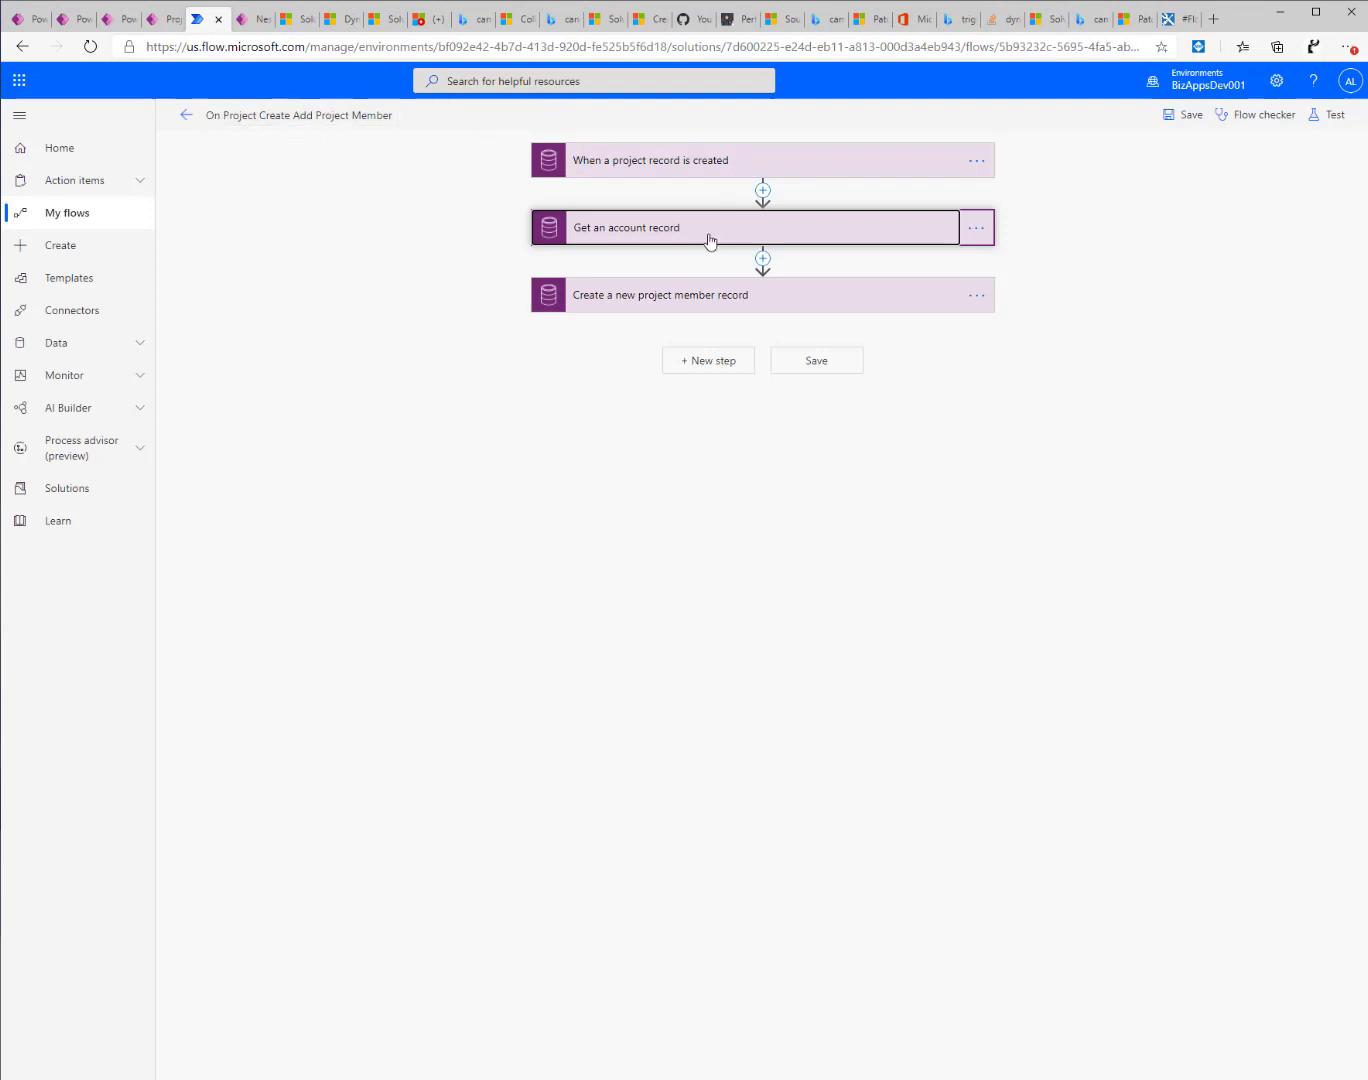
{"action": "left_click", "coordinate": [745, 227]}
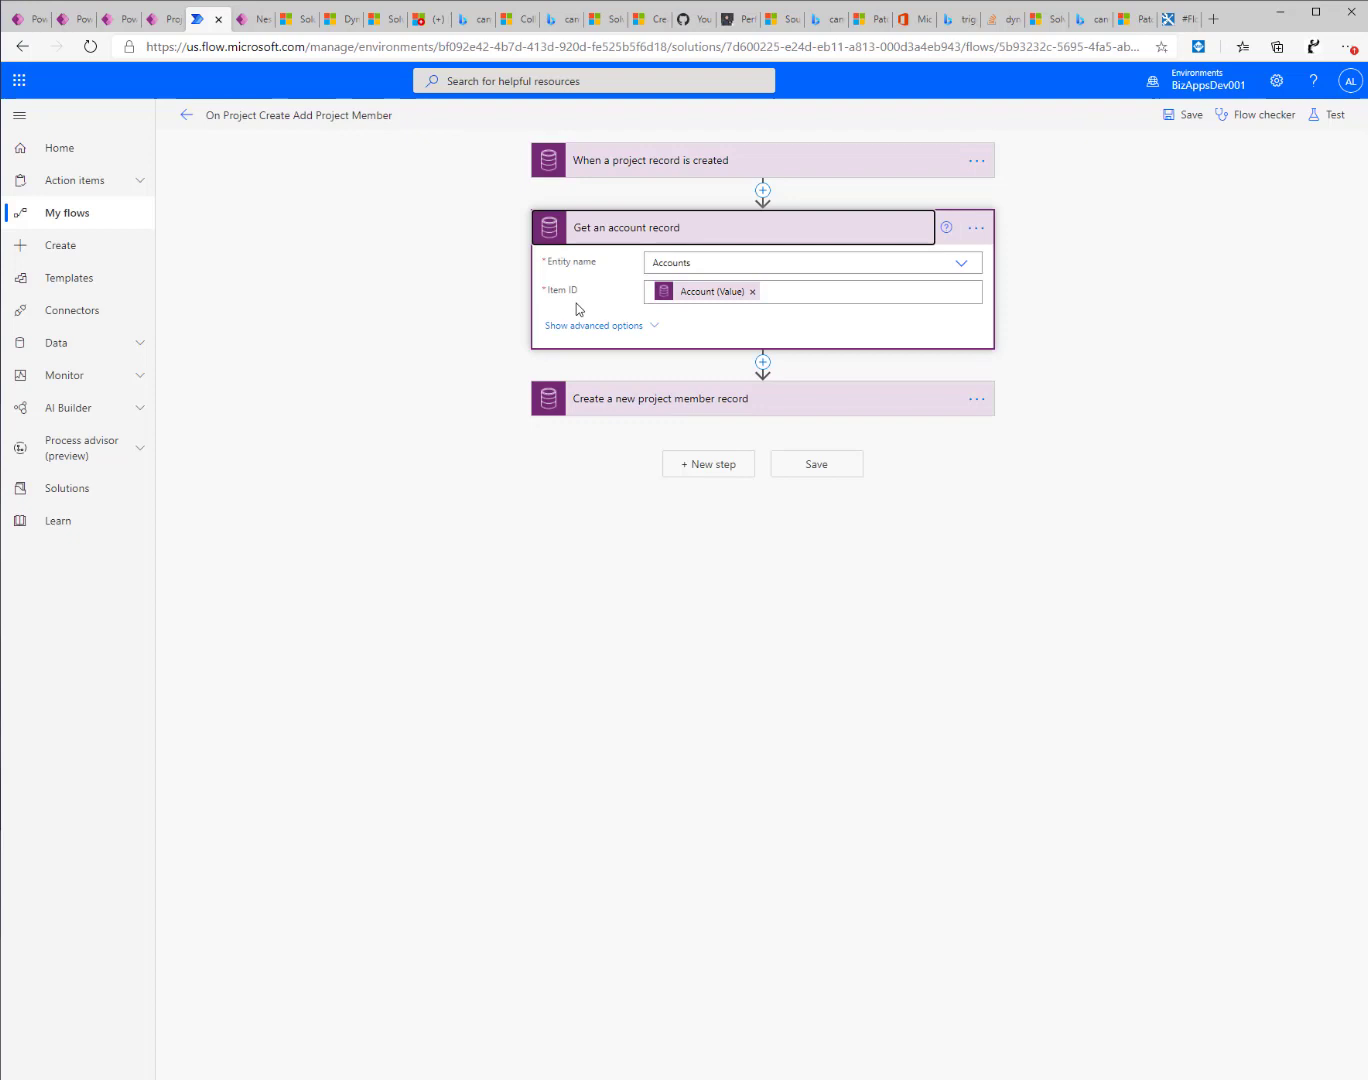
{"action": "left_click", "coordinate": [660, 398]}
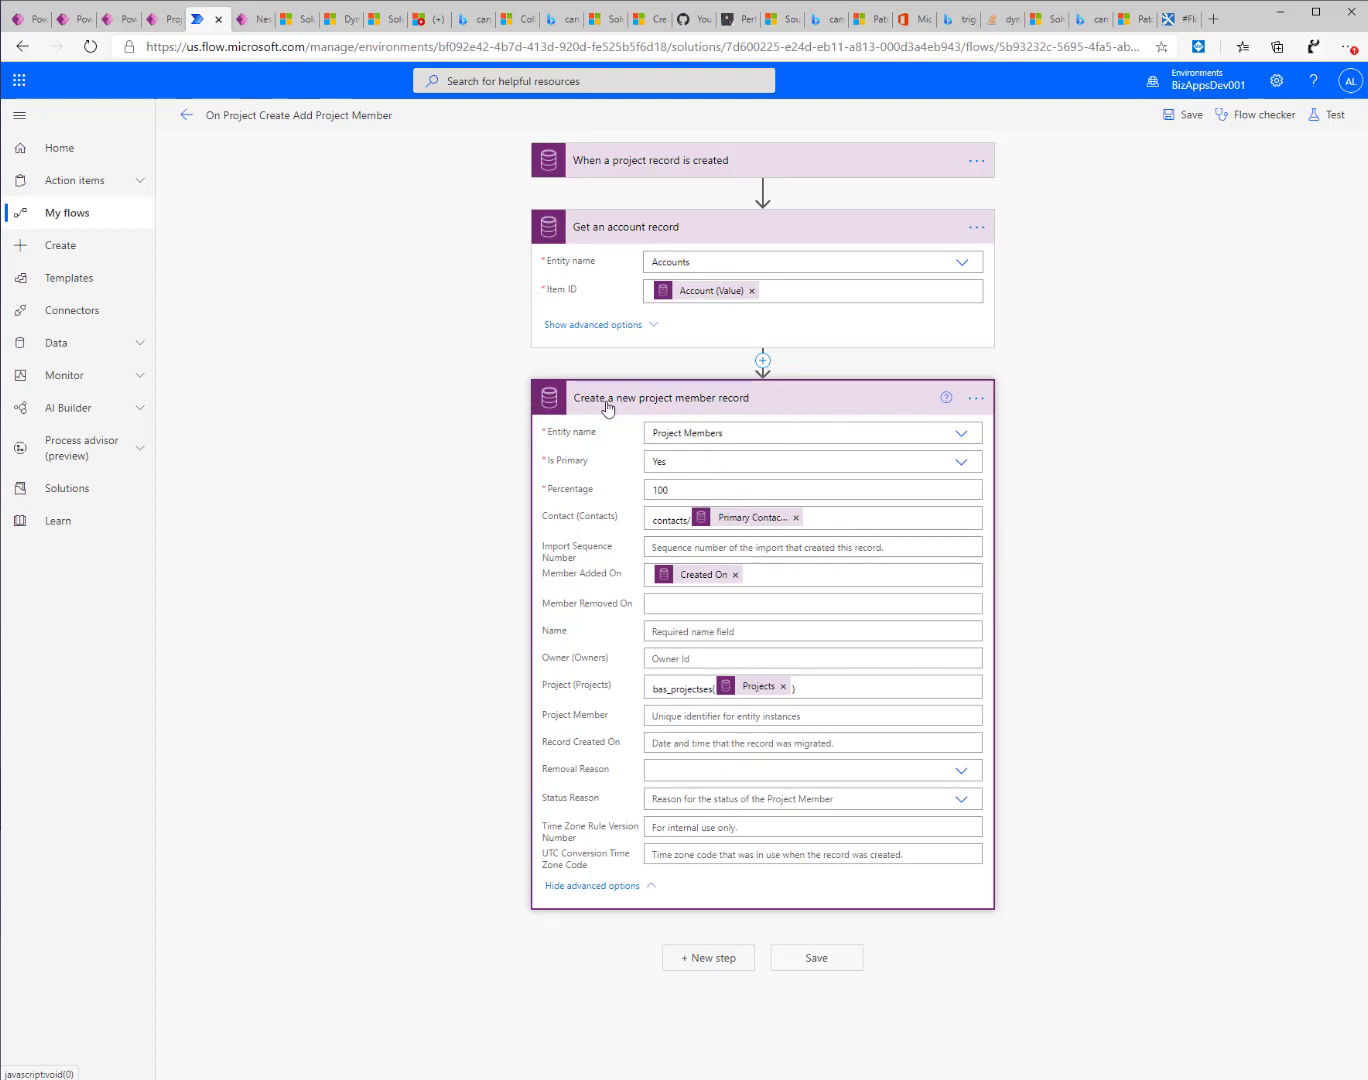
{"action": "left_click", "coordinate": [167, 18]}
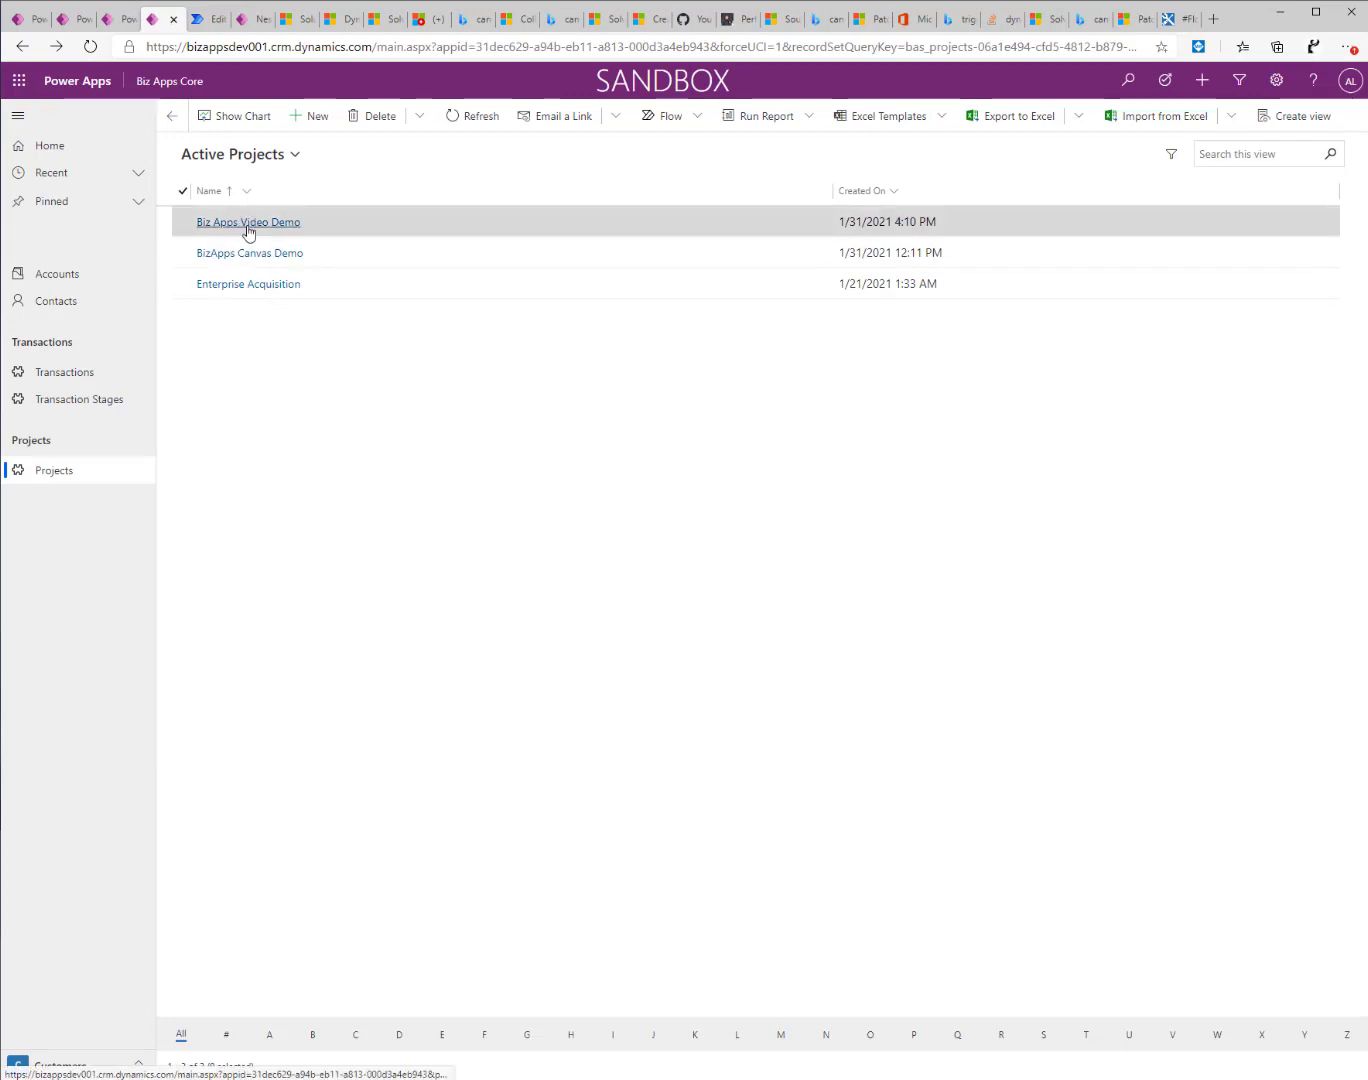
Open the Biz Apps Video Demo row to see Paul Cannon as 100% primary member.
{"action": "left_click", "coordinate": [247, 221]}
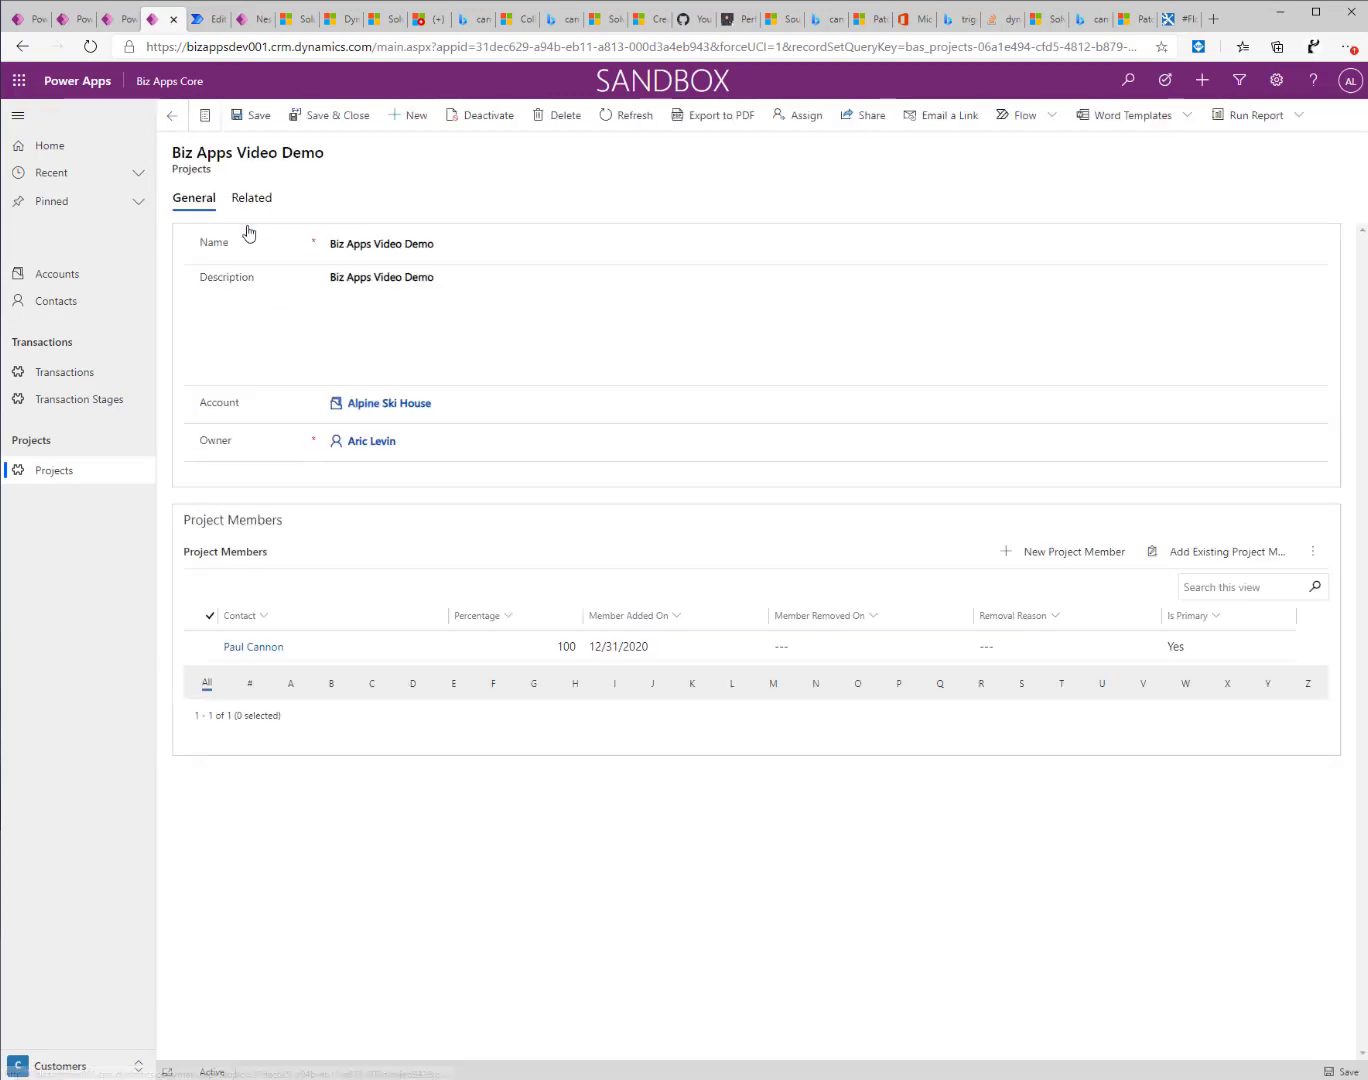
{"action": "mouse_move", "coordinate": [291, 674]}
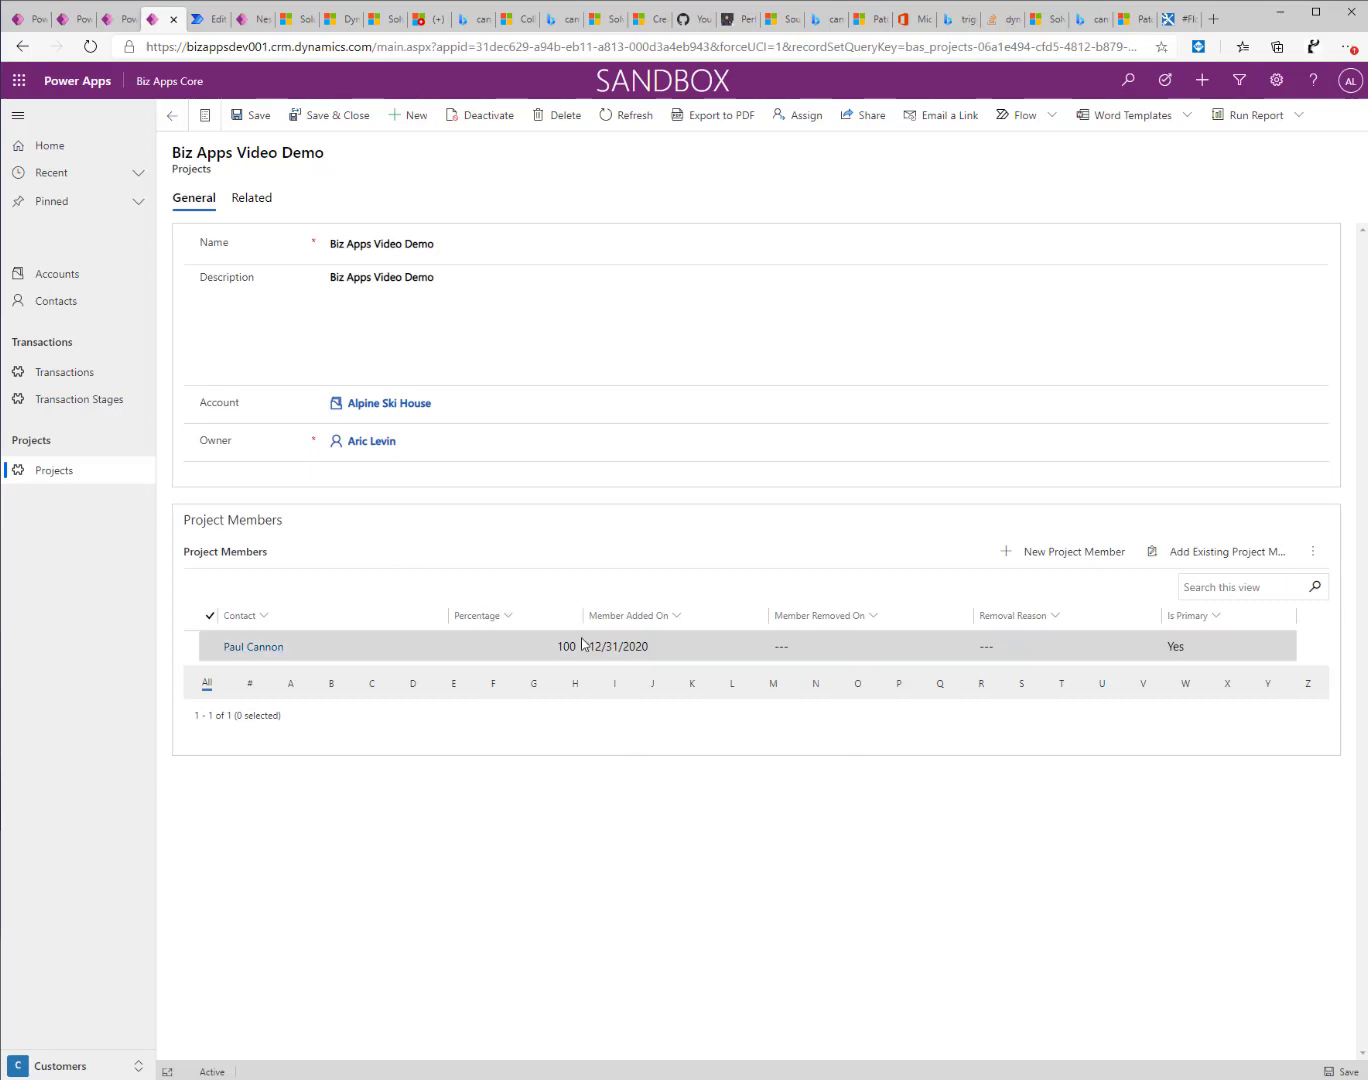
{"action": "mouse_move", "coordinate": [520, 697]}
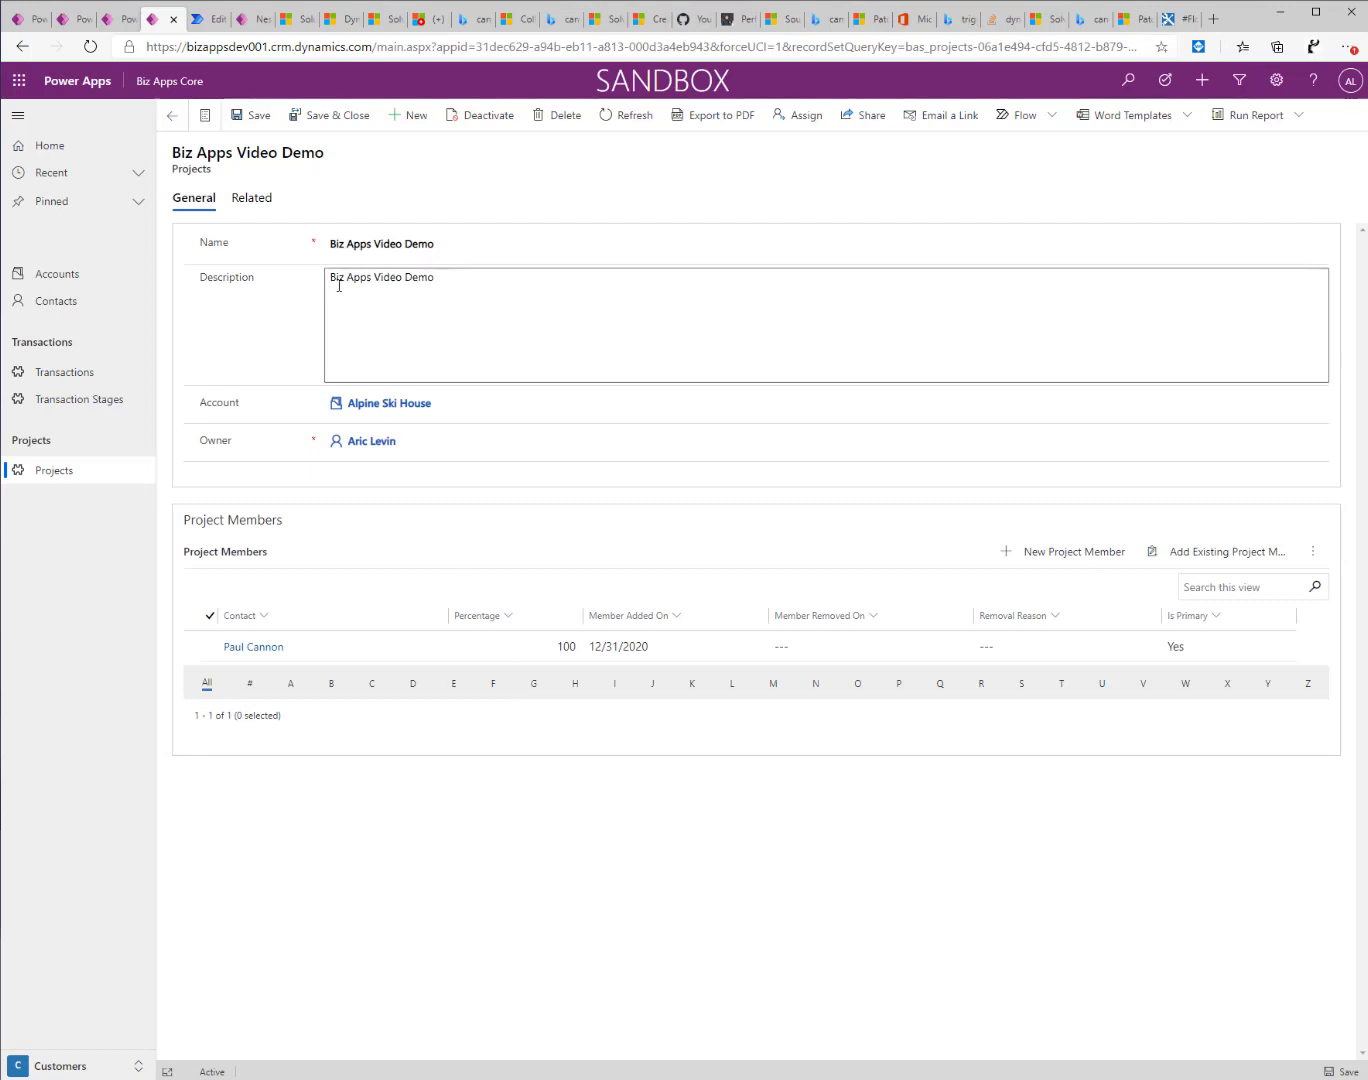
Refresh the Projects data source in the Team Membership studio and preview the app.
{"action": "left_click", "coordinate": [213, 18]}
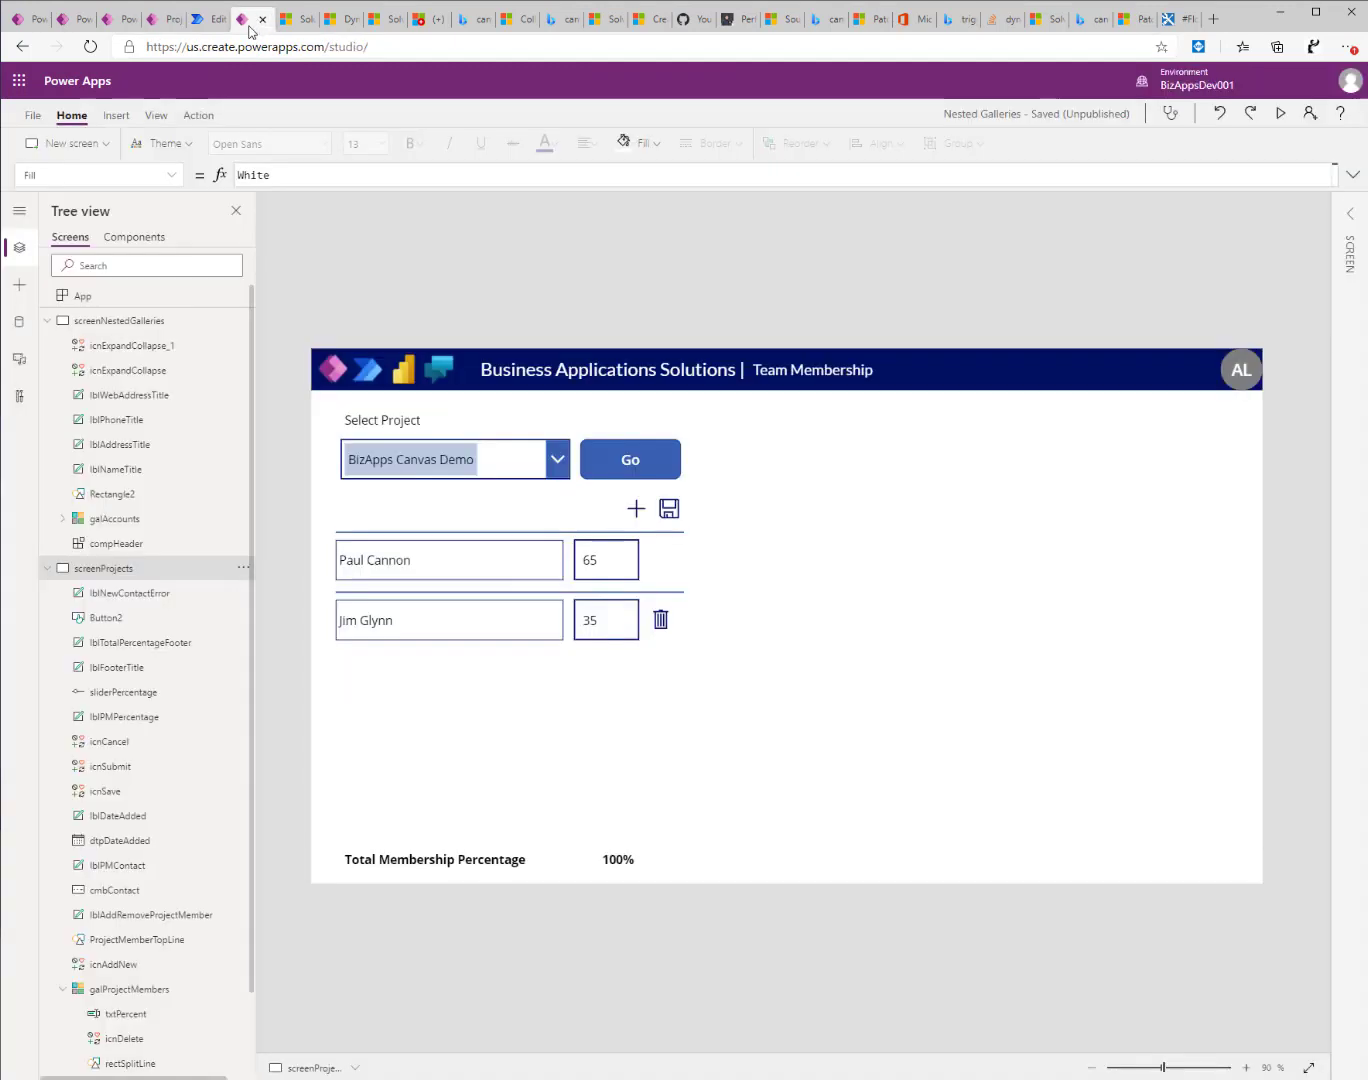
{"action": "left_click", "coordinate": [18, 321]}
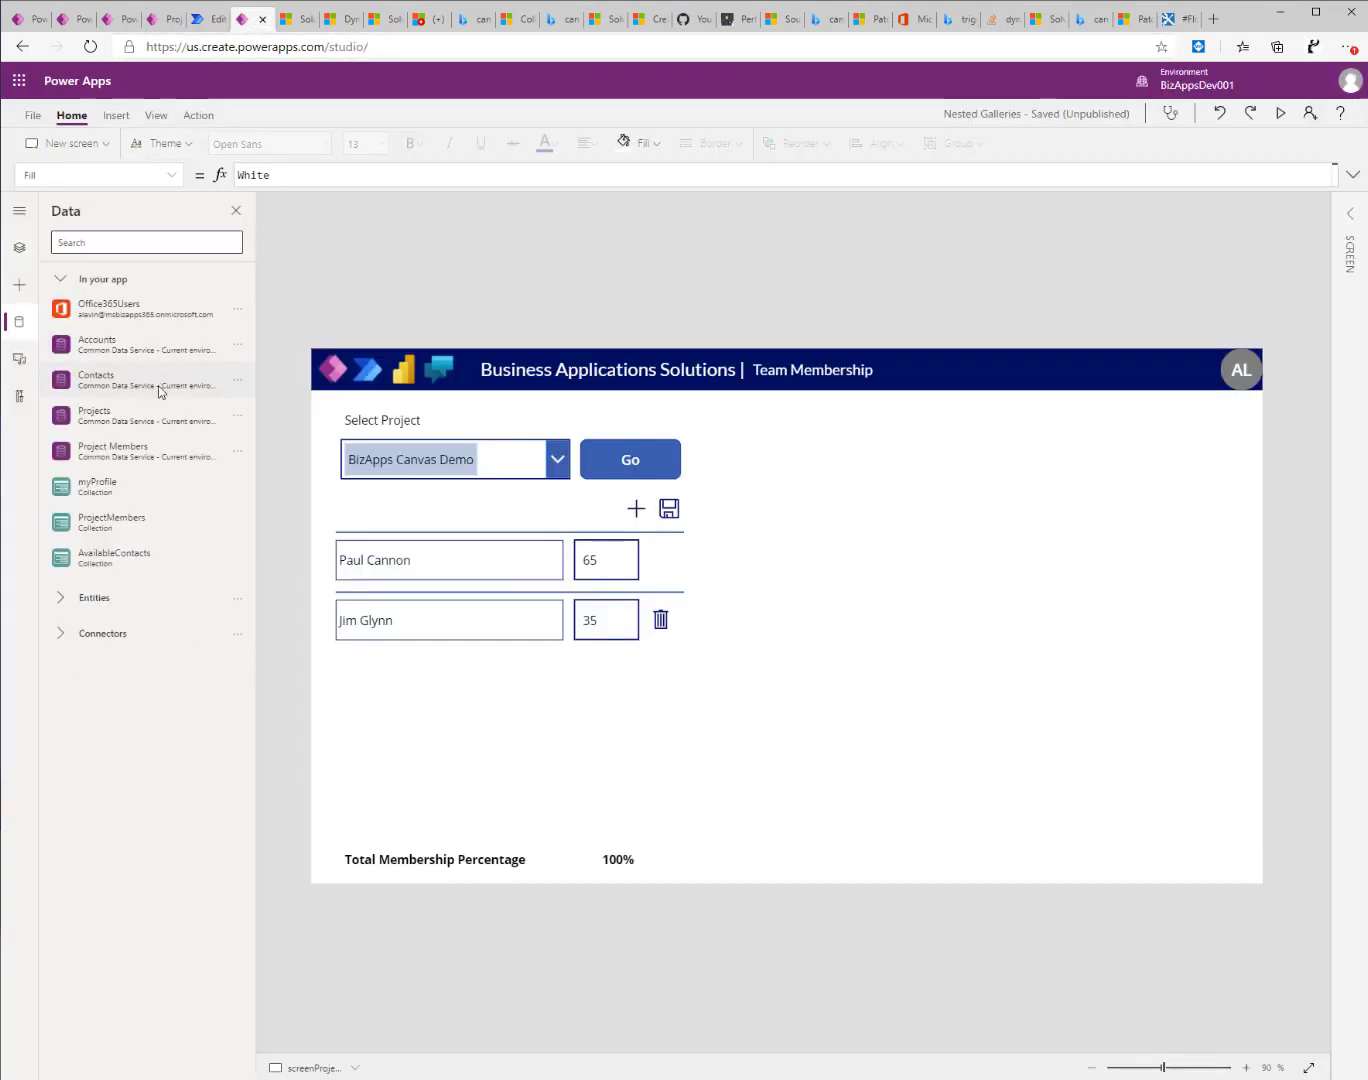
{"action": "left_click", "coordinate": [238, 415]}
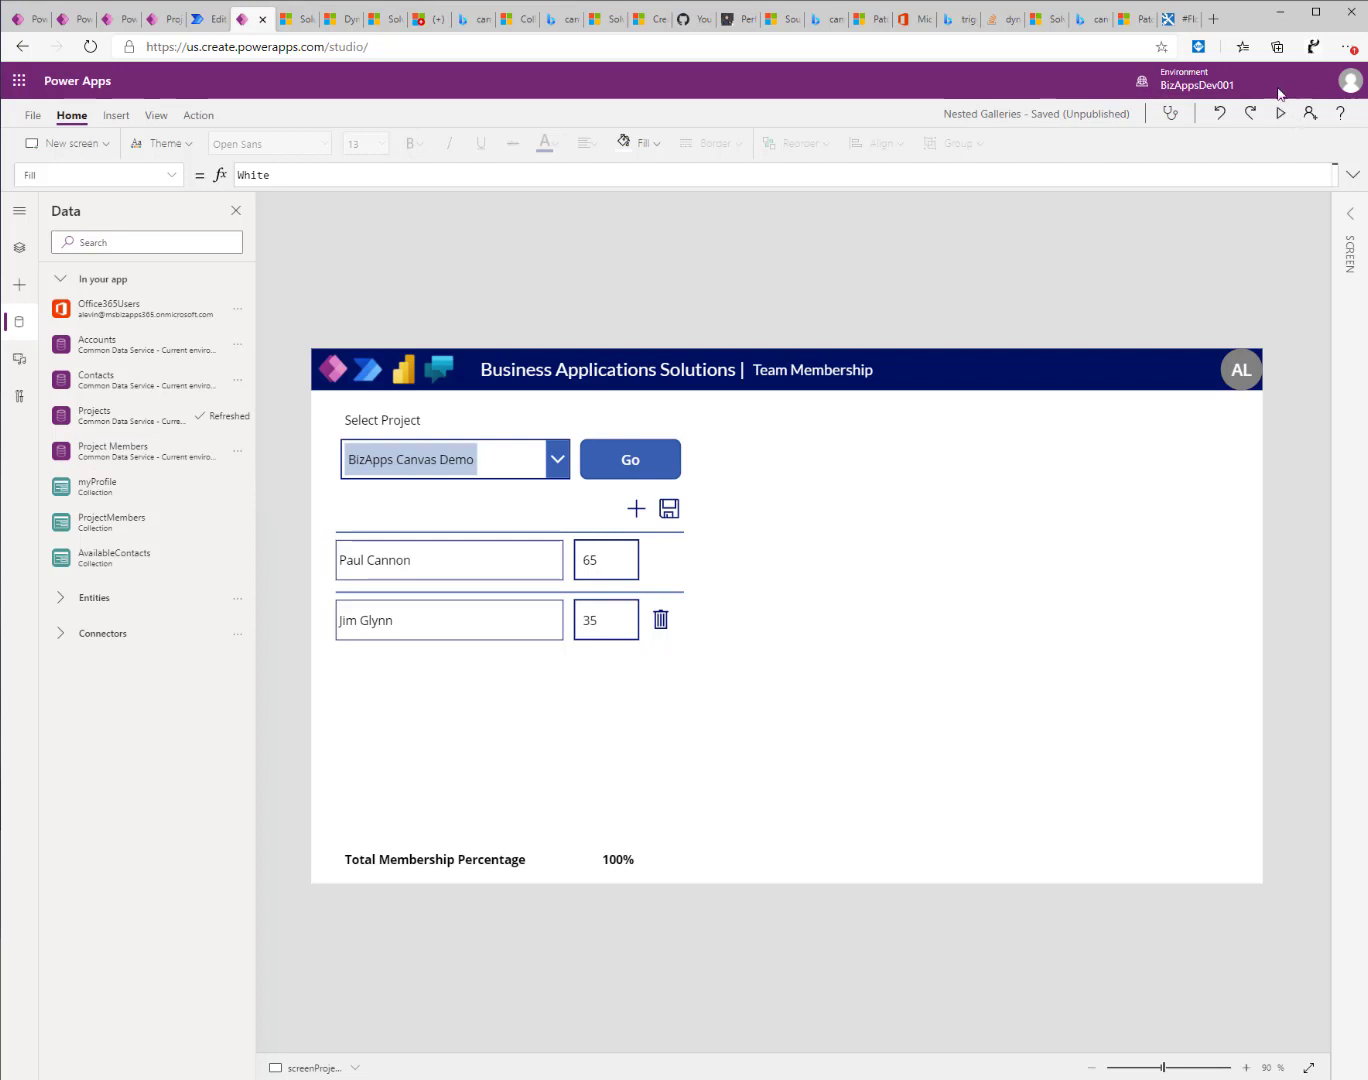
{"action": "left_click", "coordinate": [1280, 112]}
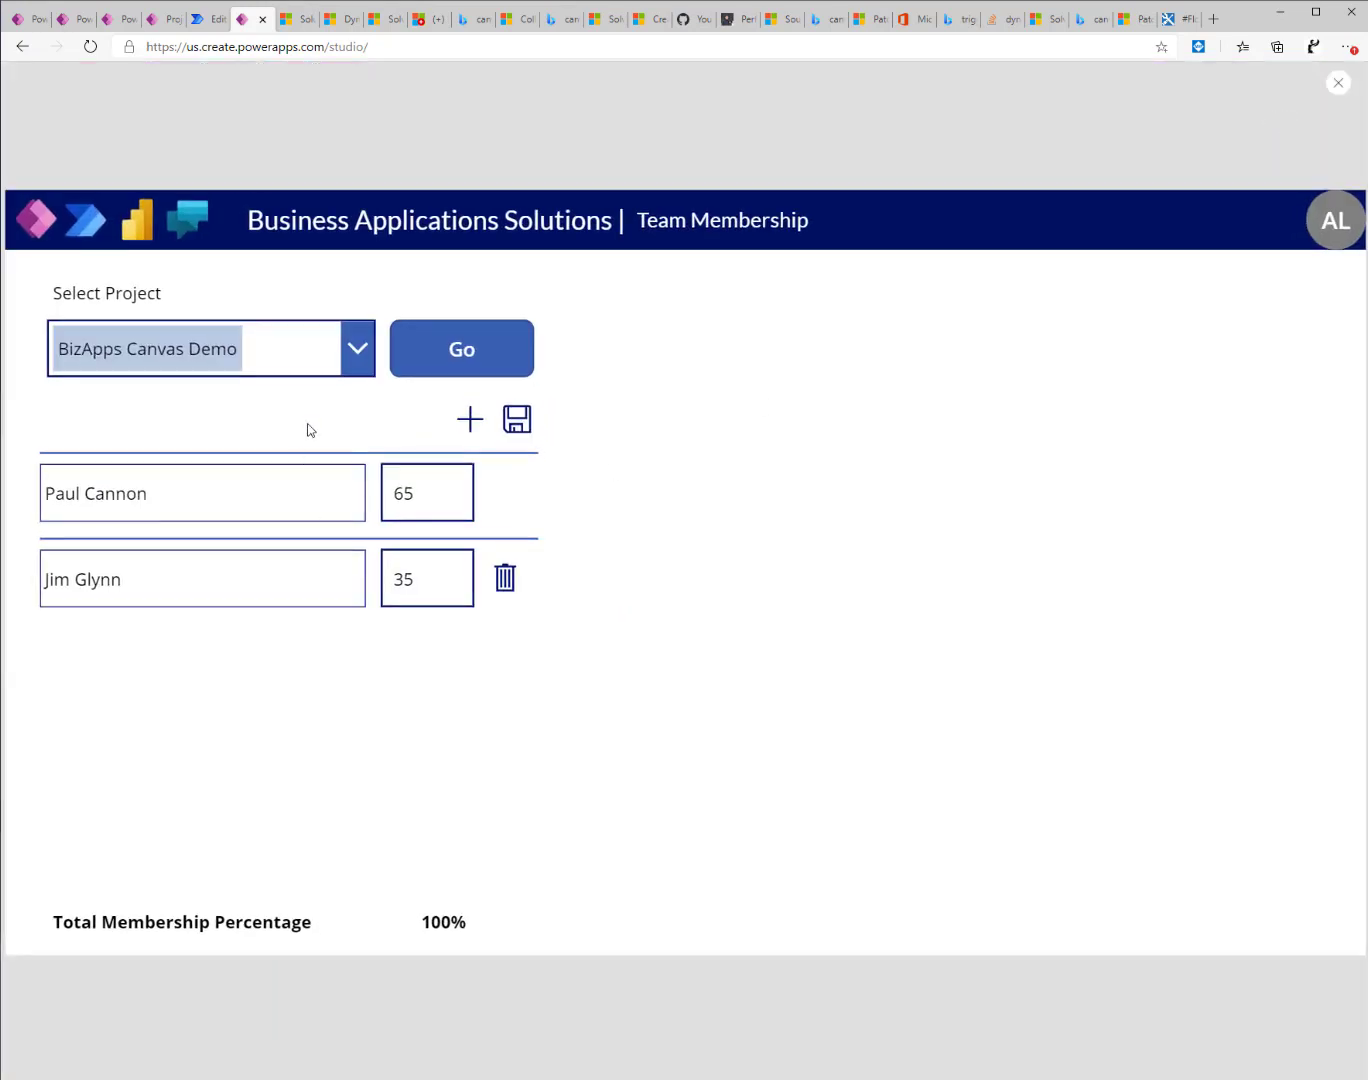
Choose Biz Apps Video Demo in the Select Project dropdown.
{"action": "left_click", "coordinate": [357, 348]}
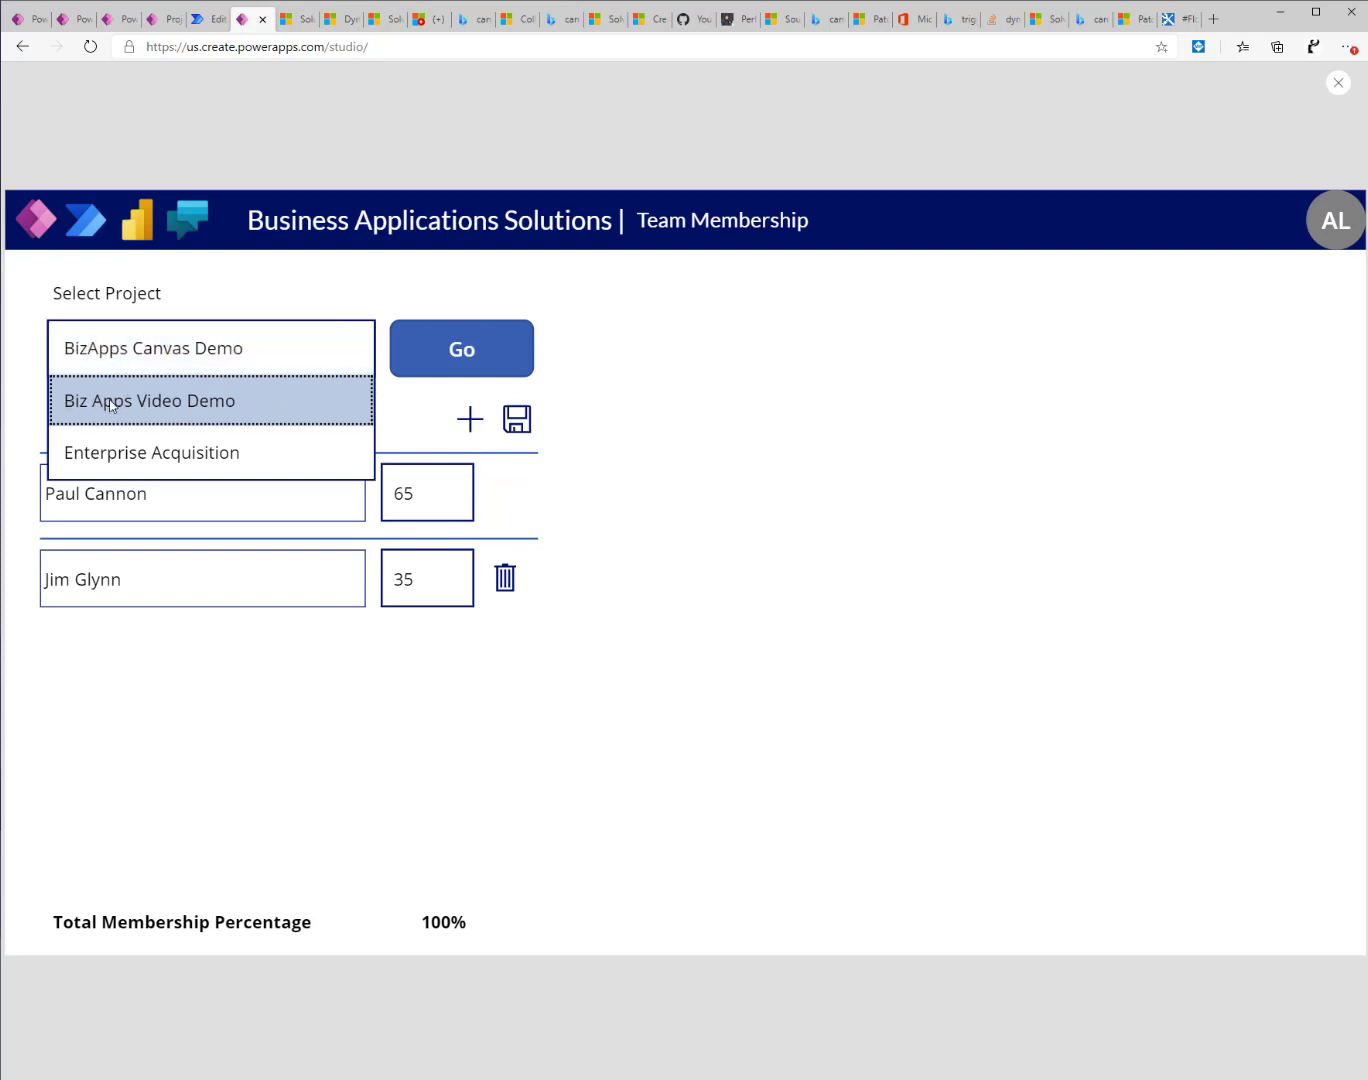
{"action": "mouse_move", "coordinate": [252, 409]}
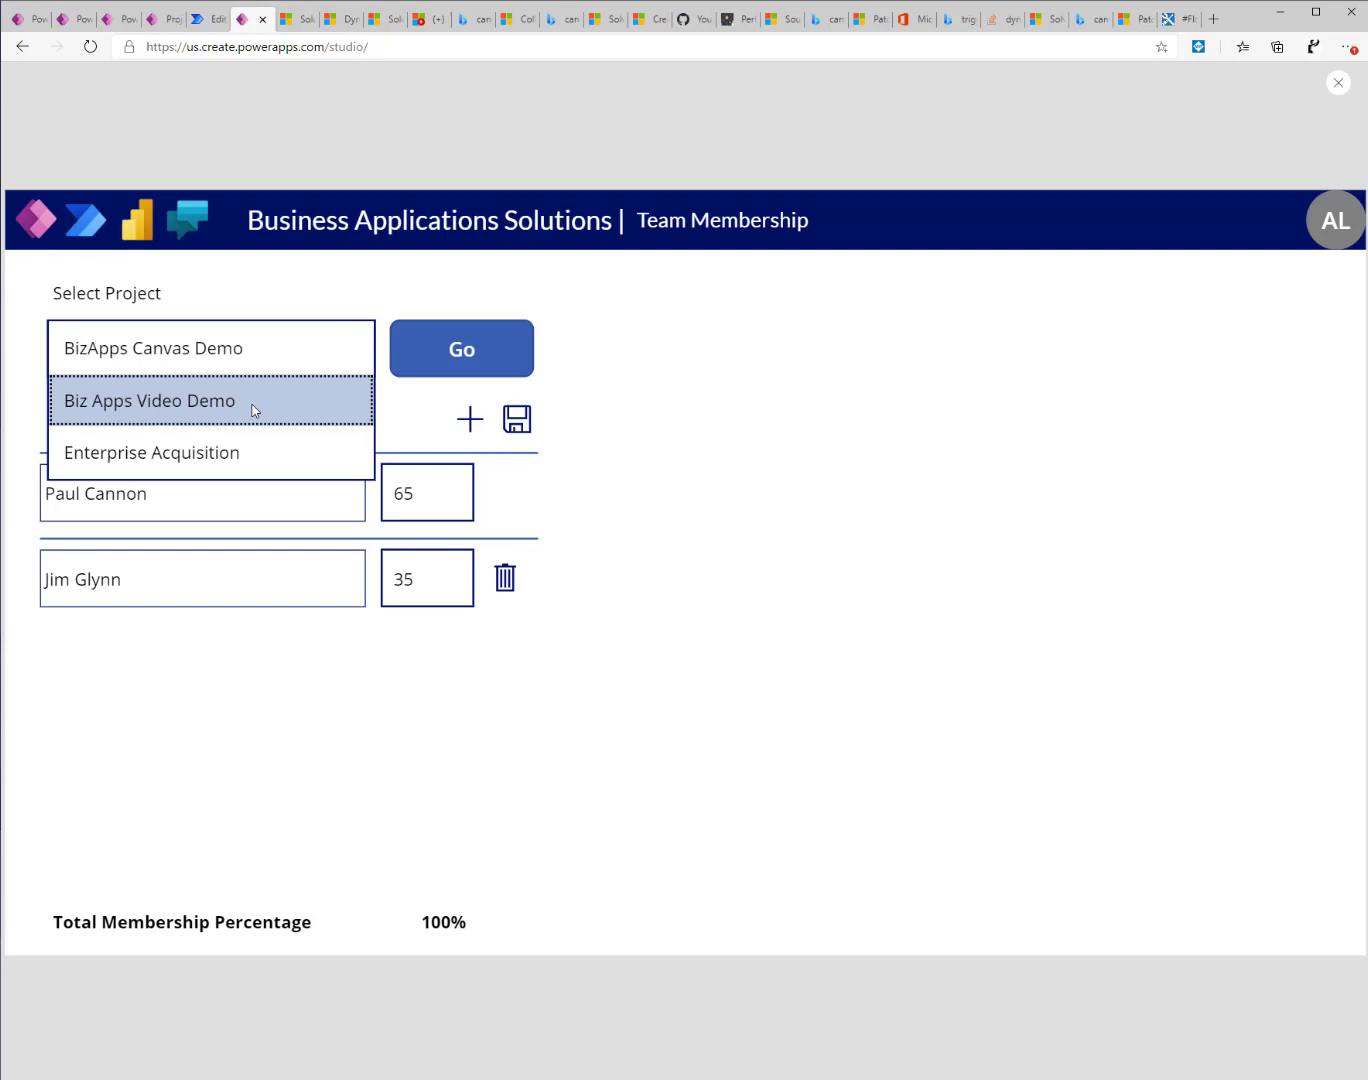
{"action": "left_click", "coordinate": [150, 401]}
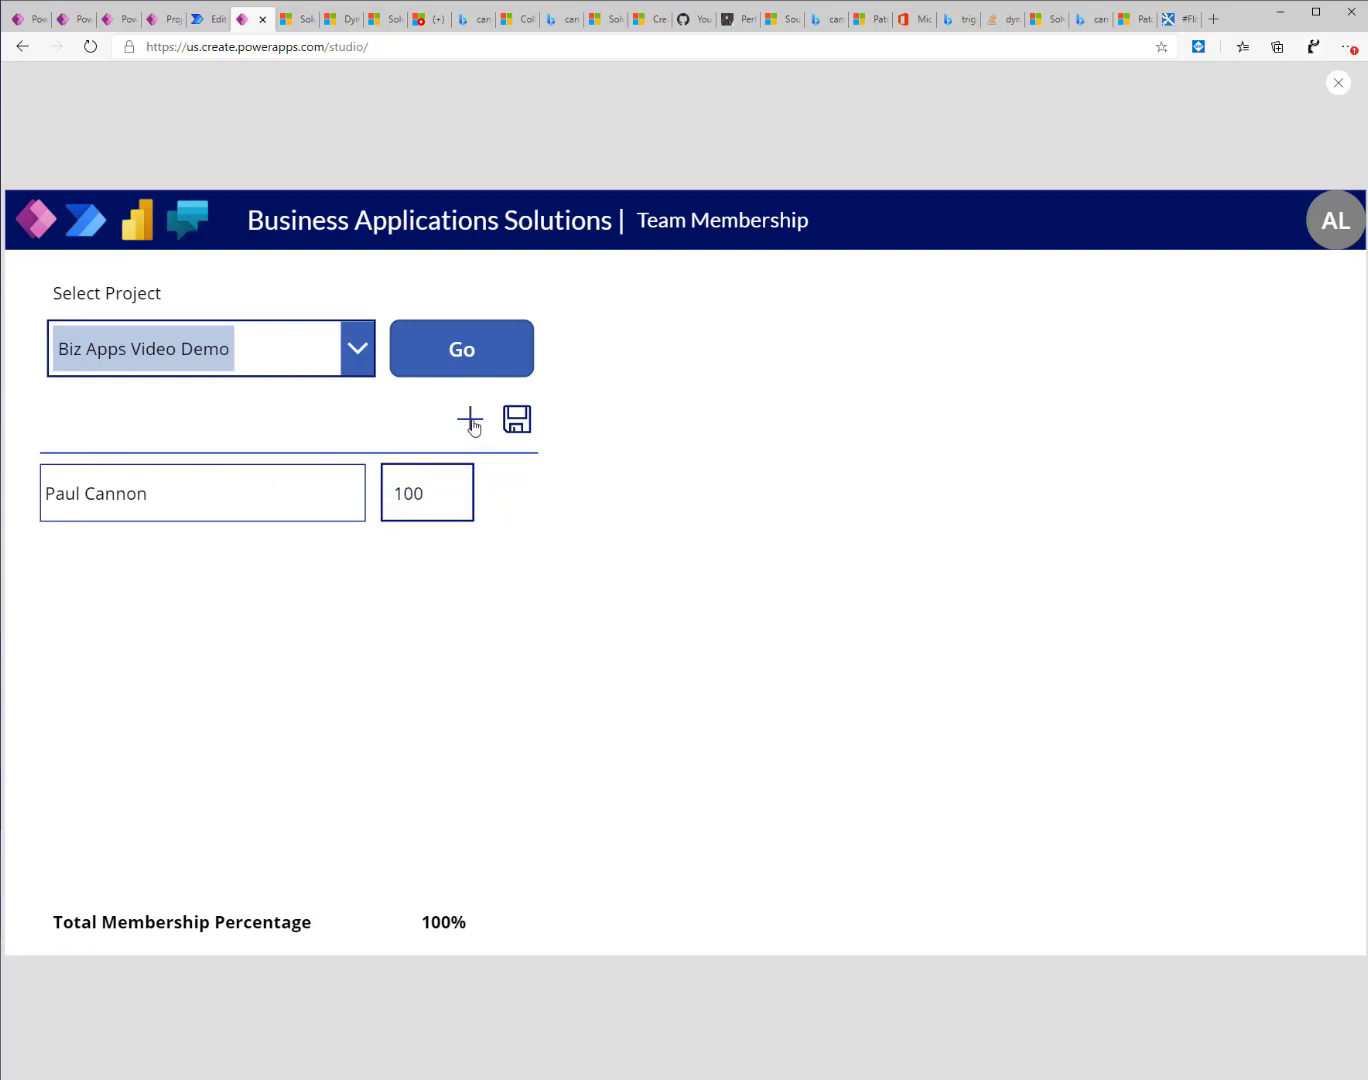
{"action": "left_click", "coordinate": [469, 418]}
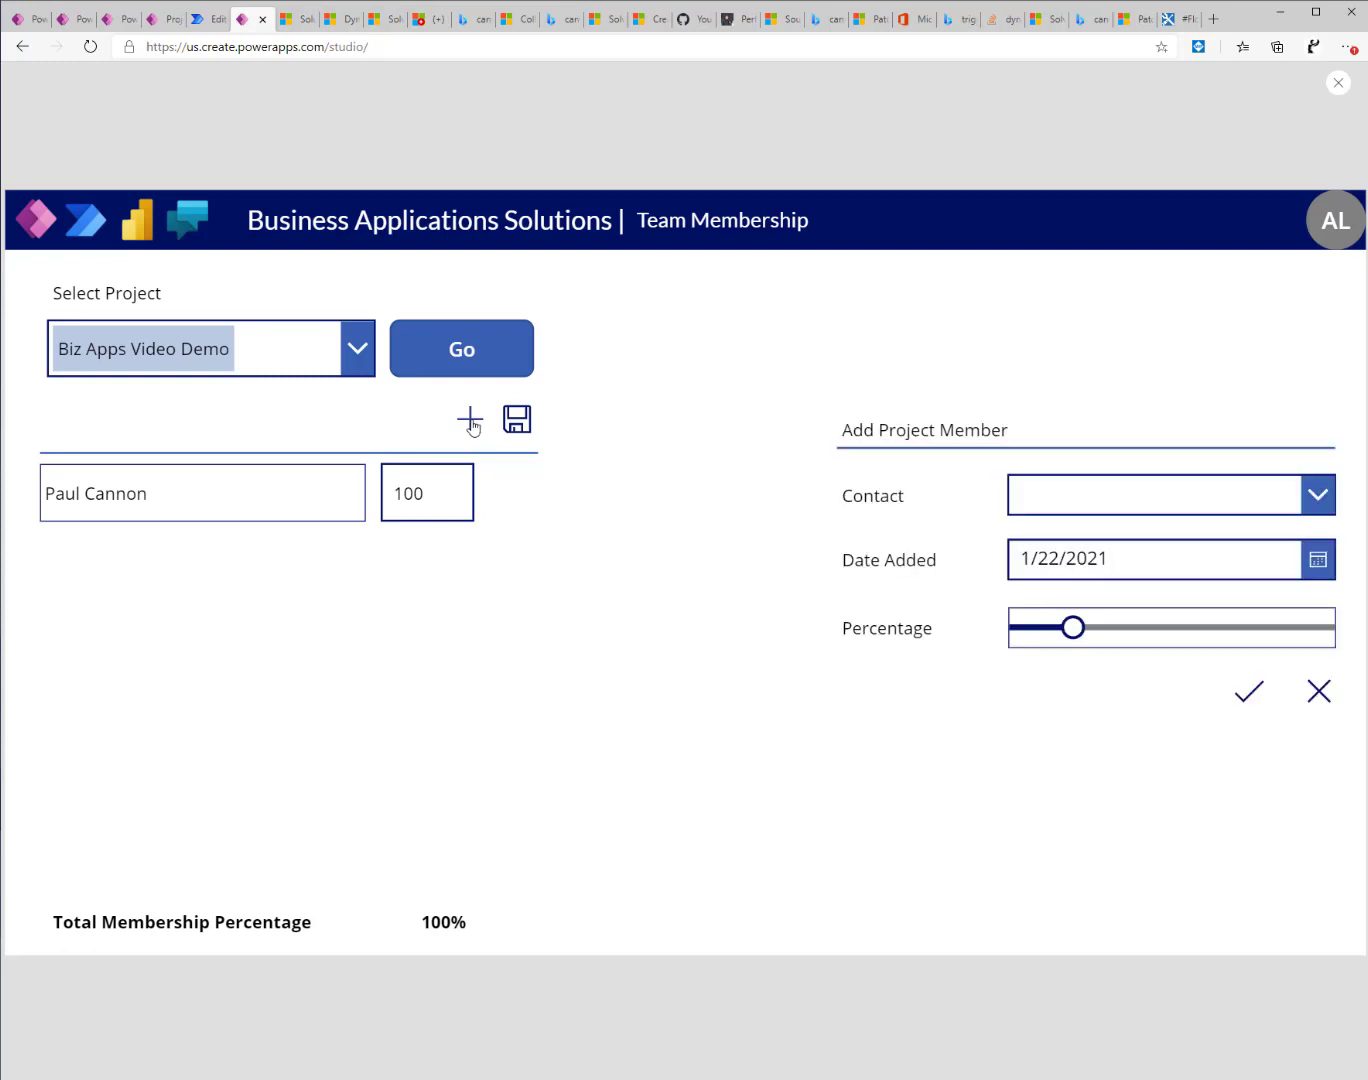
{"action": "mouse_move", "coordinate": [480, 602]}
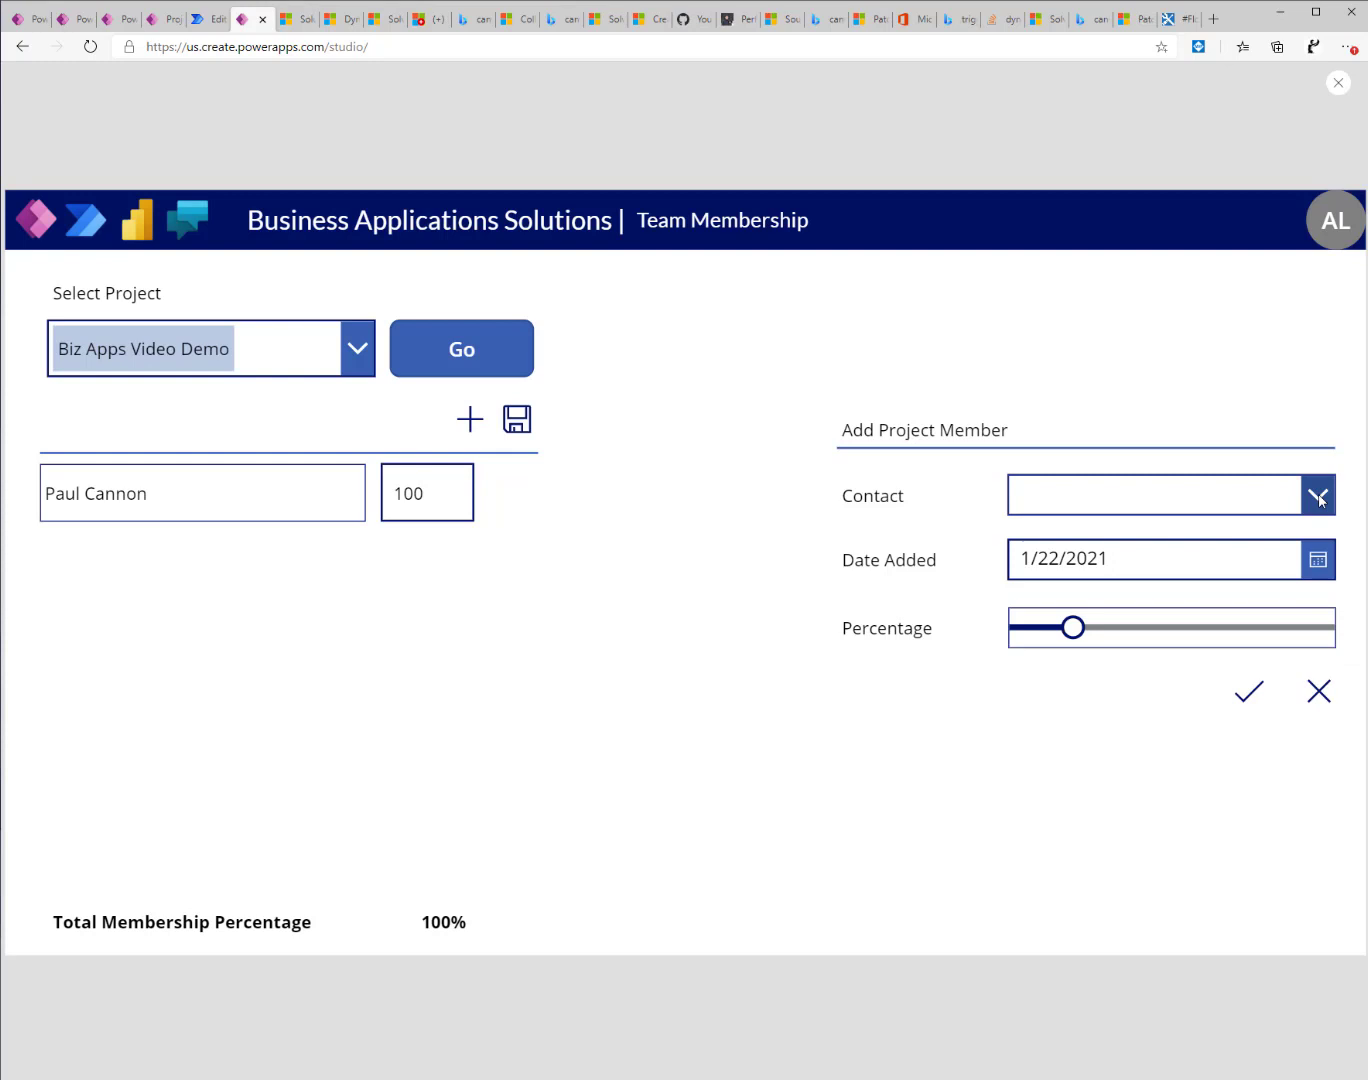
{"action": "mouse_move", "coordinate": [1269, 499]}
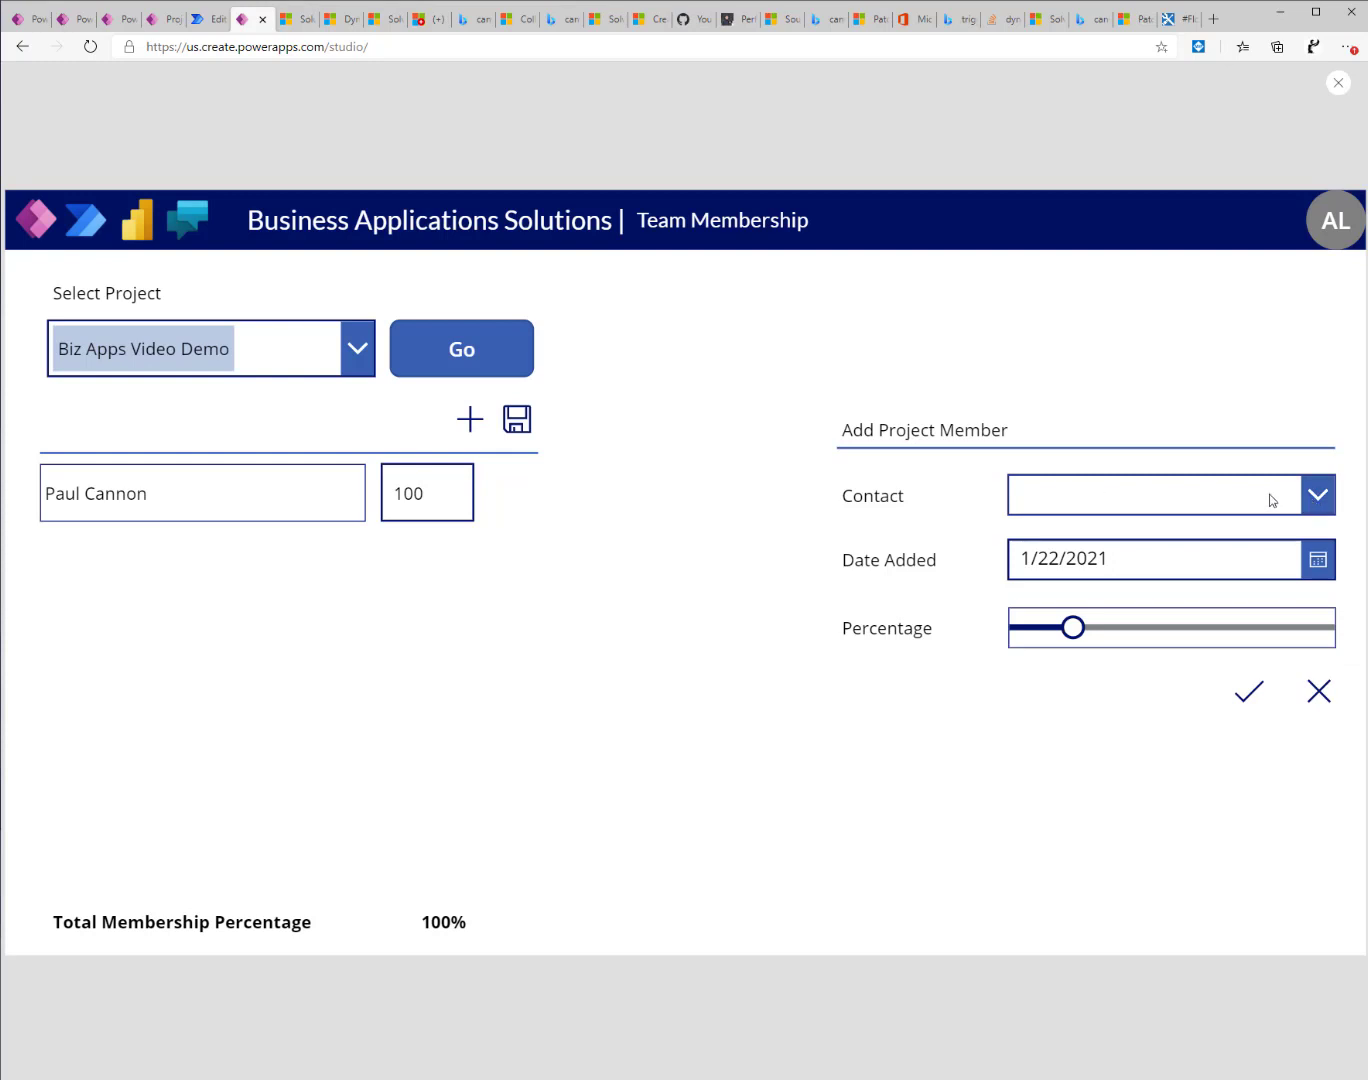
{"action": "mouse_move", "coordinate": [1320, 496]}
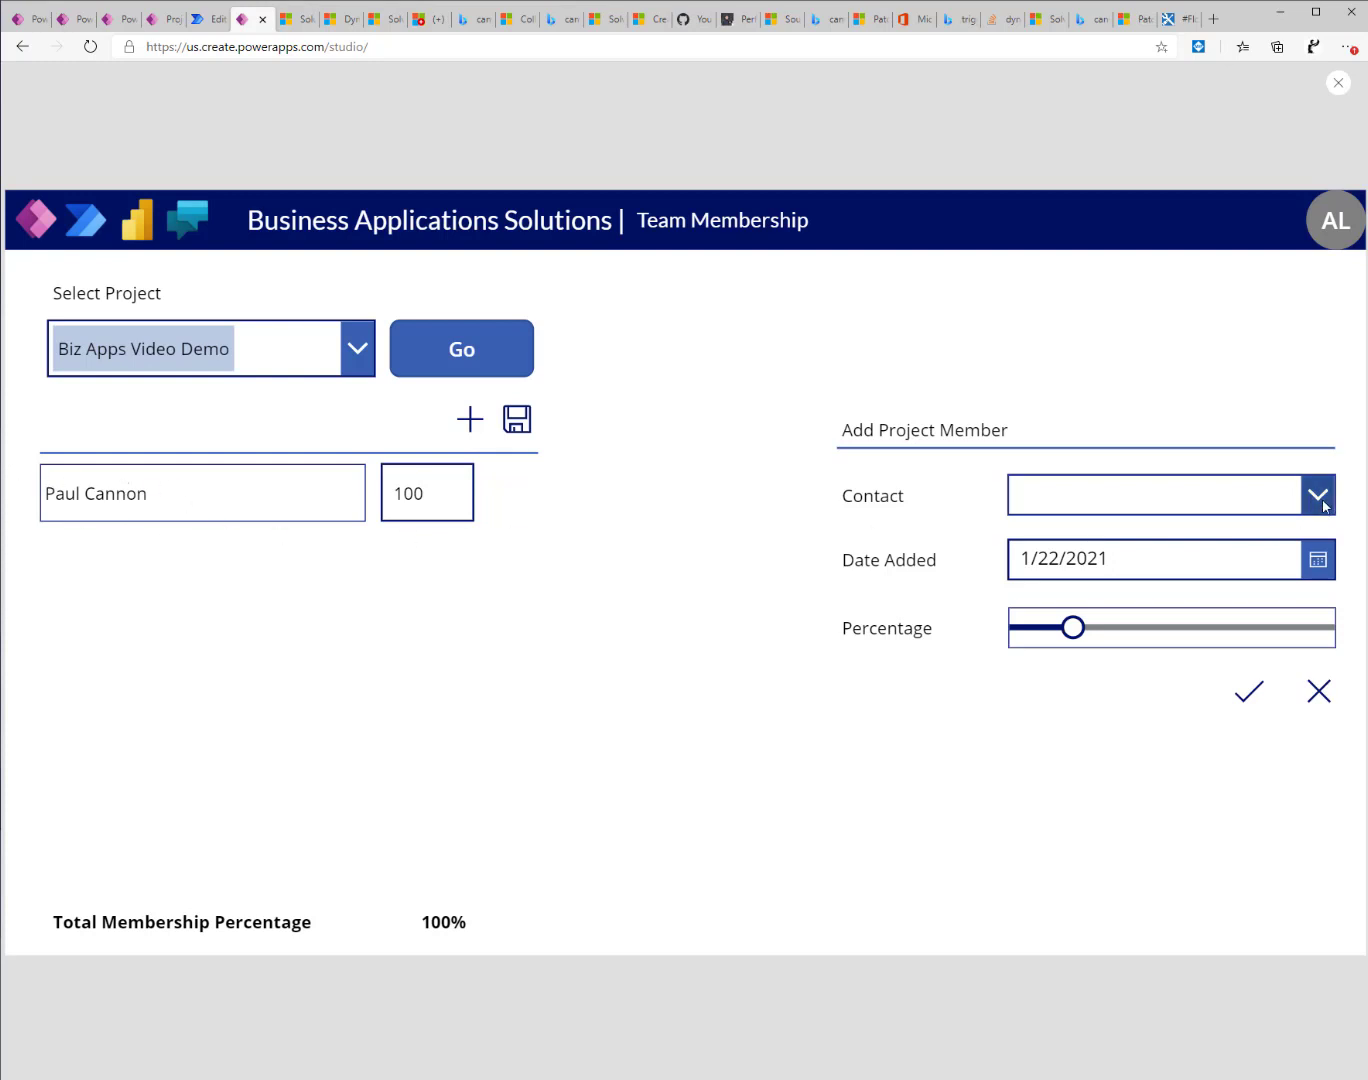
{"action": "left_click", "coordinate": [1314, 498]}
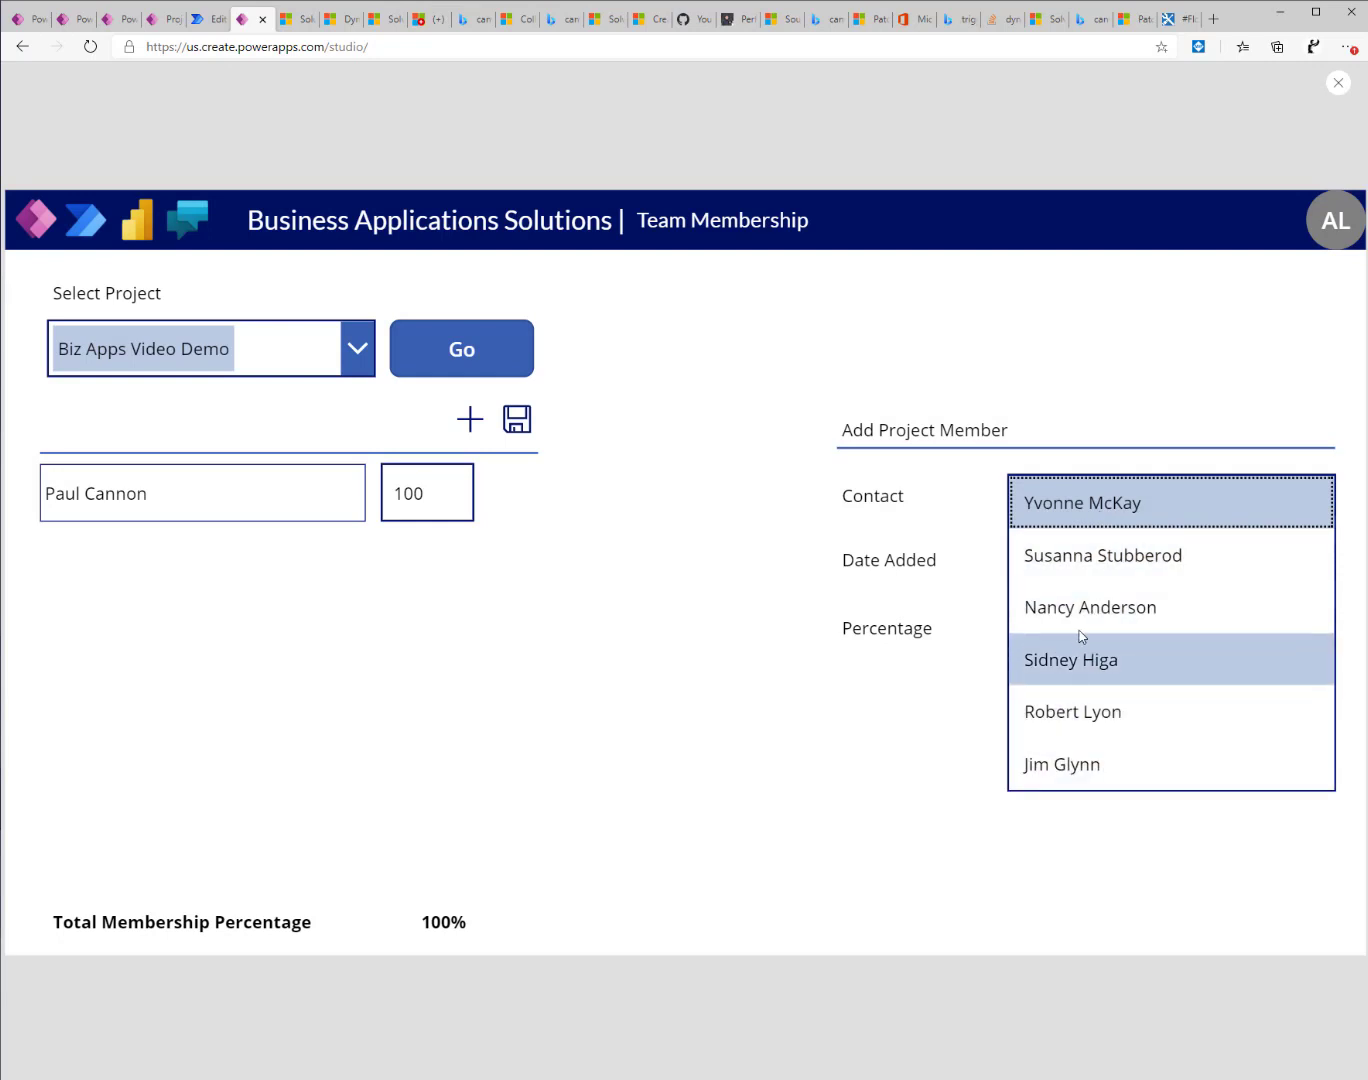
{"action": "left_click", "coordinate": [1090, 607]}
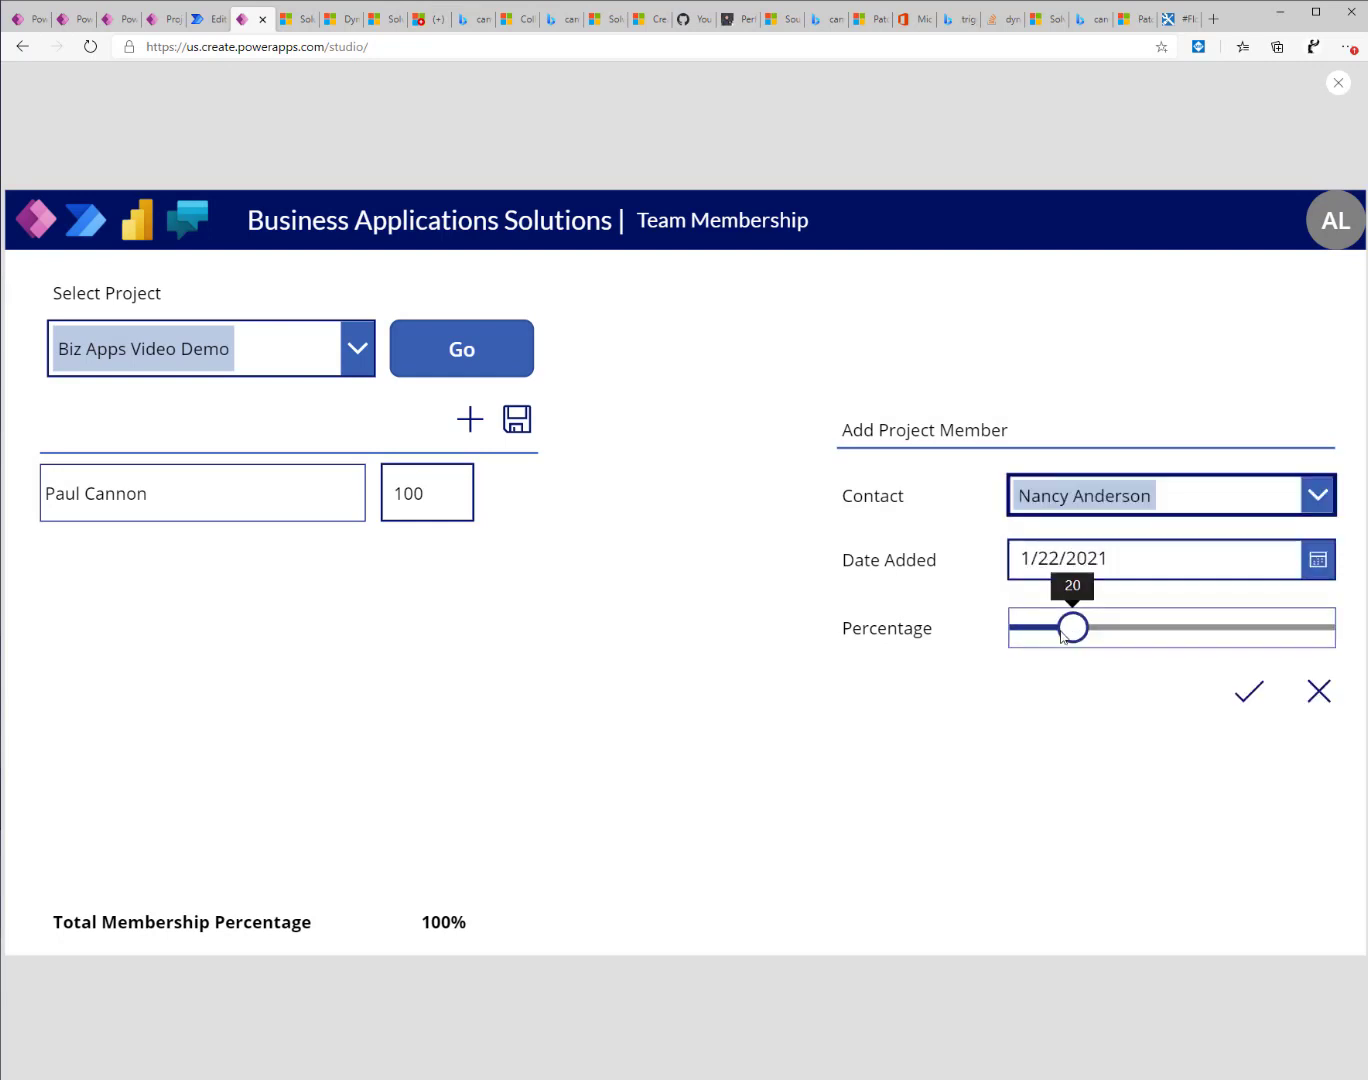
{"action": "left_click_drag", "start_coordinate": [1071, 627], "coordinate": [1111, 627]}
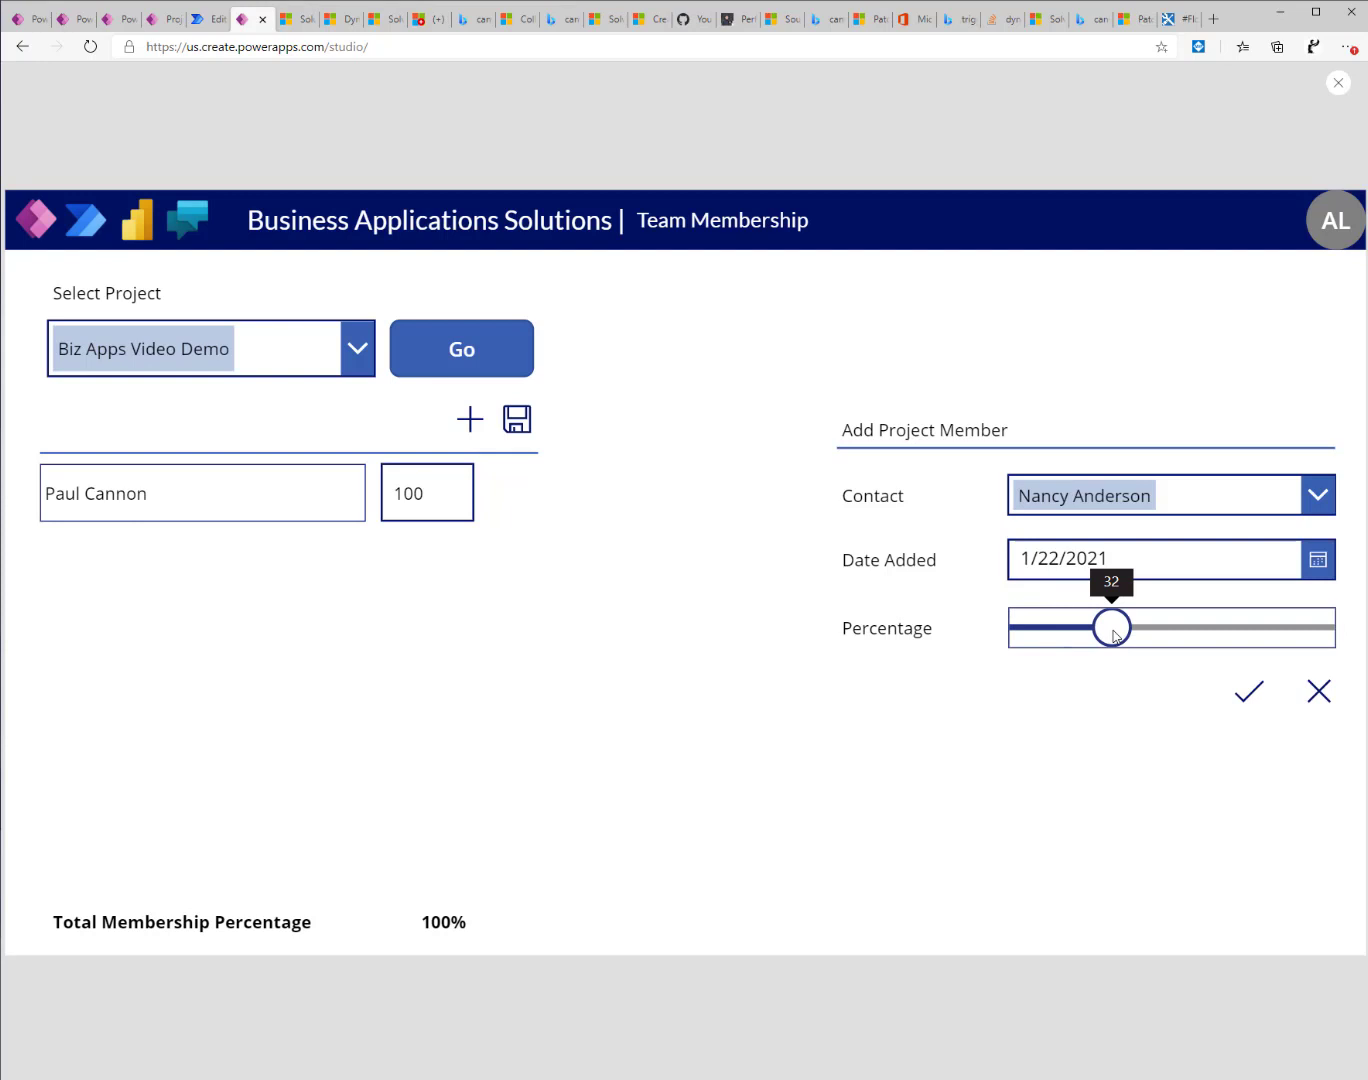
{"action": "left_click_drag", "start_coordinate": [1111, 626], "coordinate": [1137, 626]}
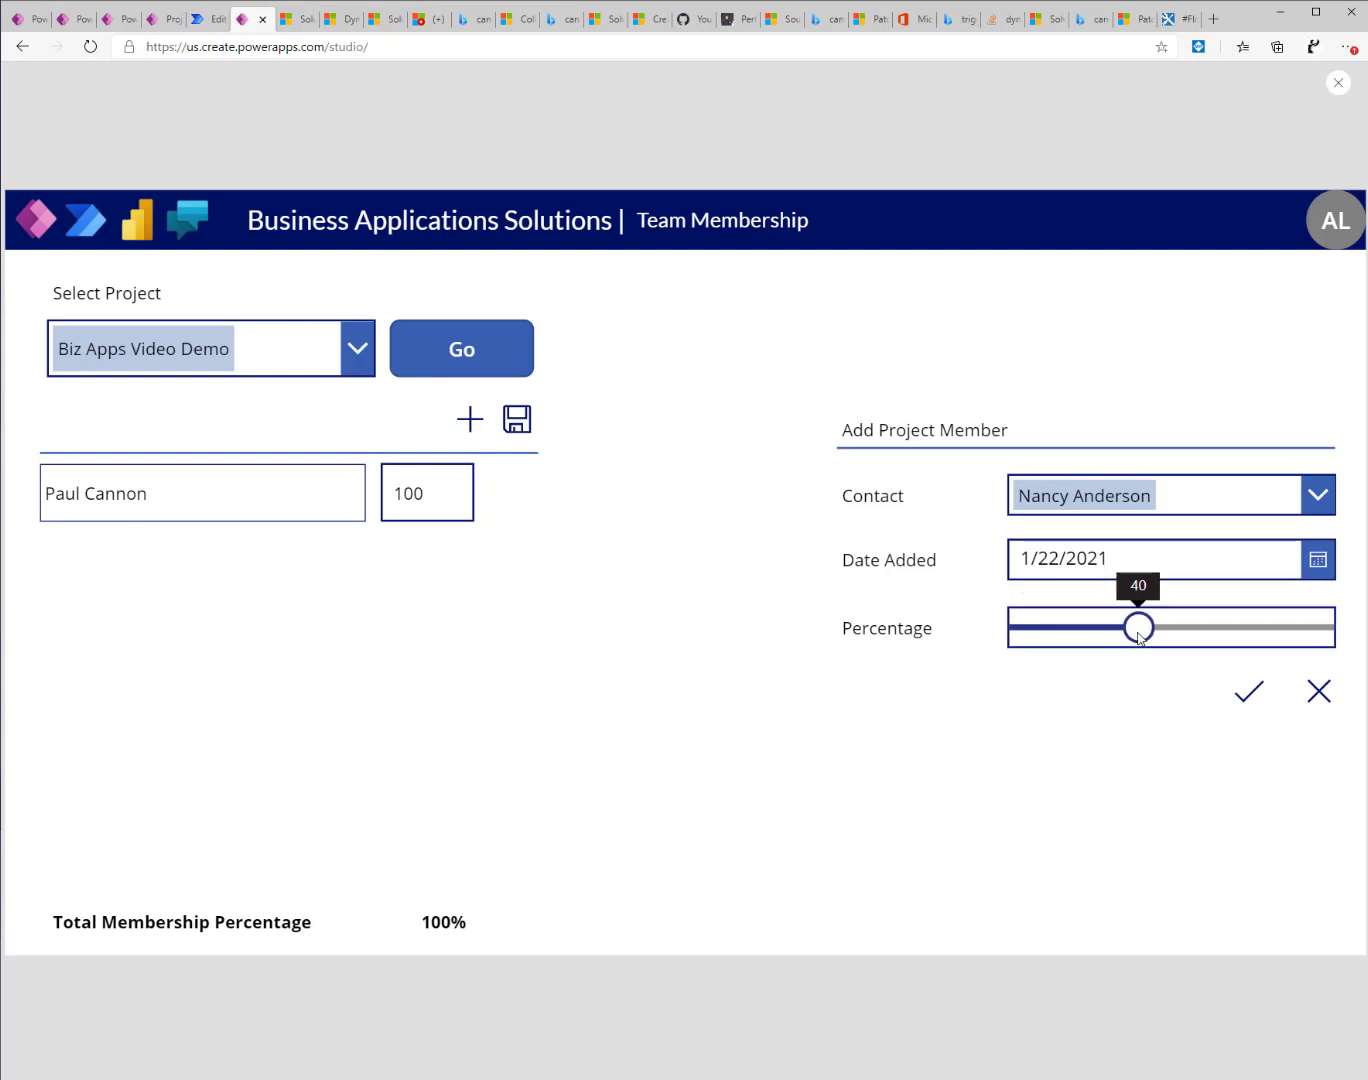
{"action": "left_click", "coordinate": [1319, 557]}
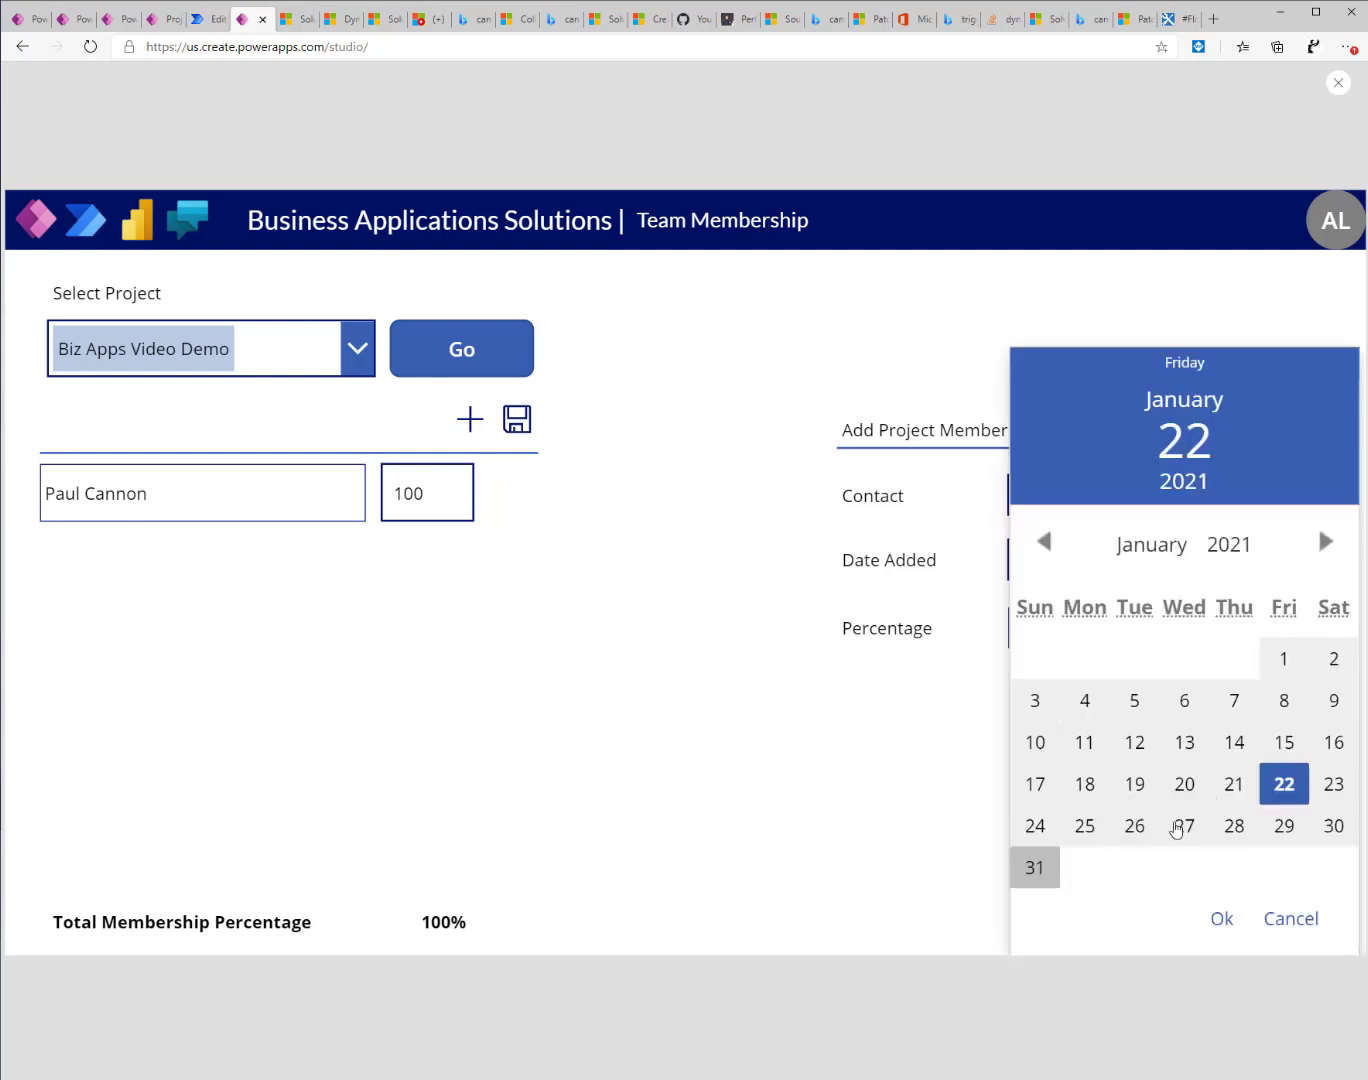
{"action": "left_click", "coordinate": [1183, 826]}
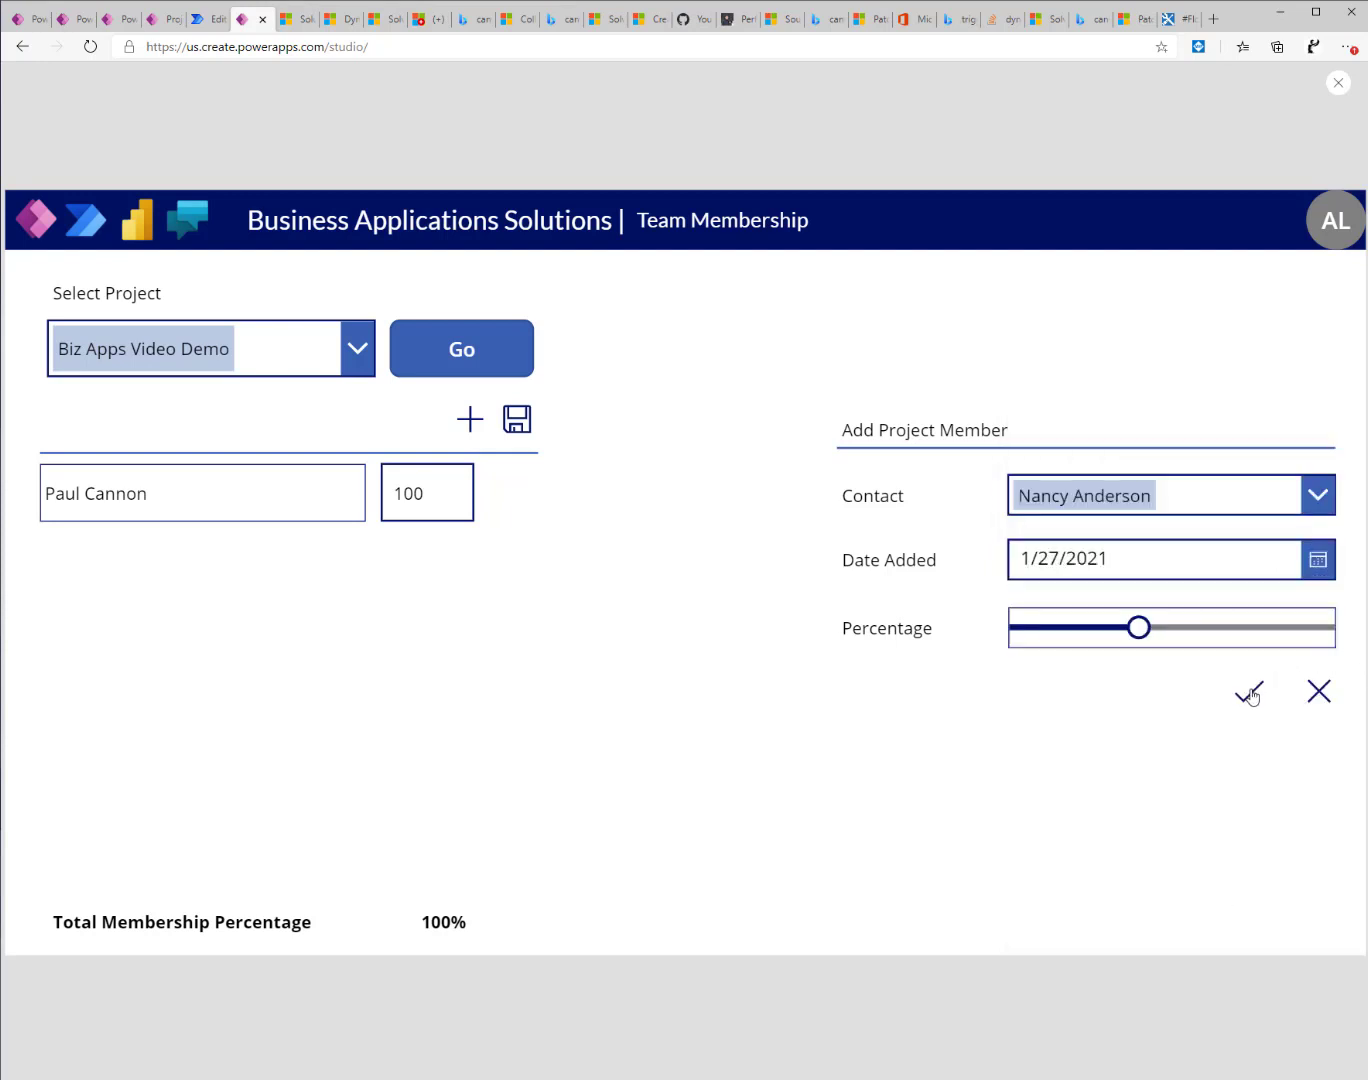
{"action": "left_click", "coordinate": [1247, 692]}
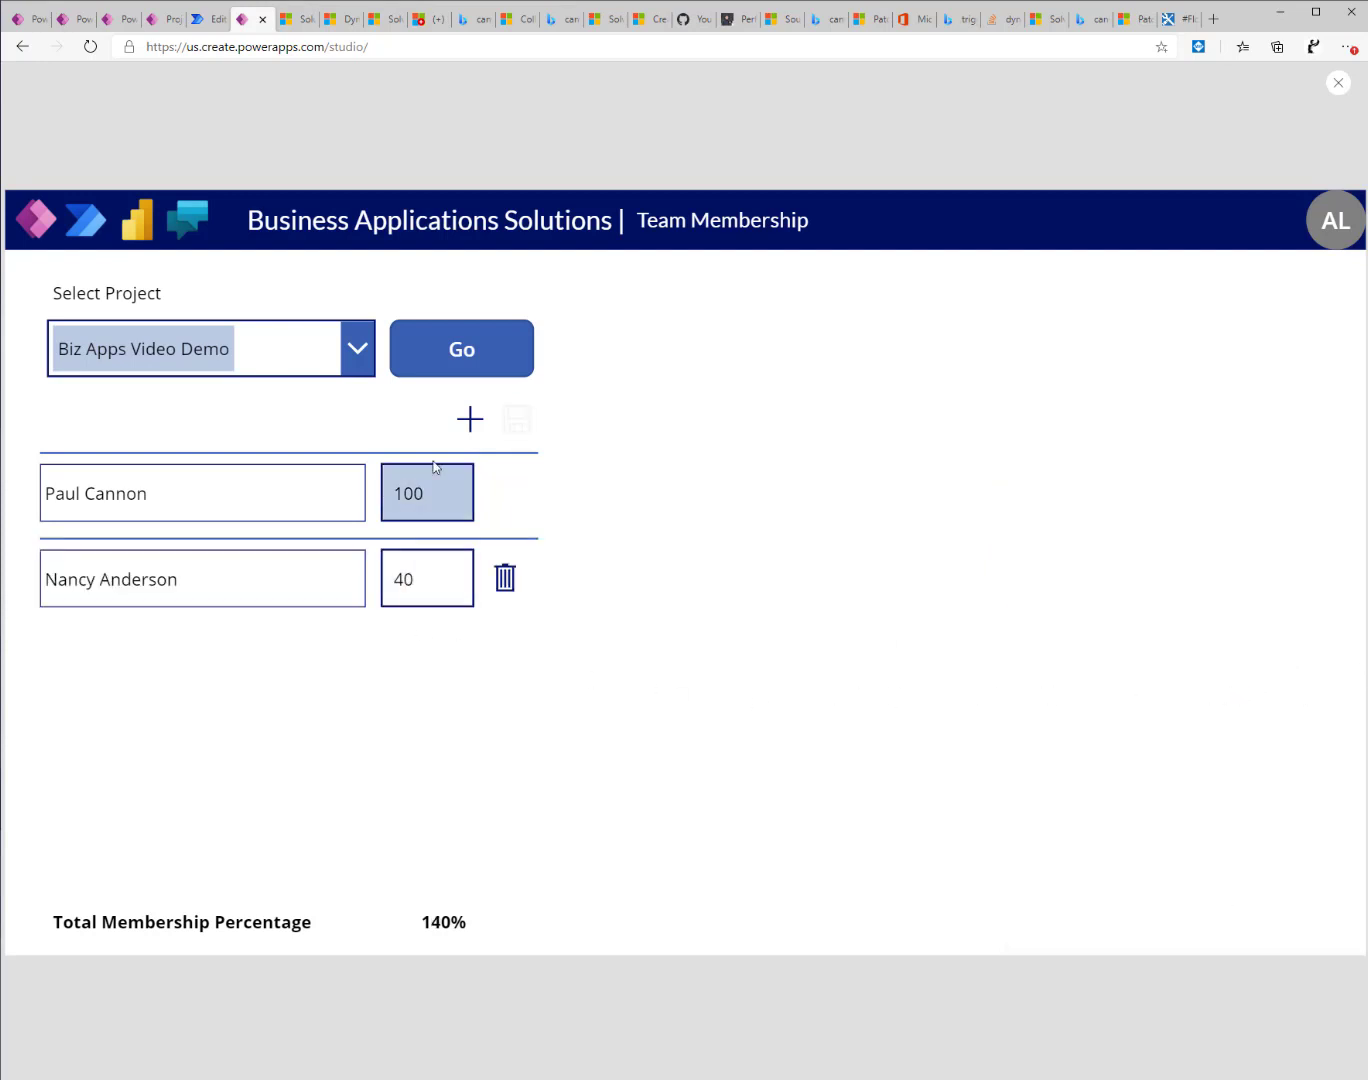
{"action": "left_click", "coordinate": [469, 419]}
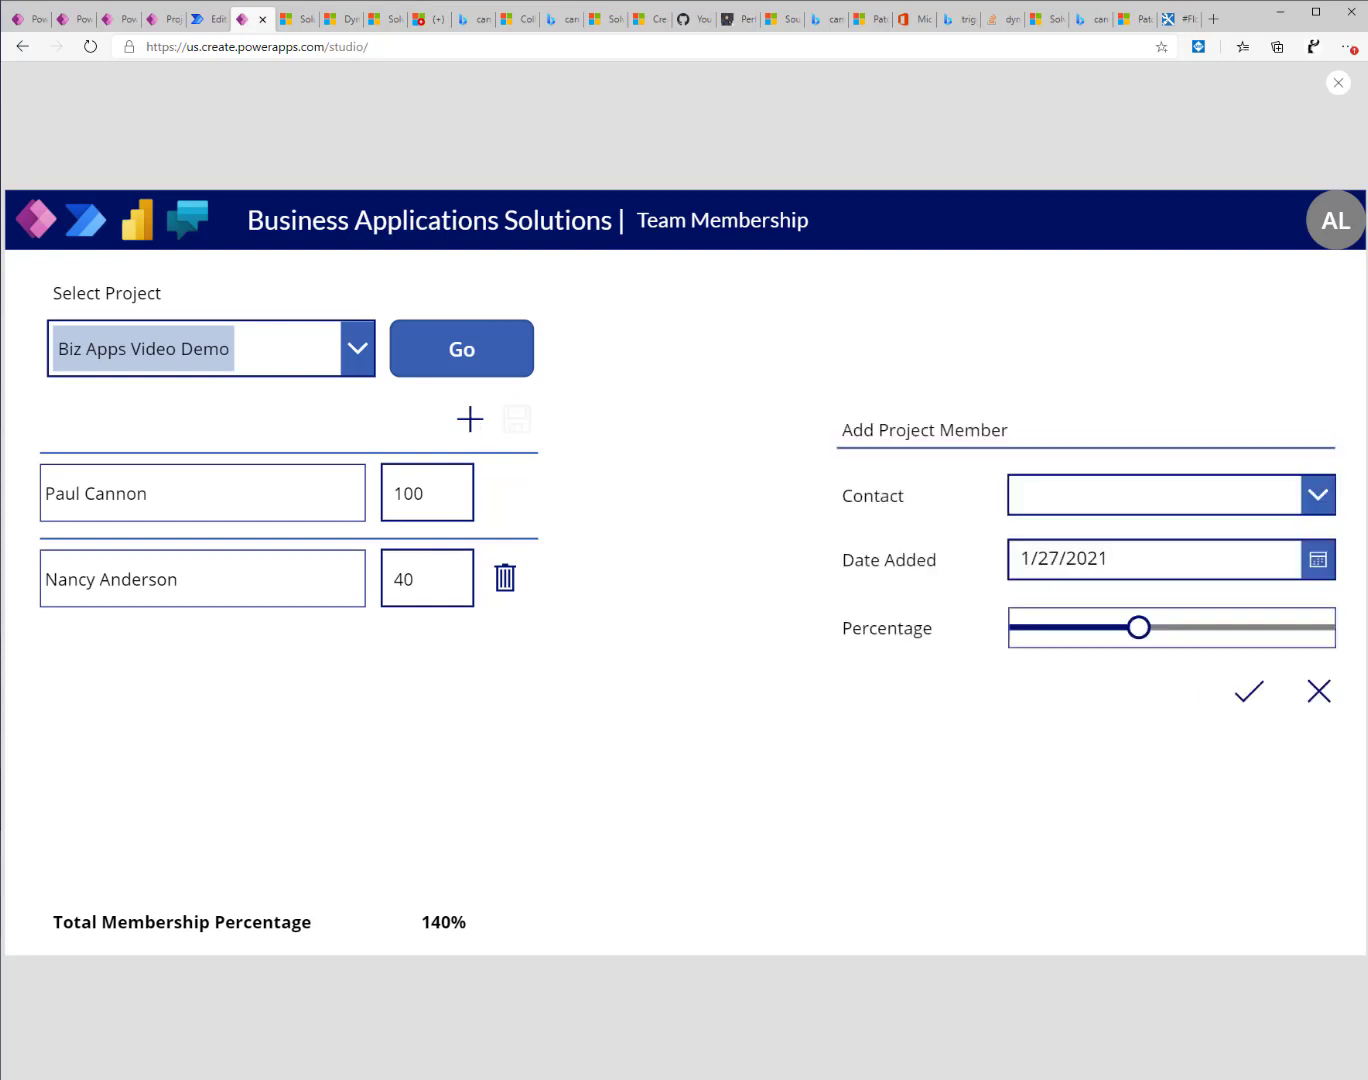
{"action": "left_click", "coordinate": [1317, 494]}
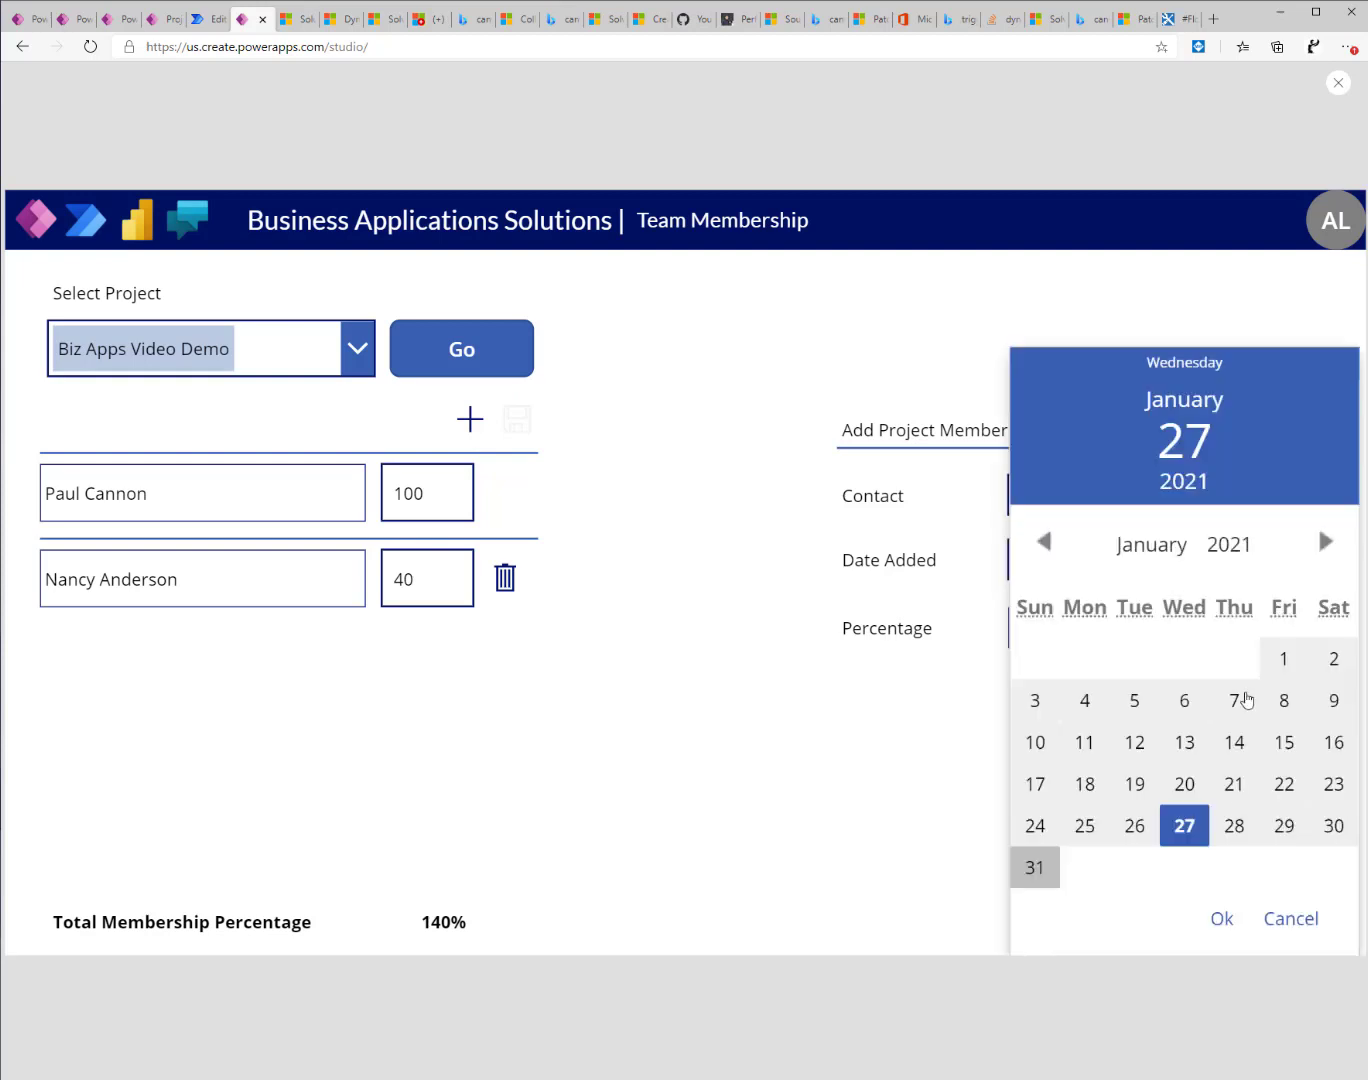
{"action": "left_click", "coordinate": [1283, 825]}
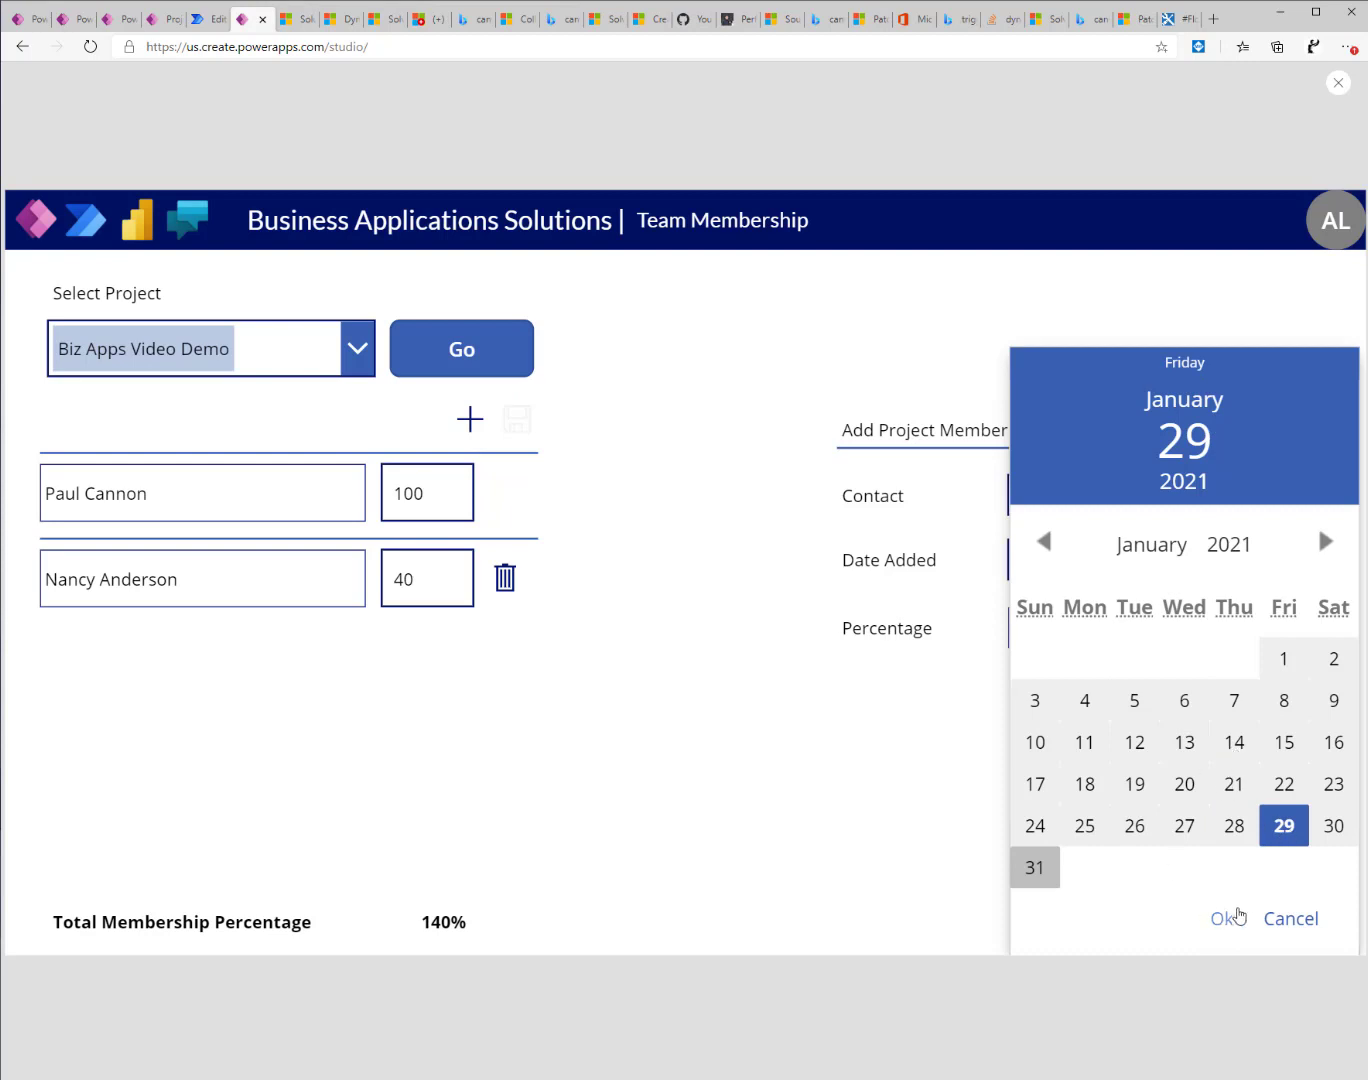
{"action": "left_click", "coordinate": [1220, 919]}
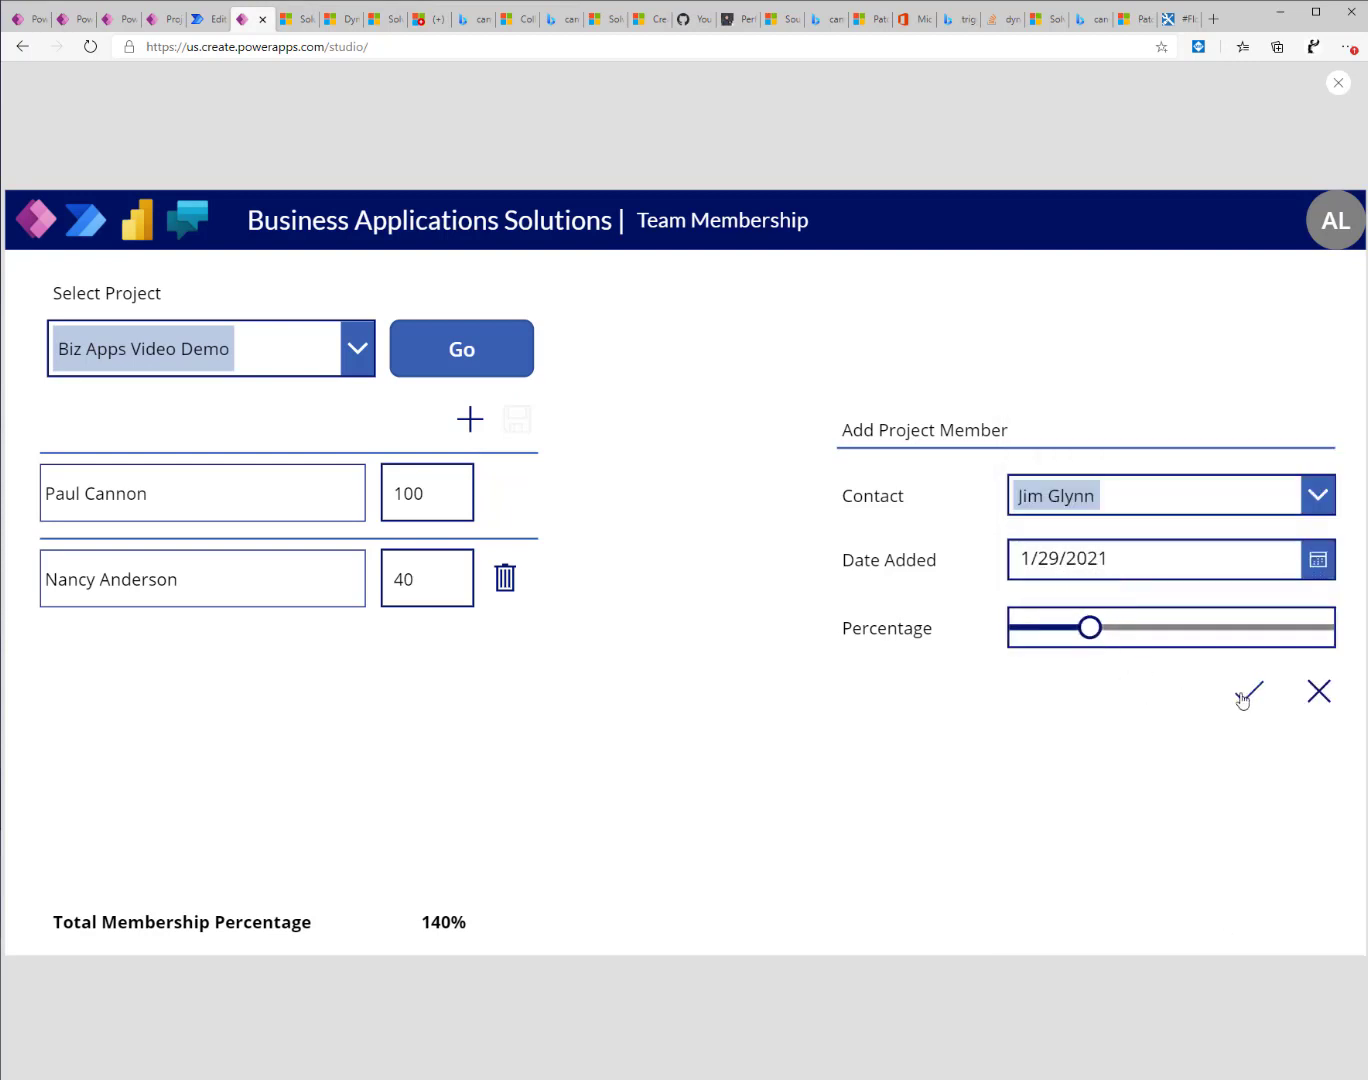
{"action": "left_click", "coordinate": [1257, 692]}
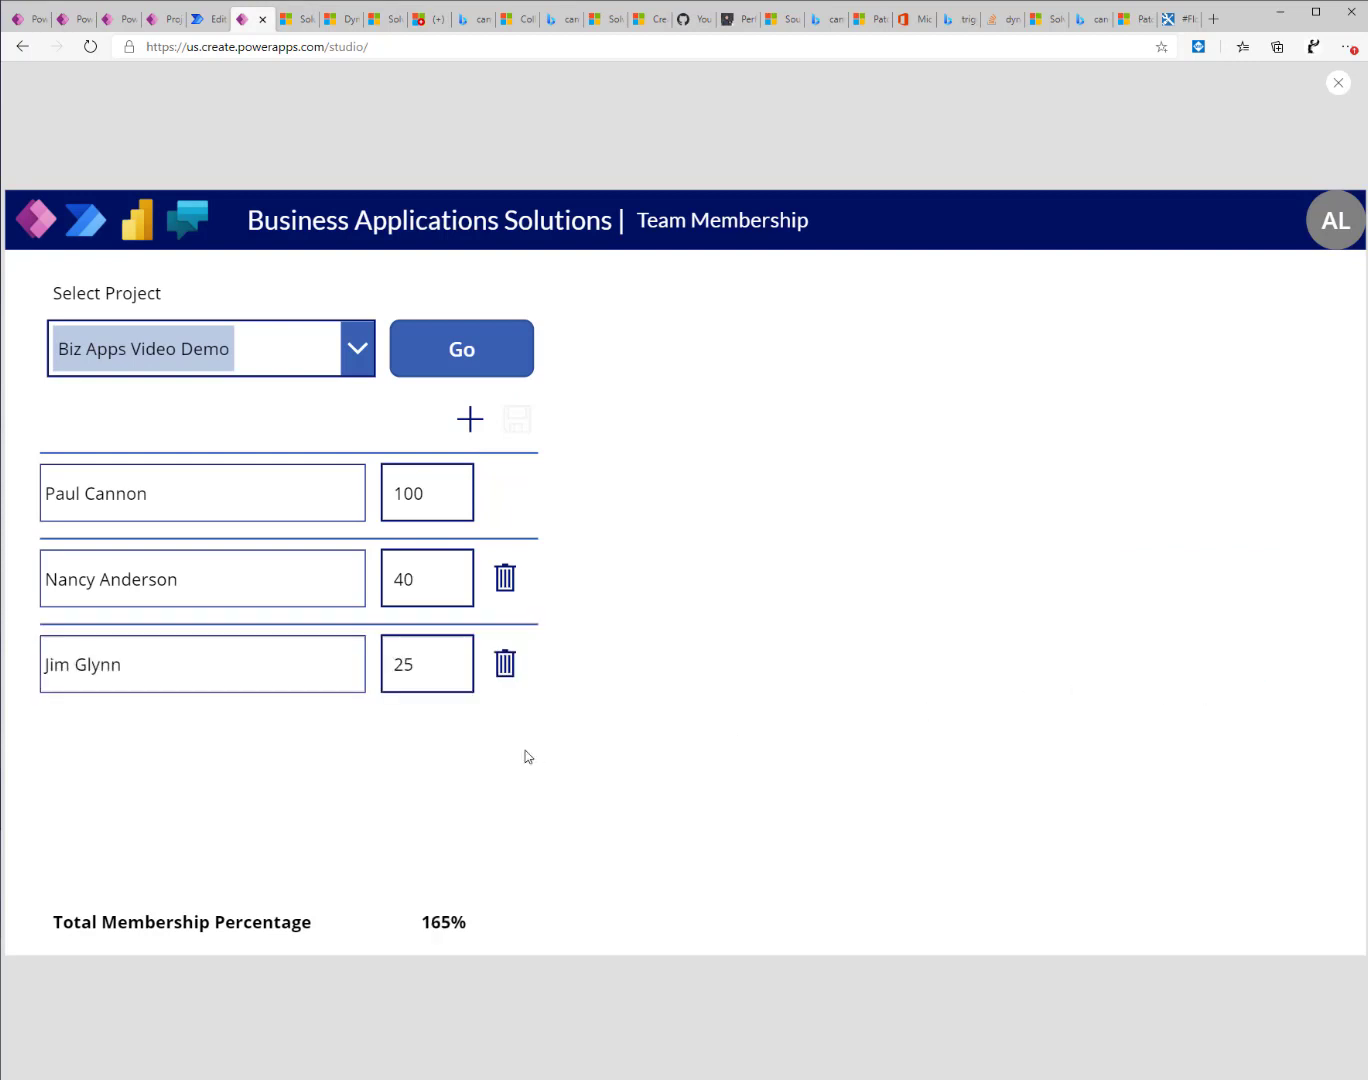
{"action": "mouse_move", "coordinate": [478, 553]}
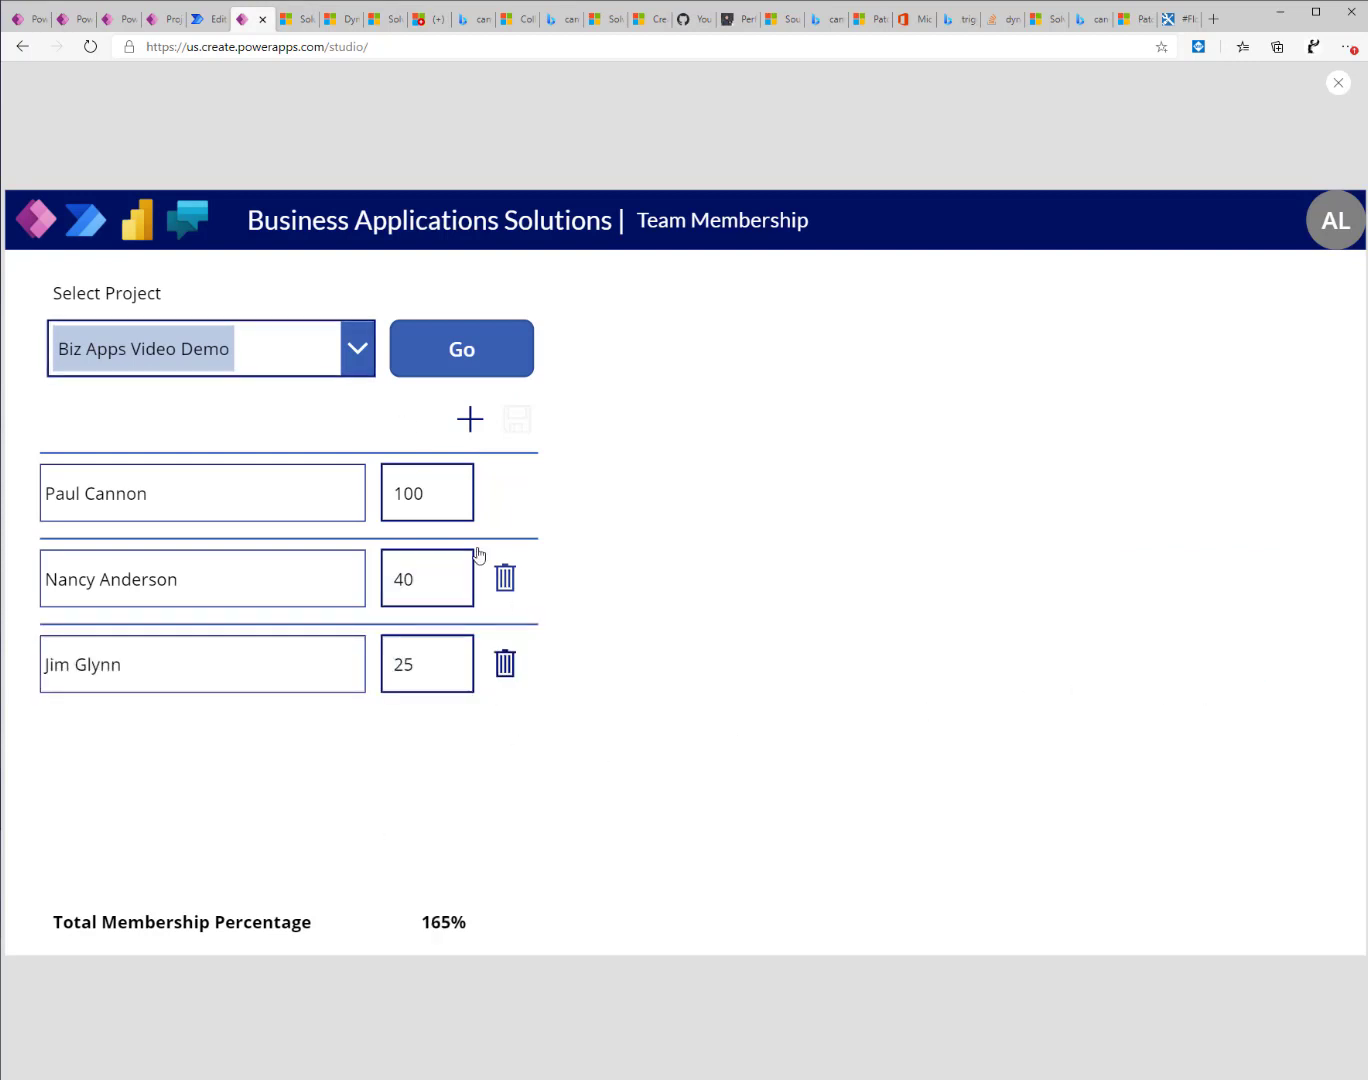
{"action": "mouse_move", "coordinate": [593, 536]}
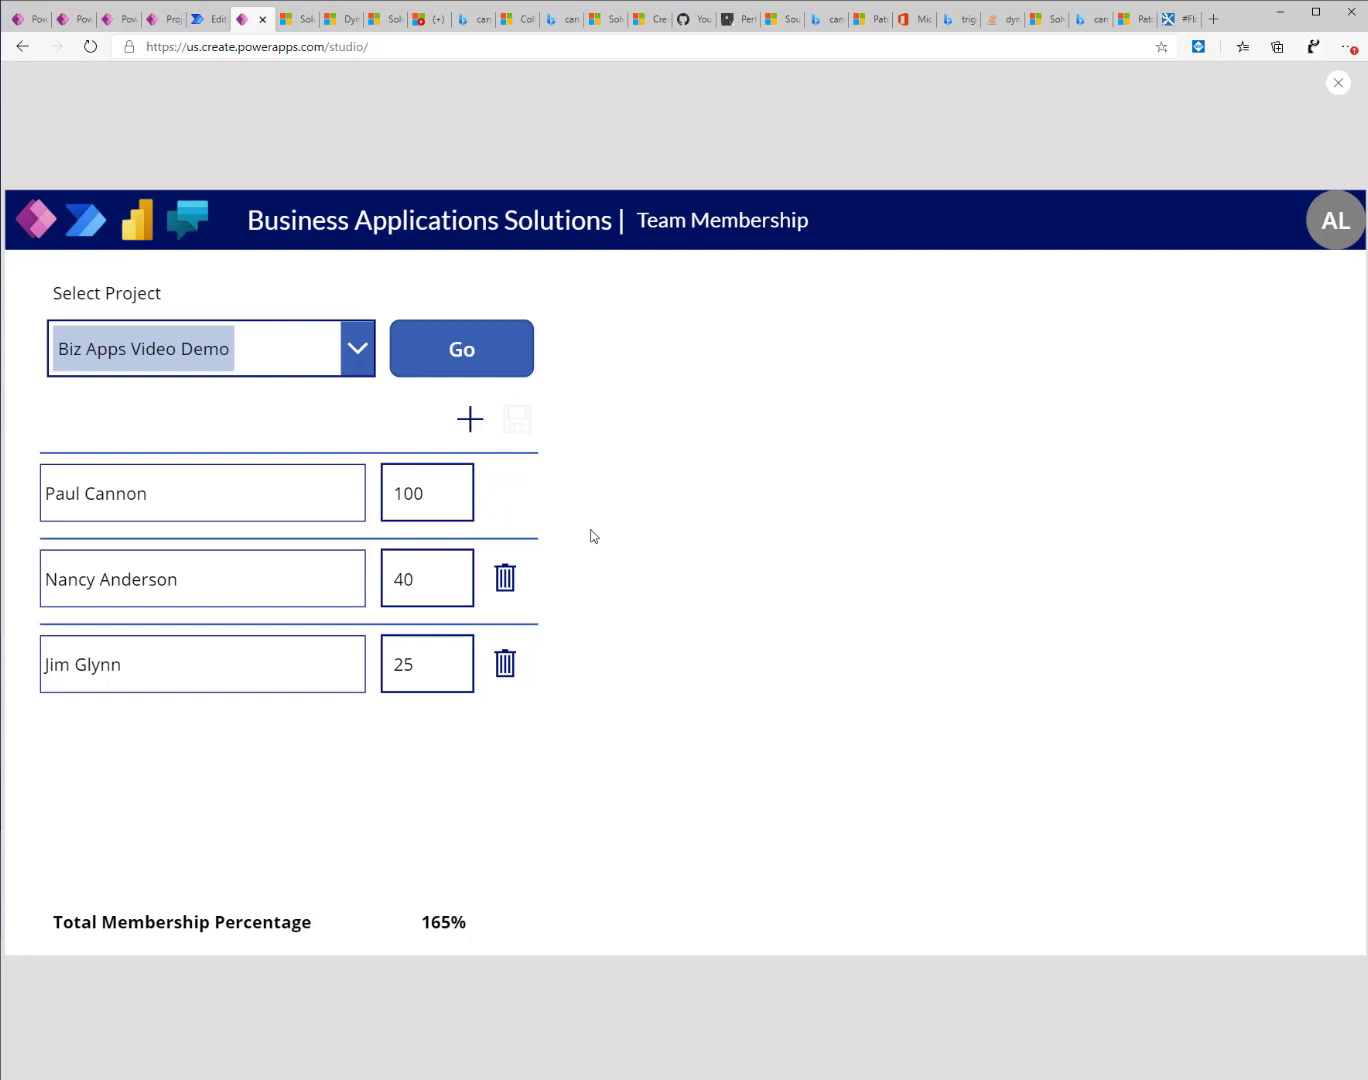
{"action": "mouse_move", "coordinate": [530, 444]}
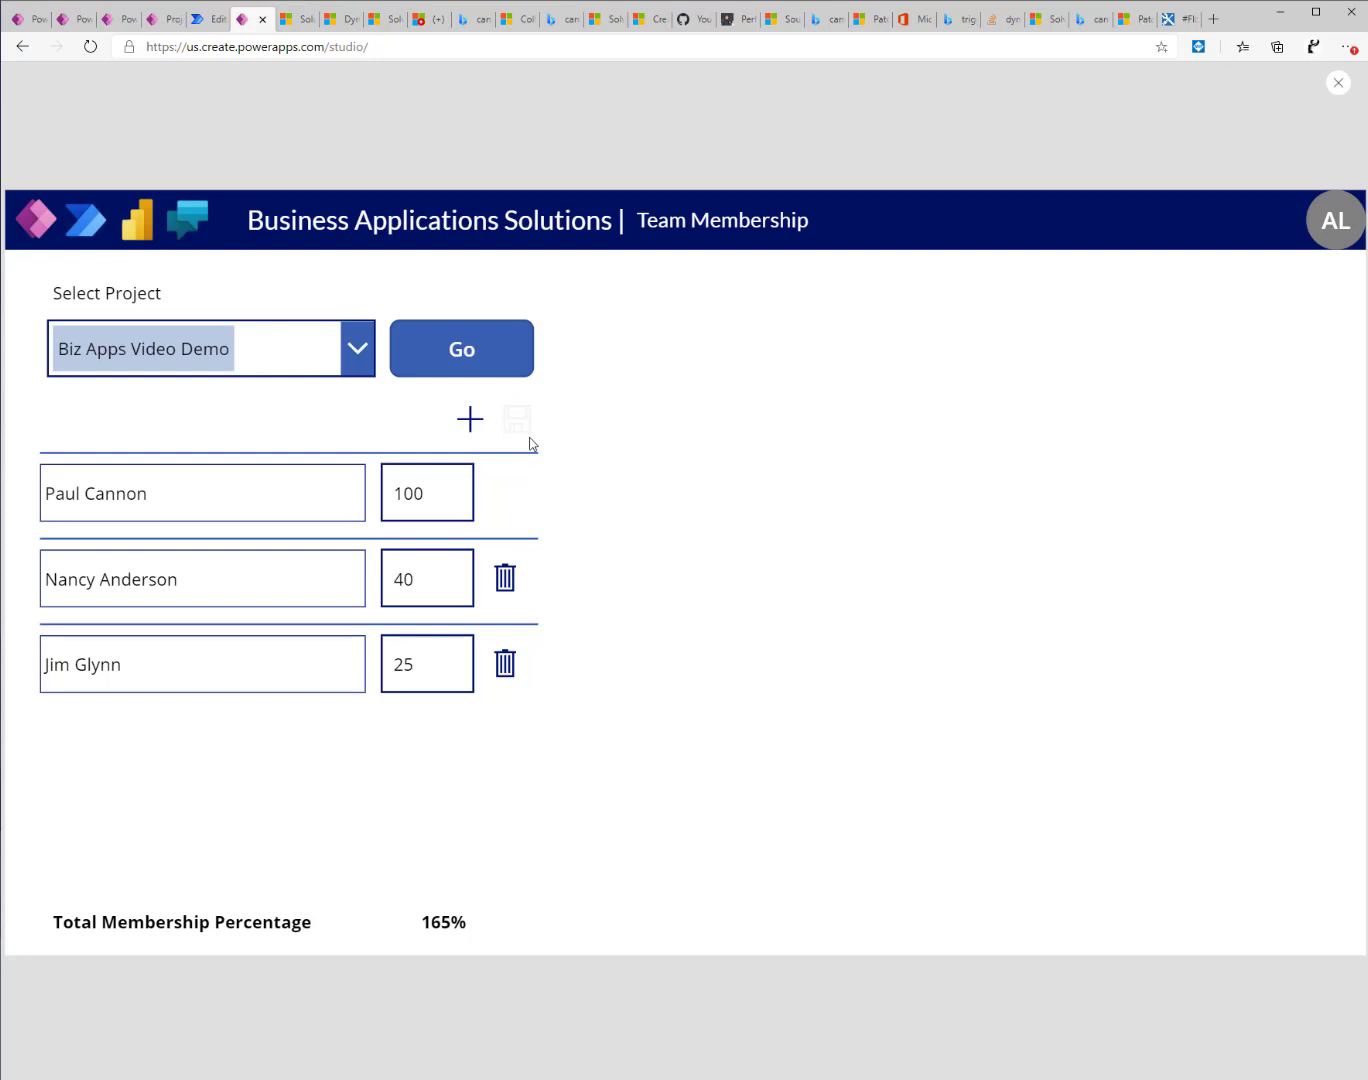
{"action": "mouse_move", "coordinate": [525, 414]}
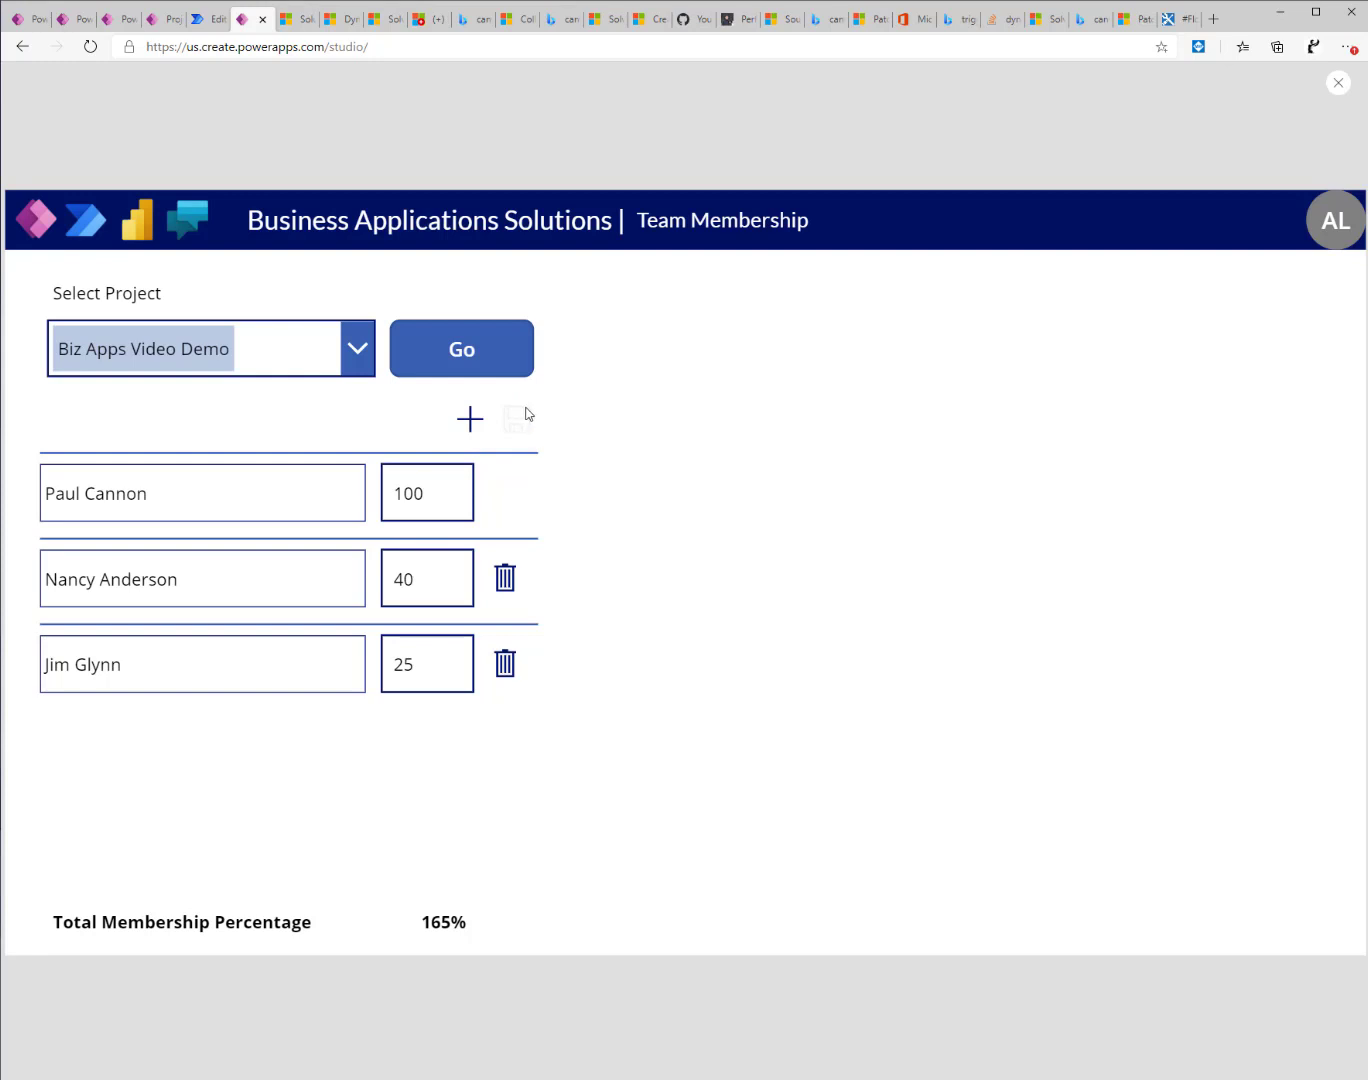
{"action": "mouse_move", "coordinate": [413, 932]}
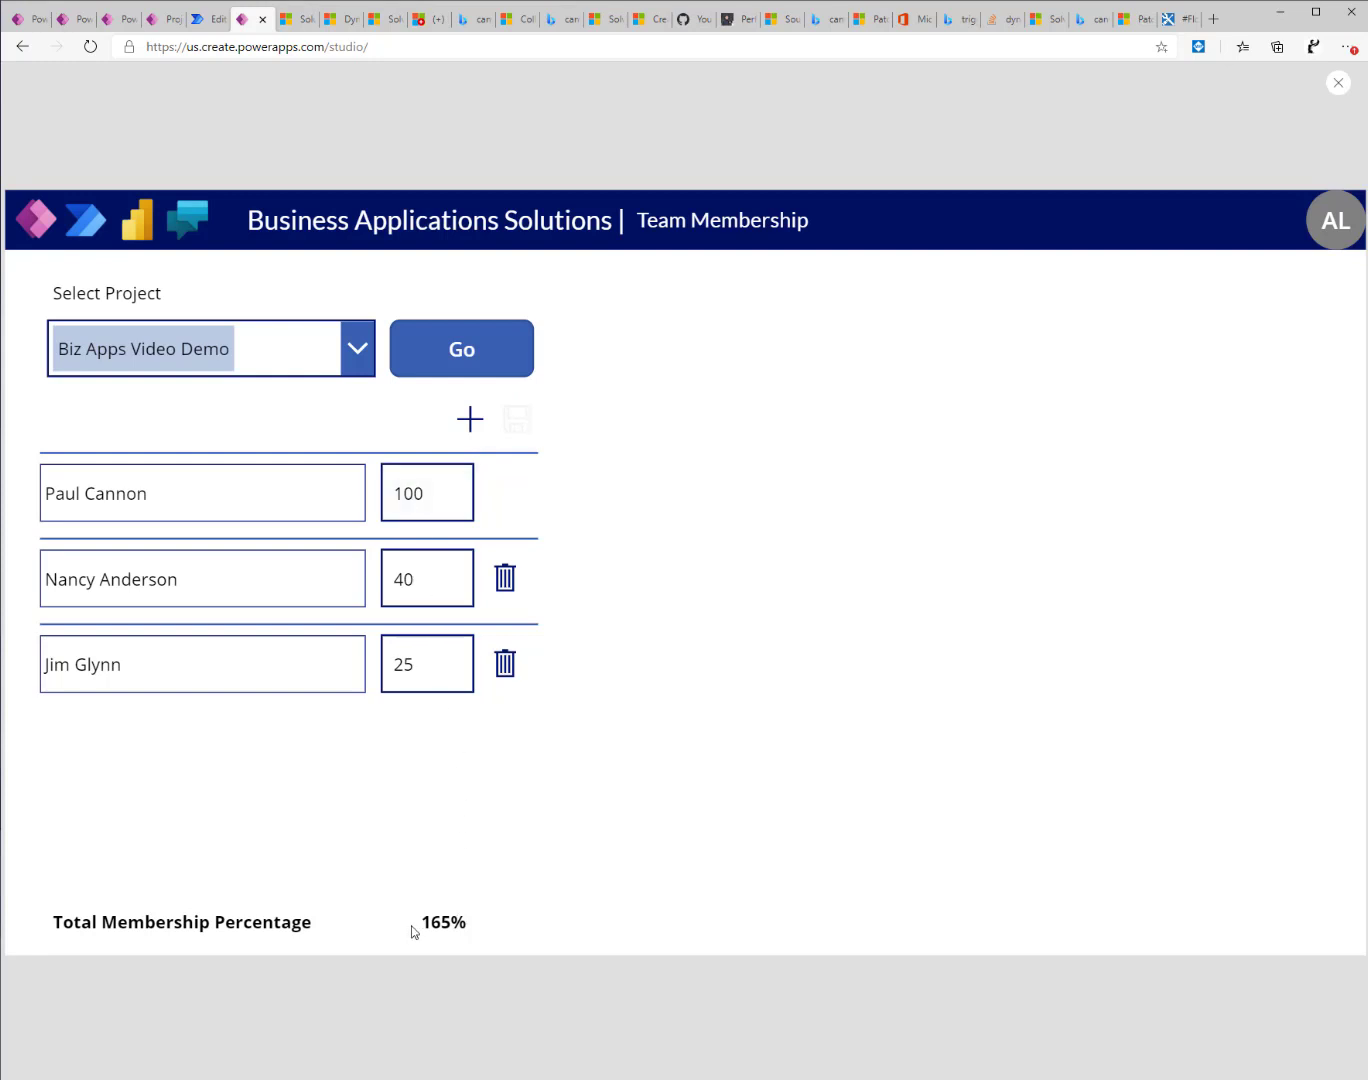
{"action": "mouse_move", "coordinate": [472, 937]}
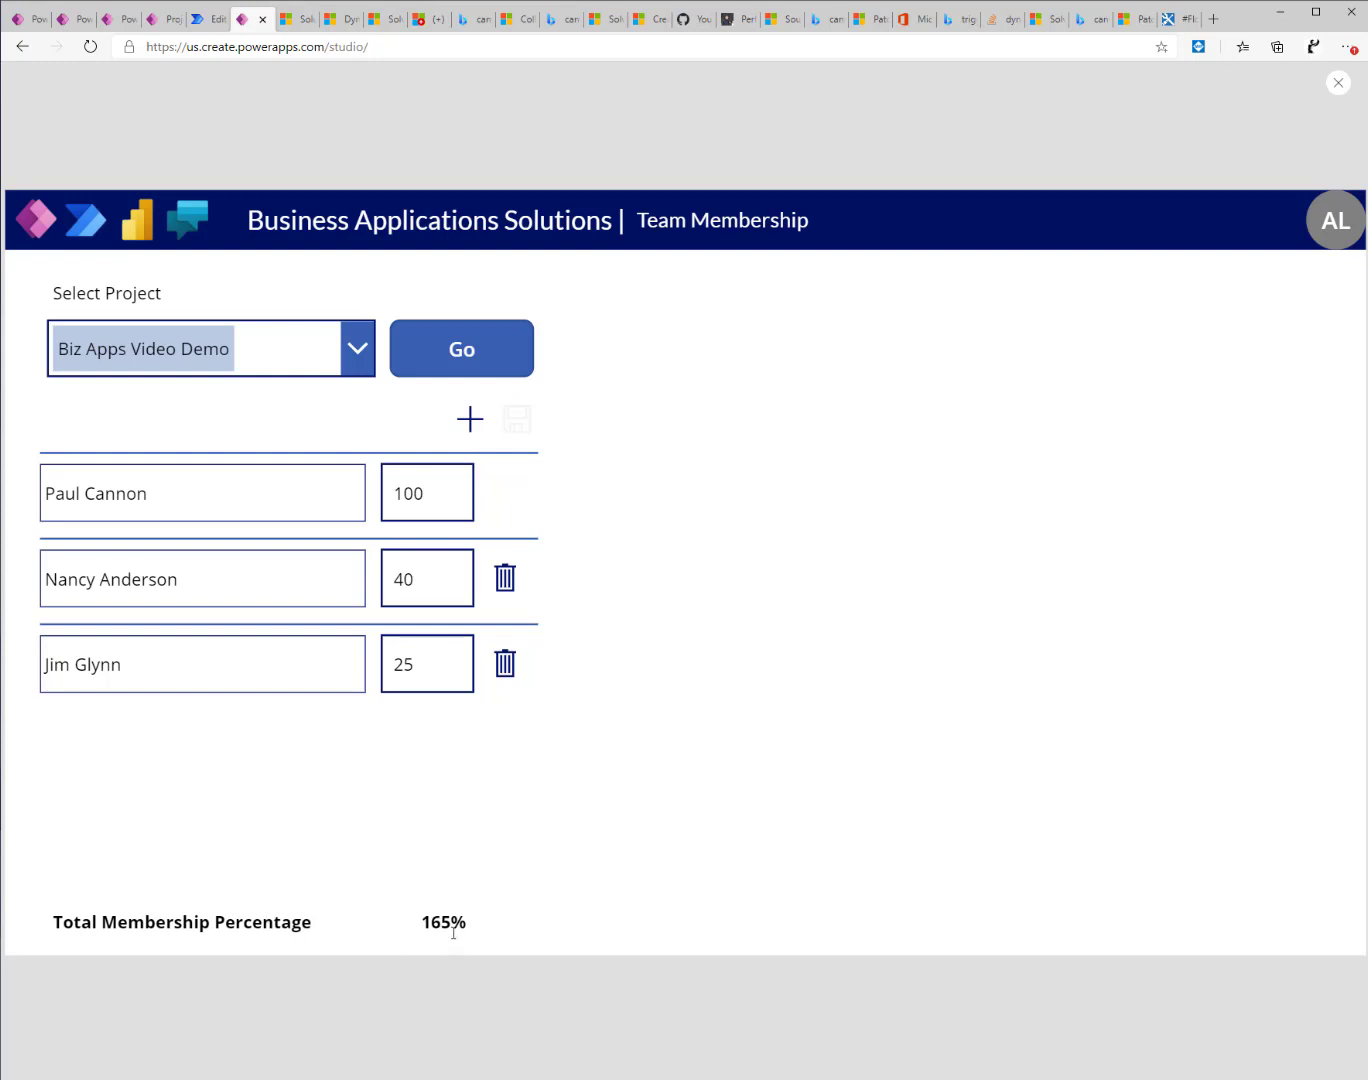
Change member percentages to 50, 30 and 20 and save them.
{"action": "left_click", "coordinate": [427, 578]}
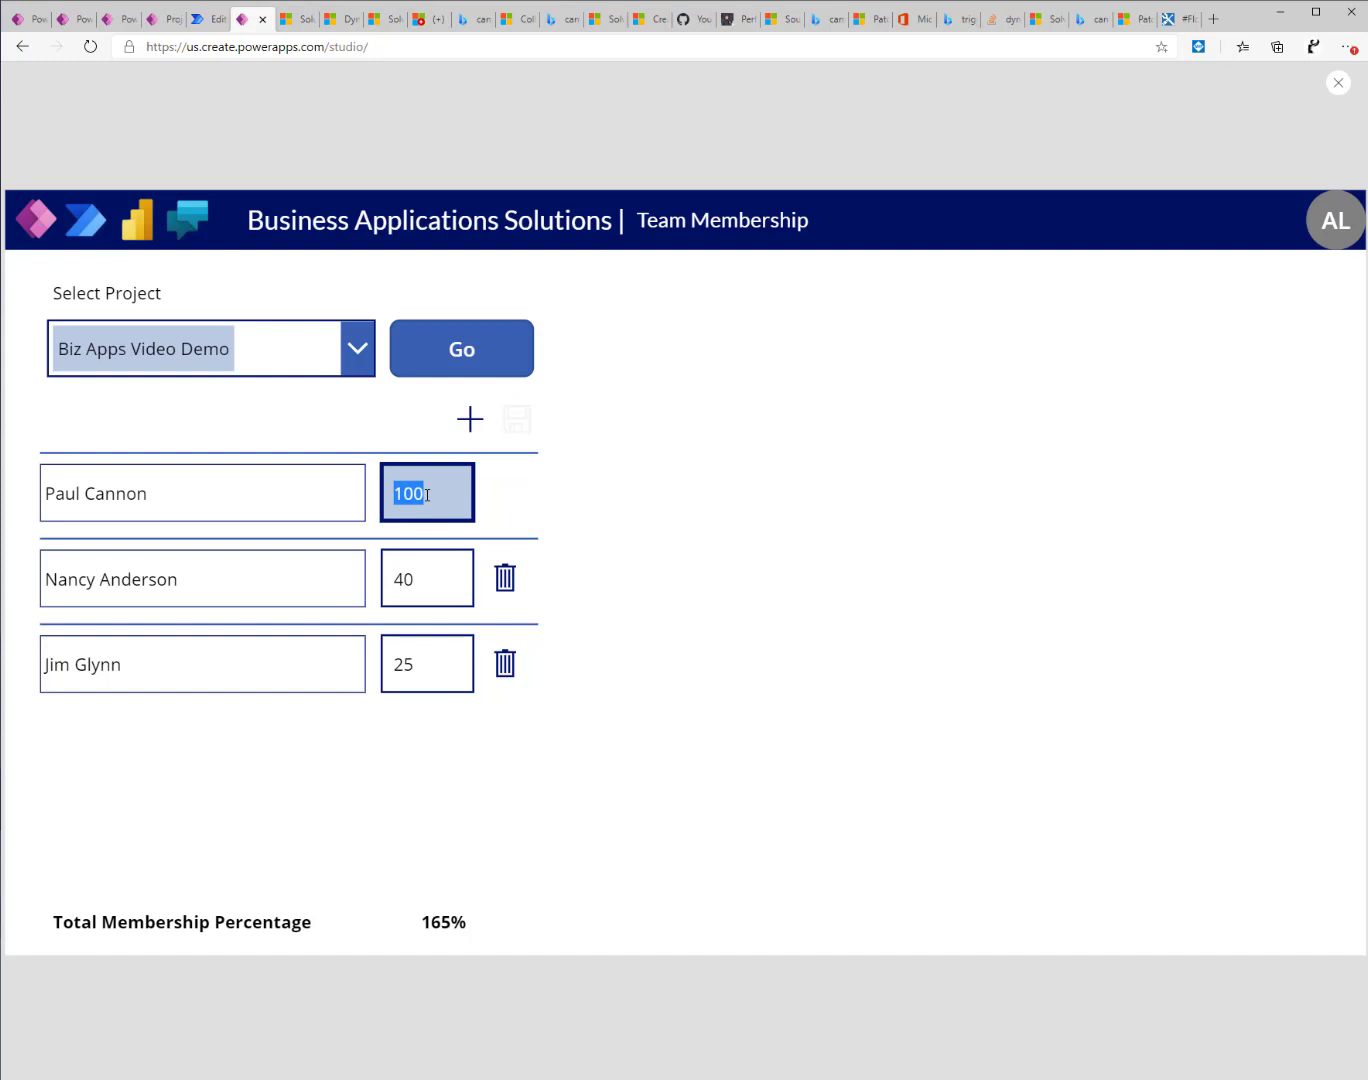
{"action": "type", "text": "50"}
{"action": "left_click", "coordinate": [427, 578]}
{"action": "type", "text": "30"}
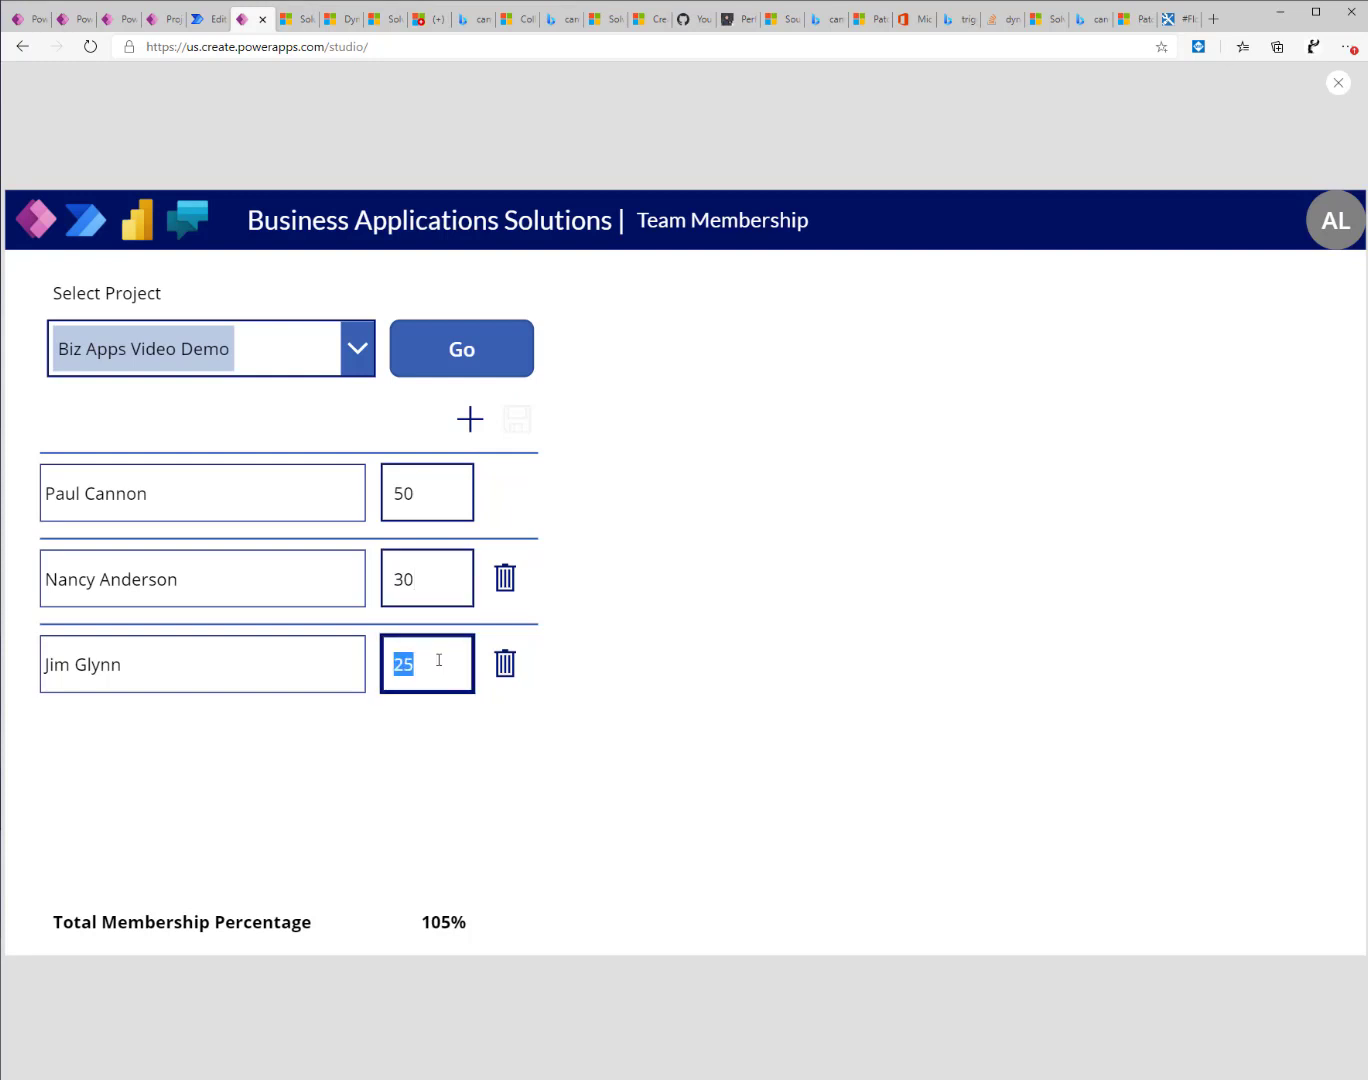
{"action": "type", "text": "20"}
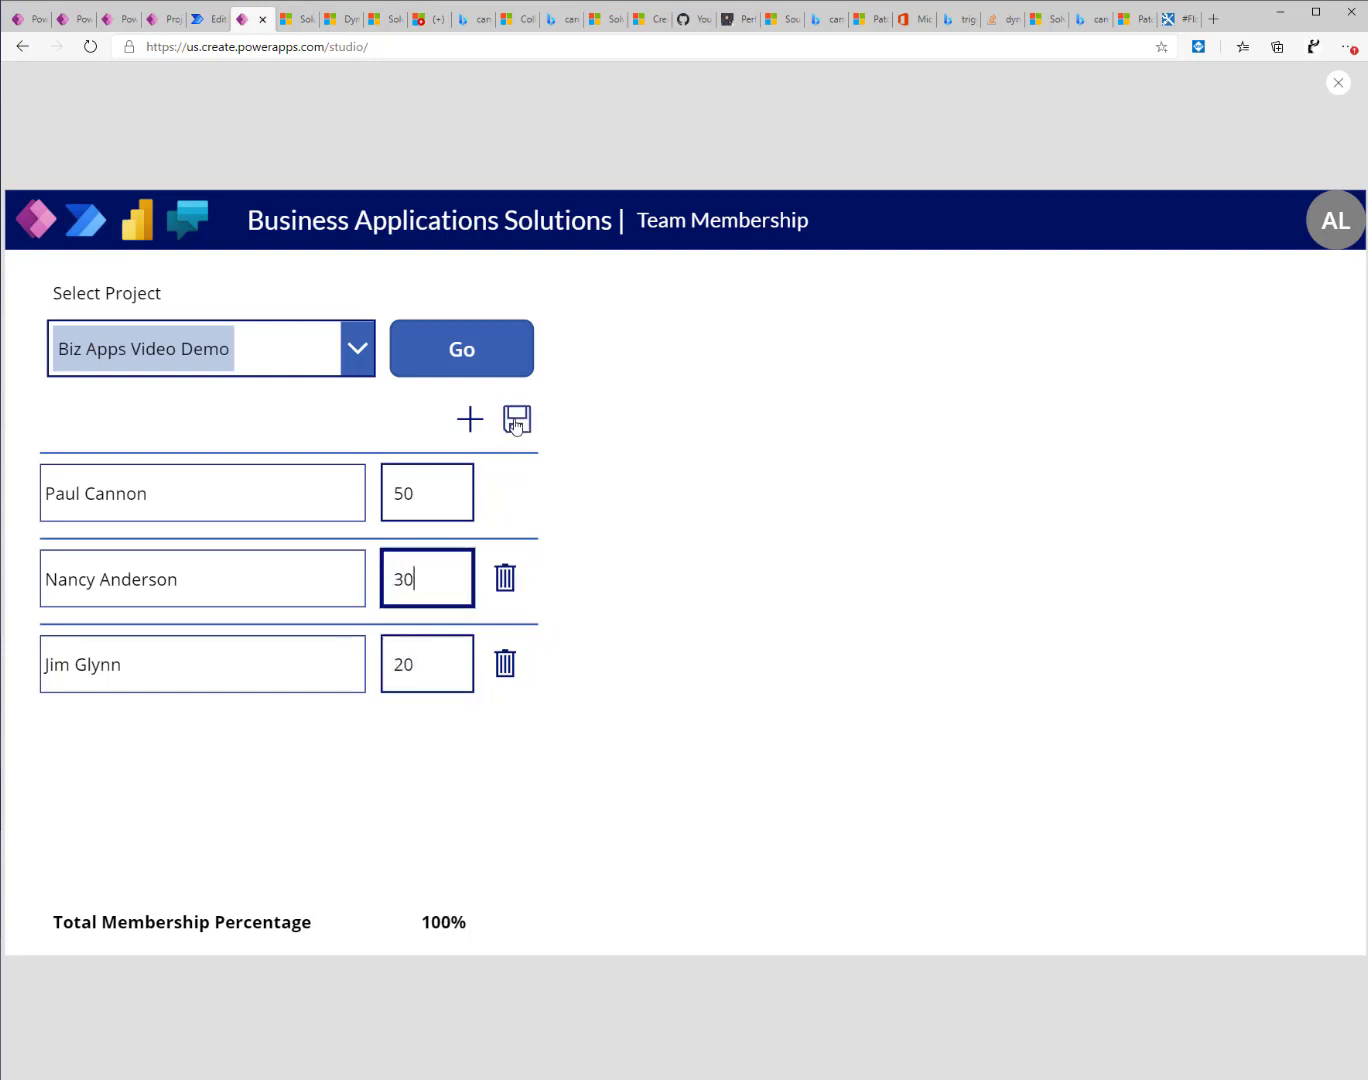
{"action": "left_click", "coordinate": [515, 420]}
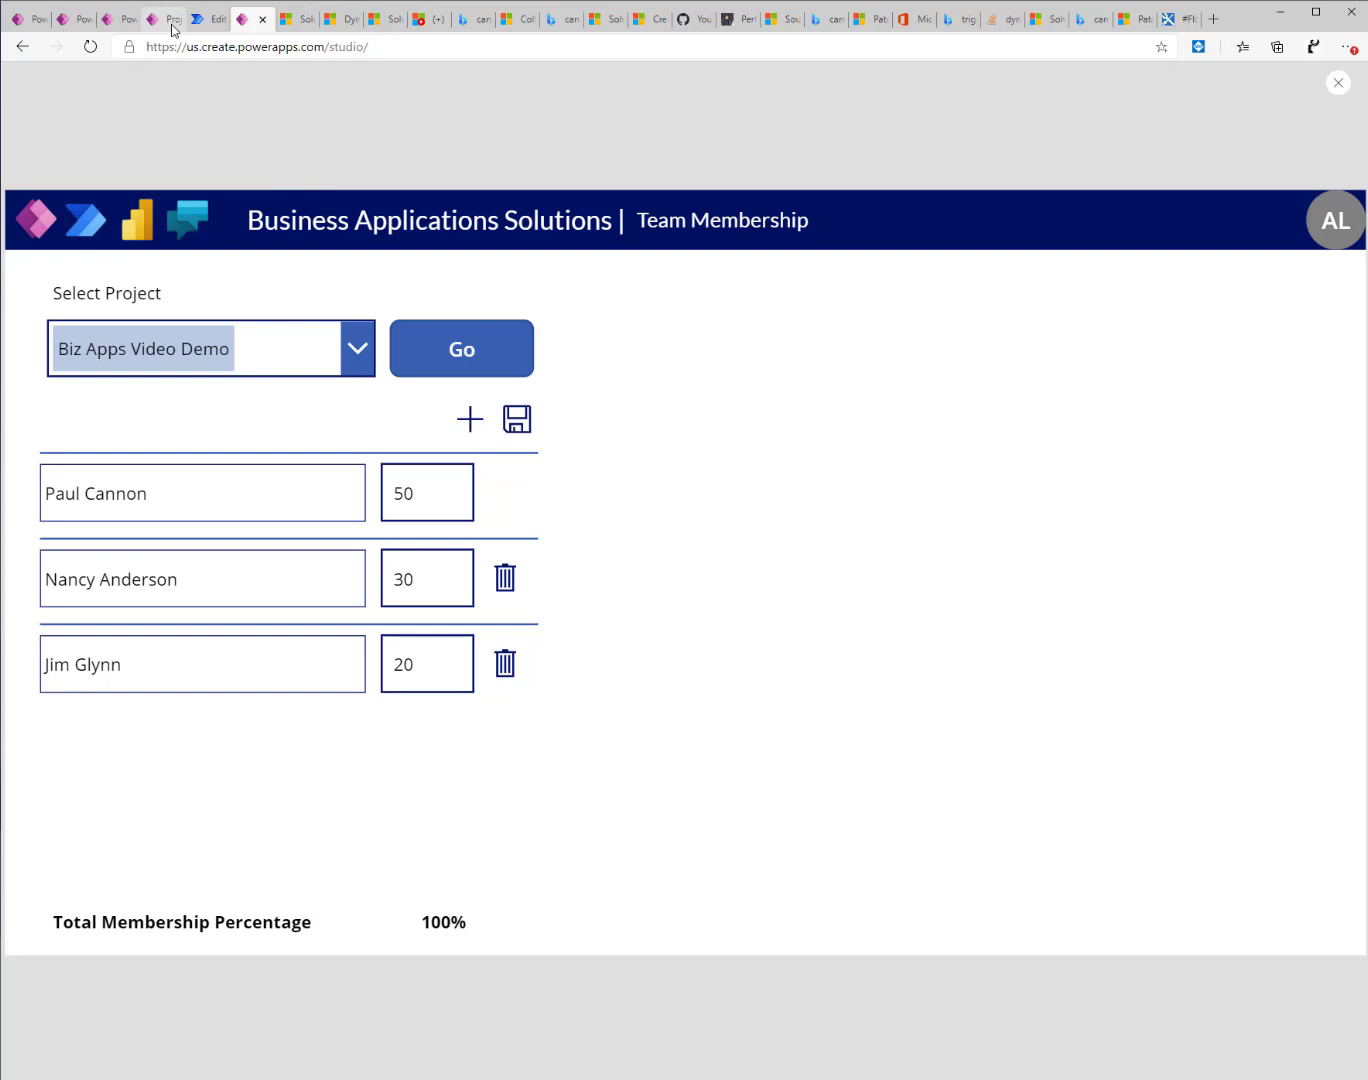
Refresh the Project Members subgrid on the model-driven project record.
{"action": "left_click", "coordinate": [170, 19]}
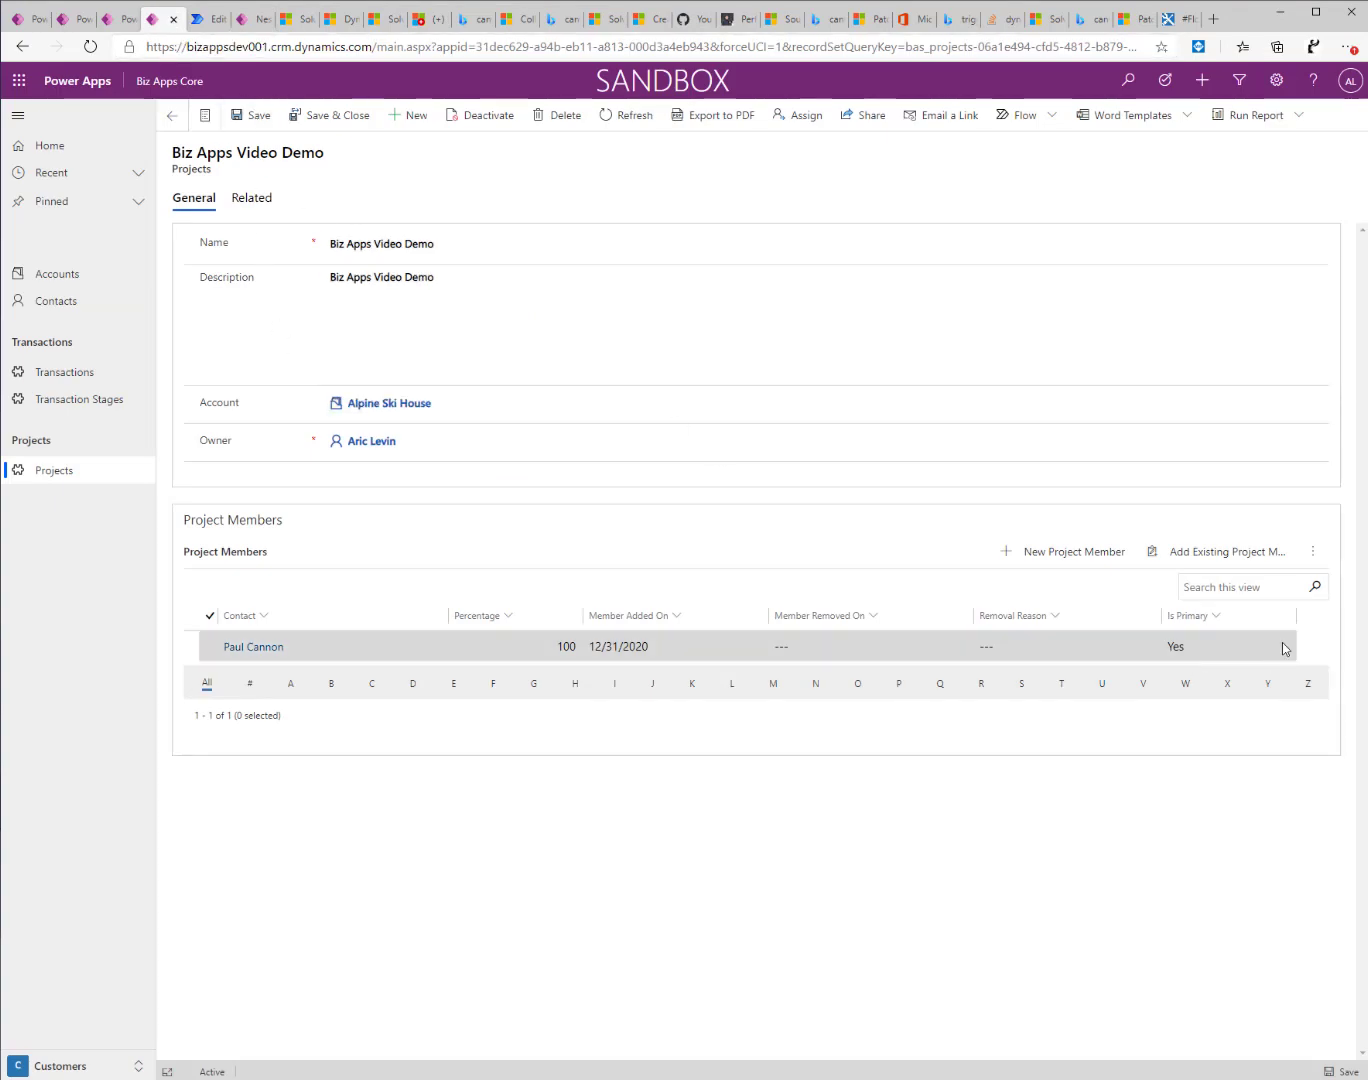
{"action": "left_click", "coordinate": [1317, 552]}
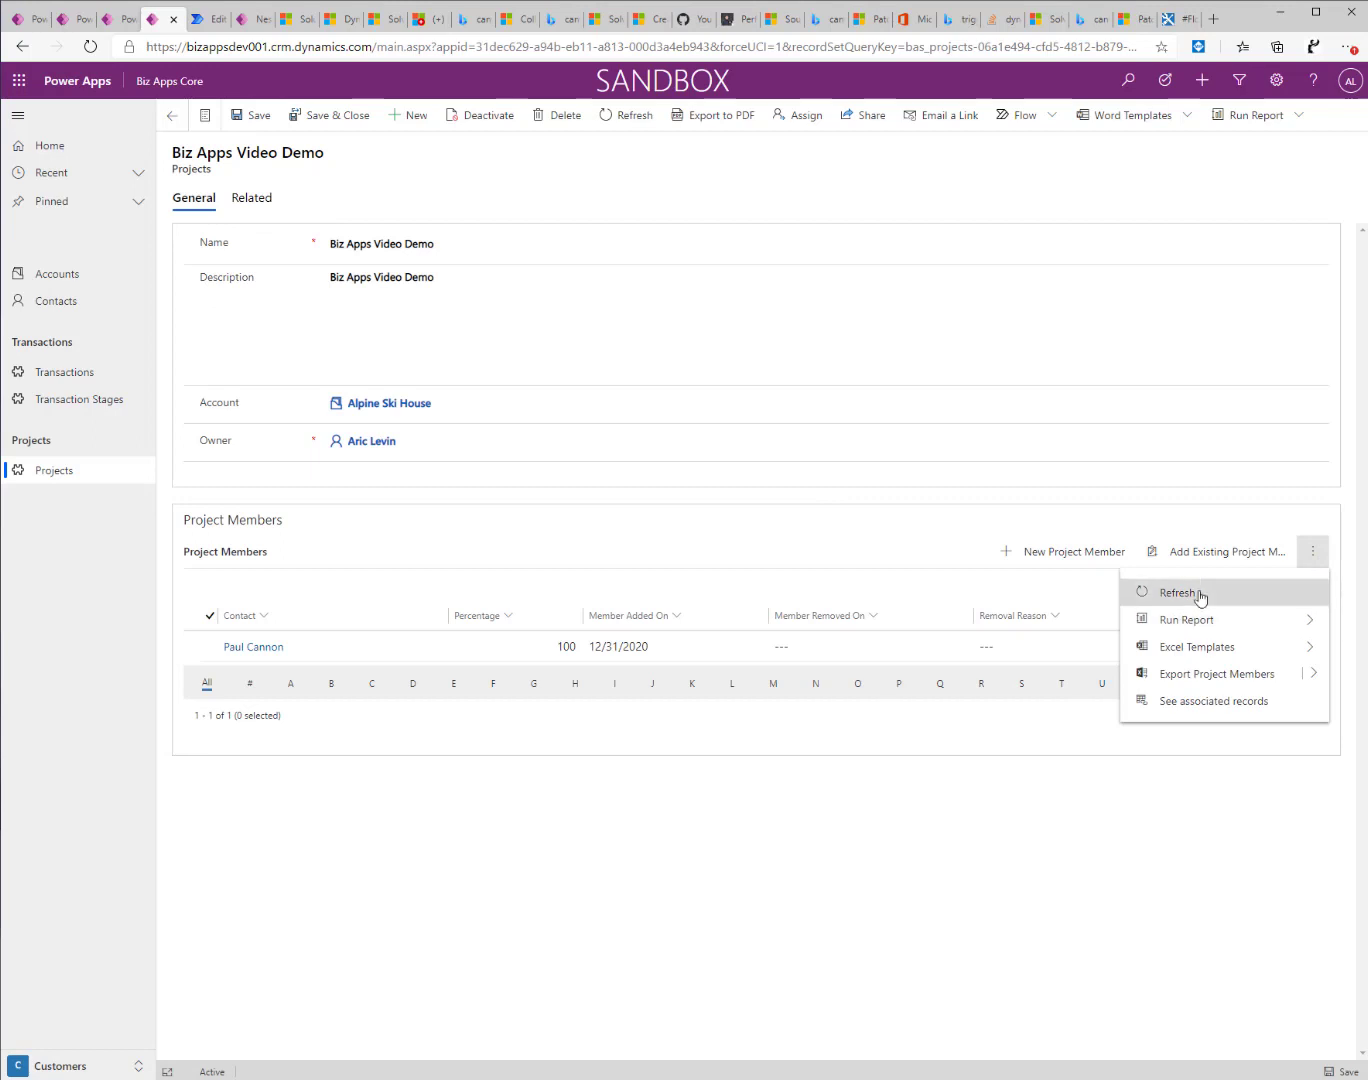
{"action": "left_click", "coordinate": [1179, 593]}
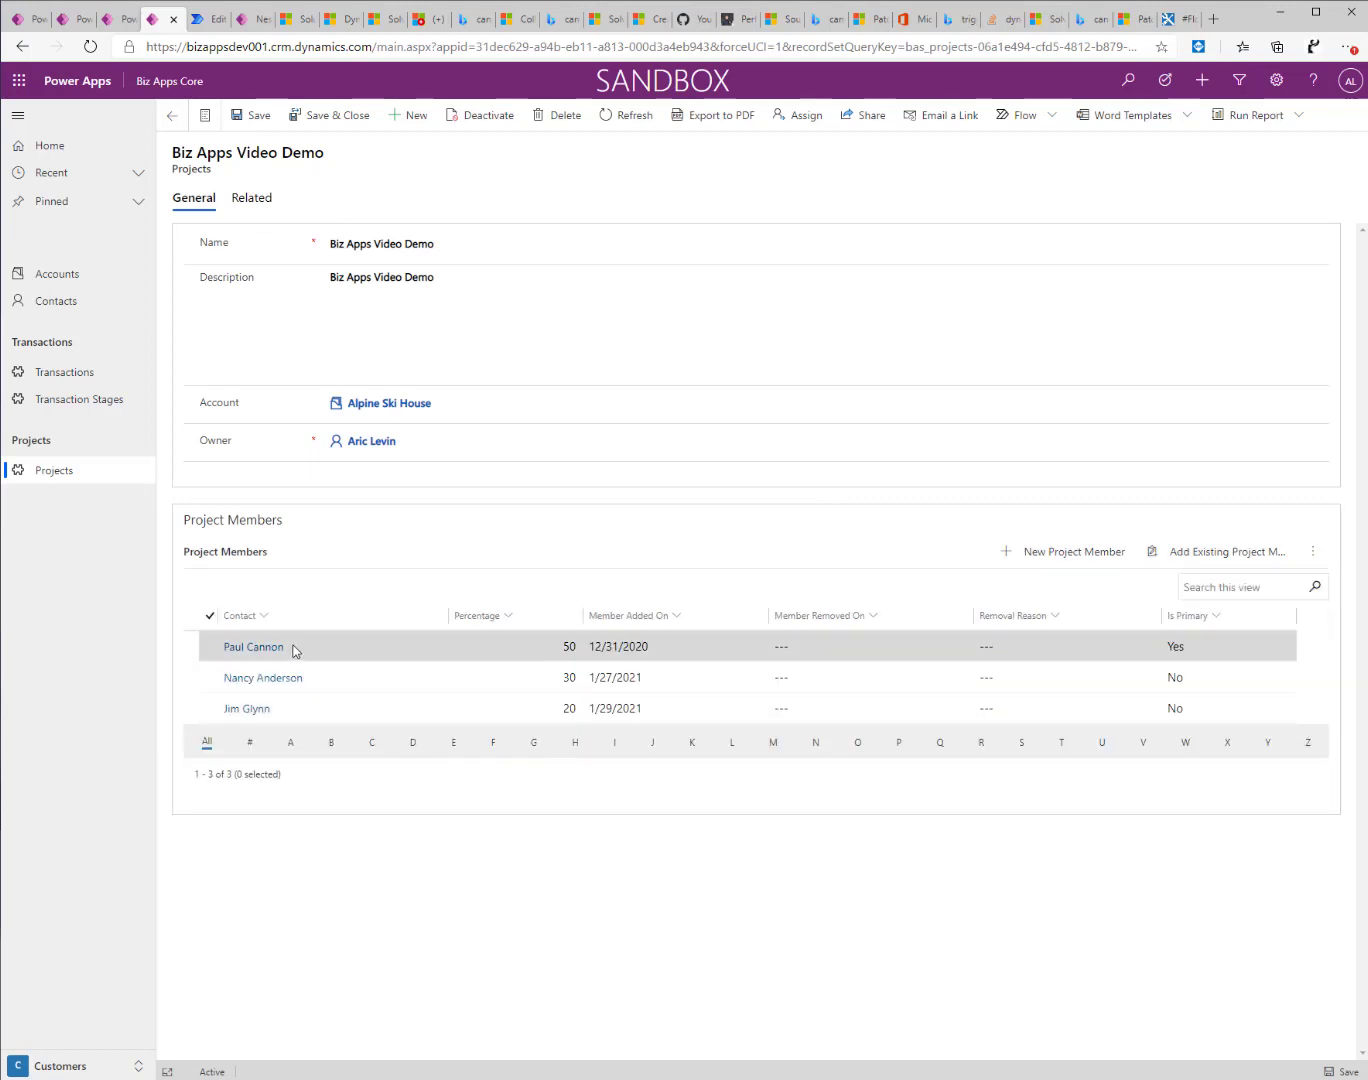
{"action": "mouse_move", "coordinate": [587, 643]}
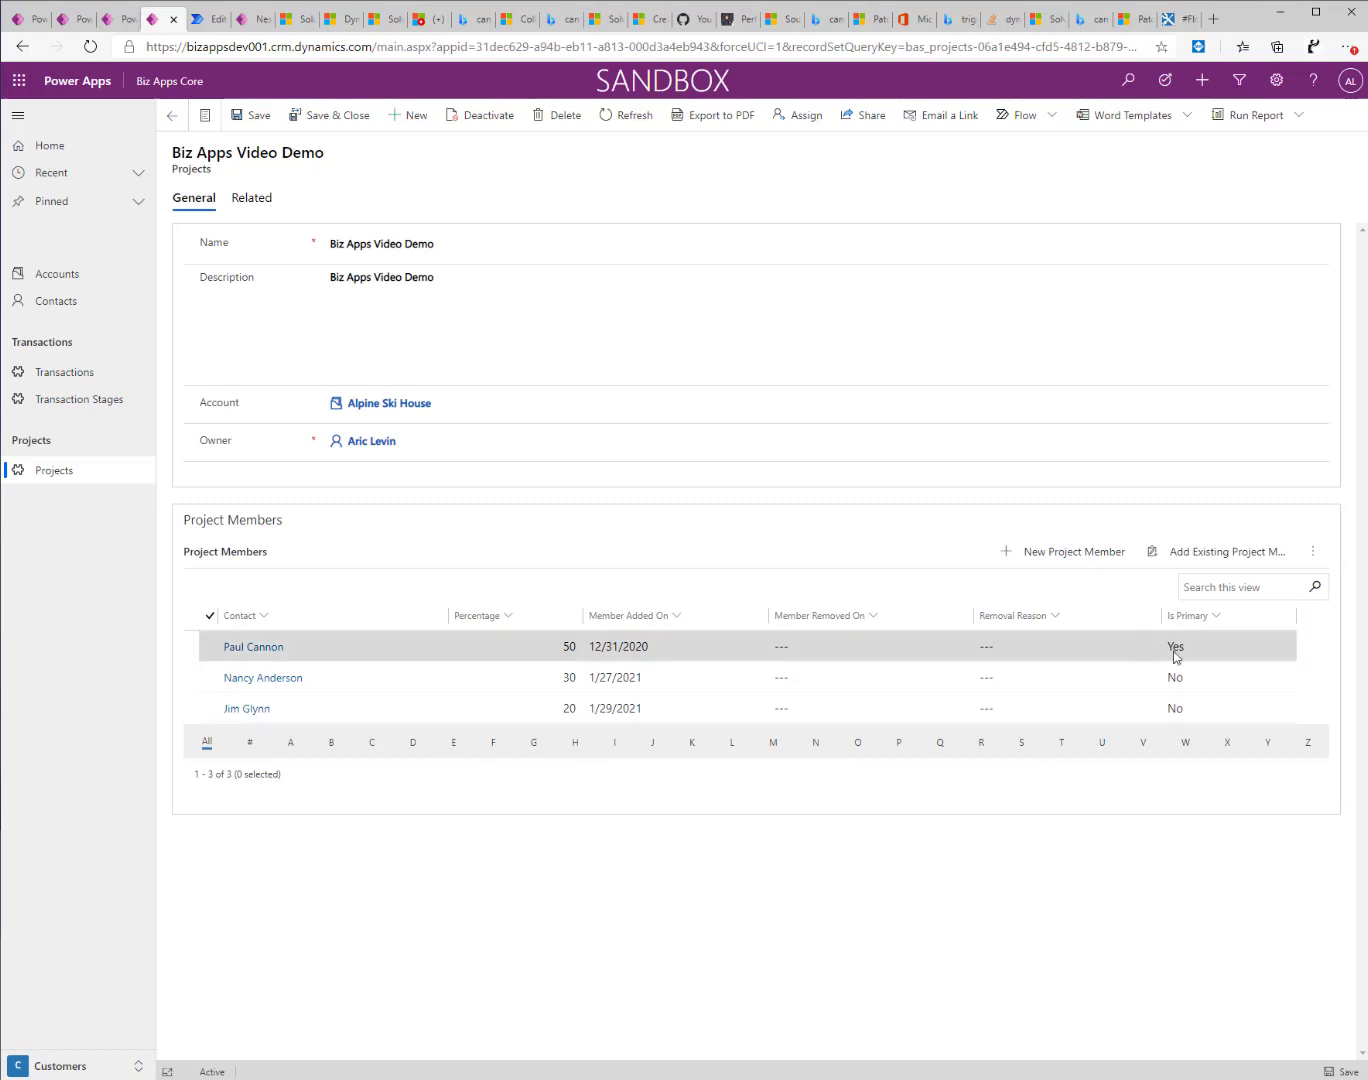
{"action": "mouse_move", "coordinate": [1180, 653]}
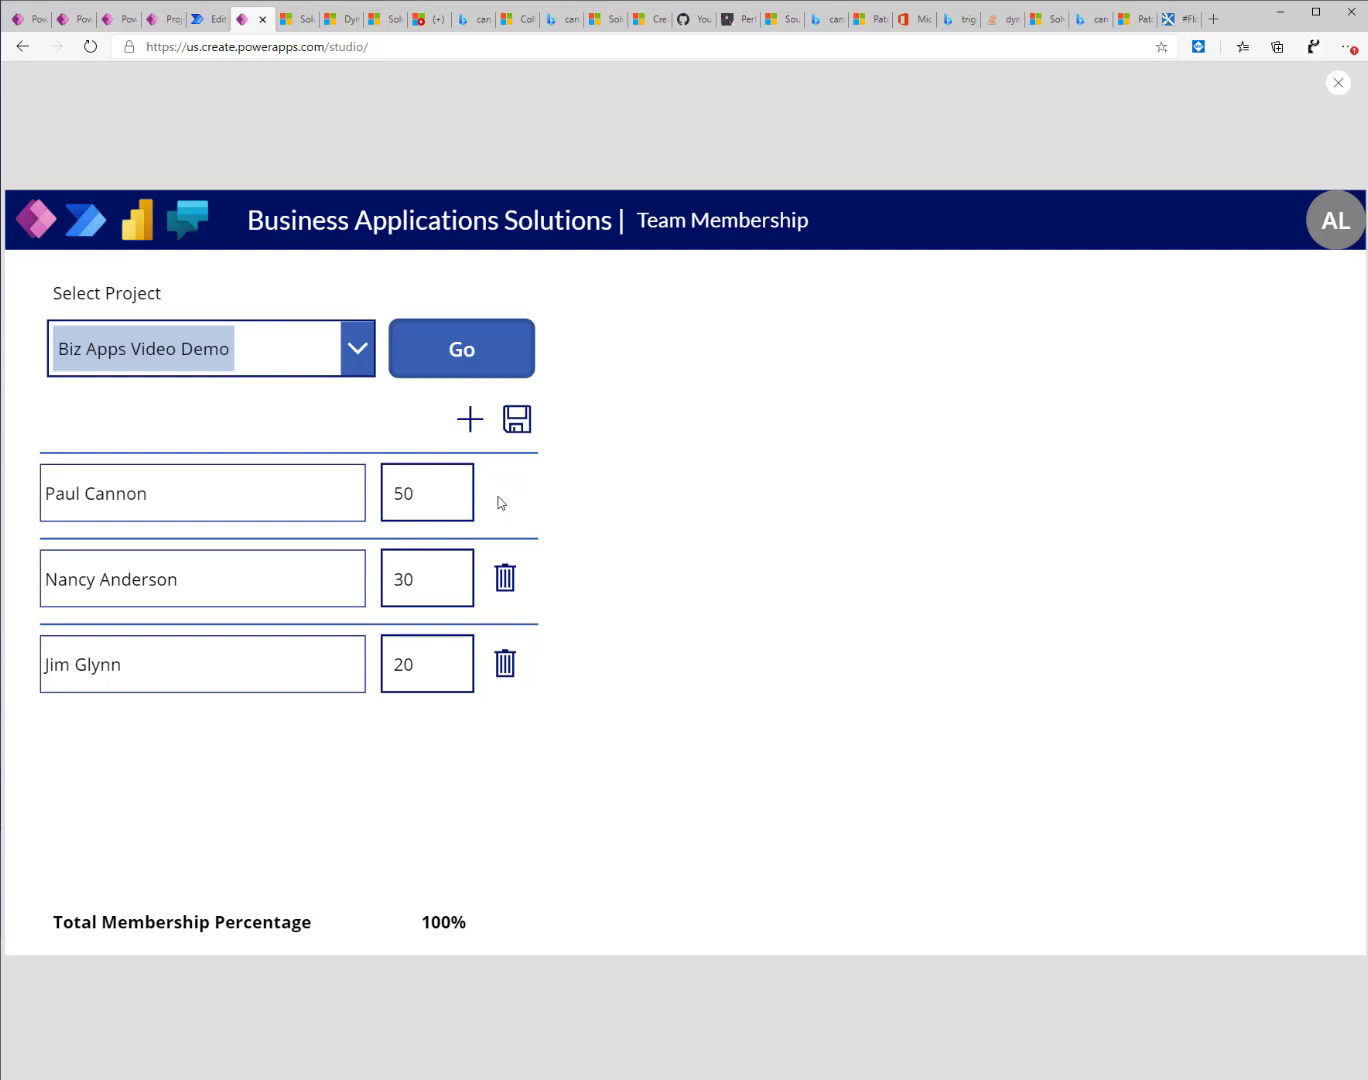
{"action": "mouse_move", "coordinate": [508, 505]}
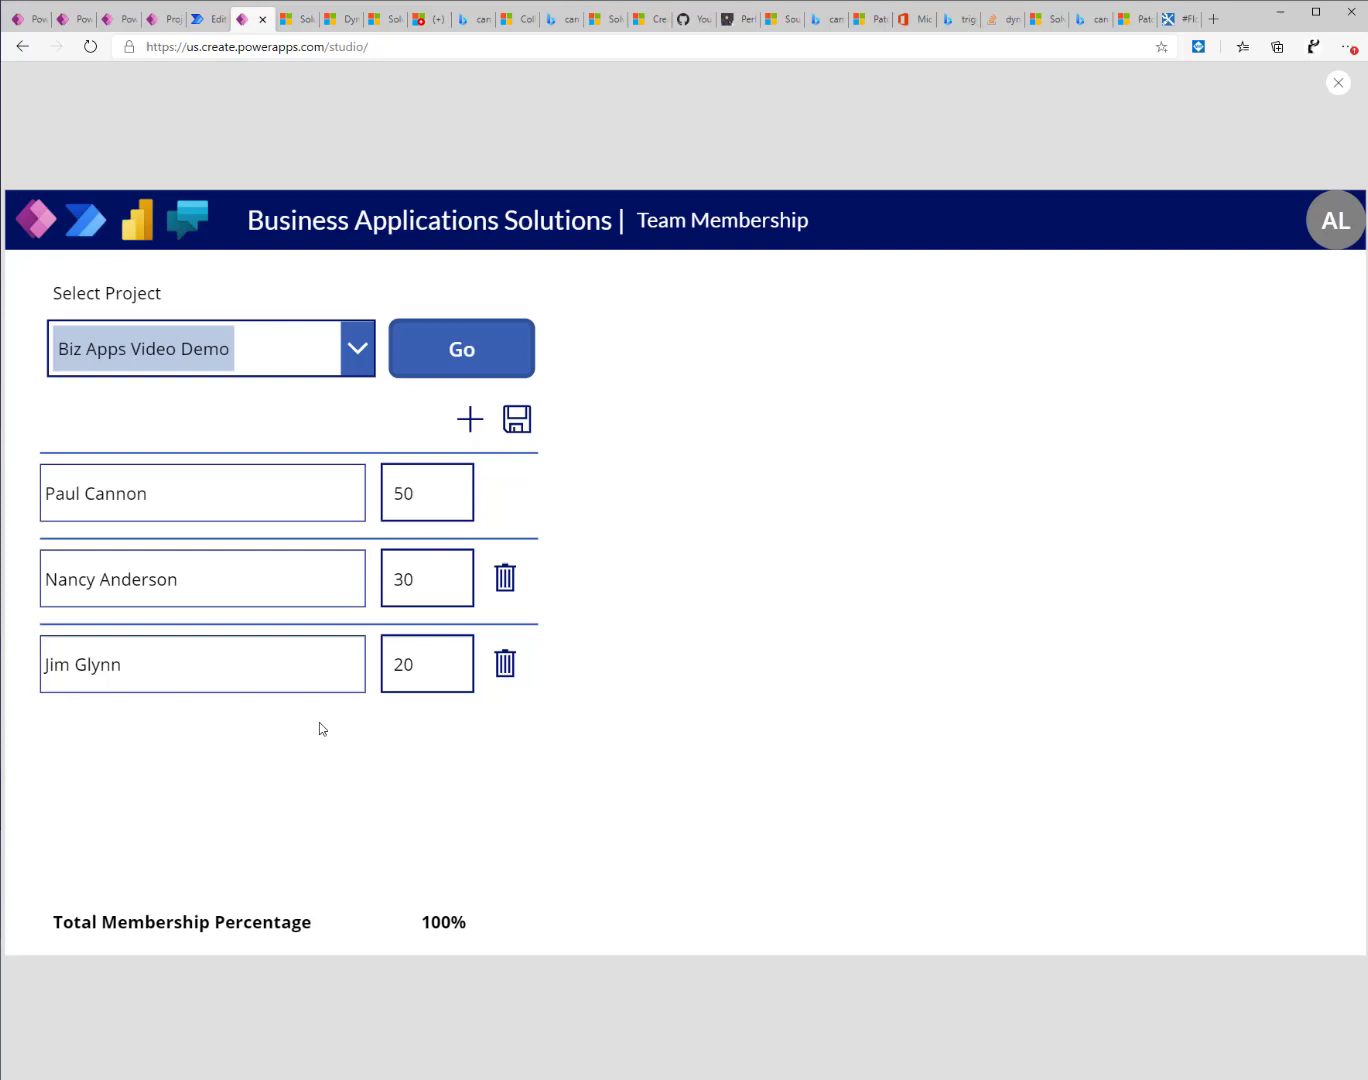
{"action": "mouse_move", "coordinate": [504, 666]}
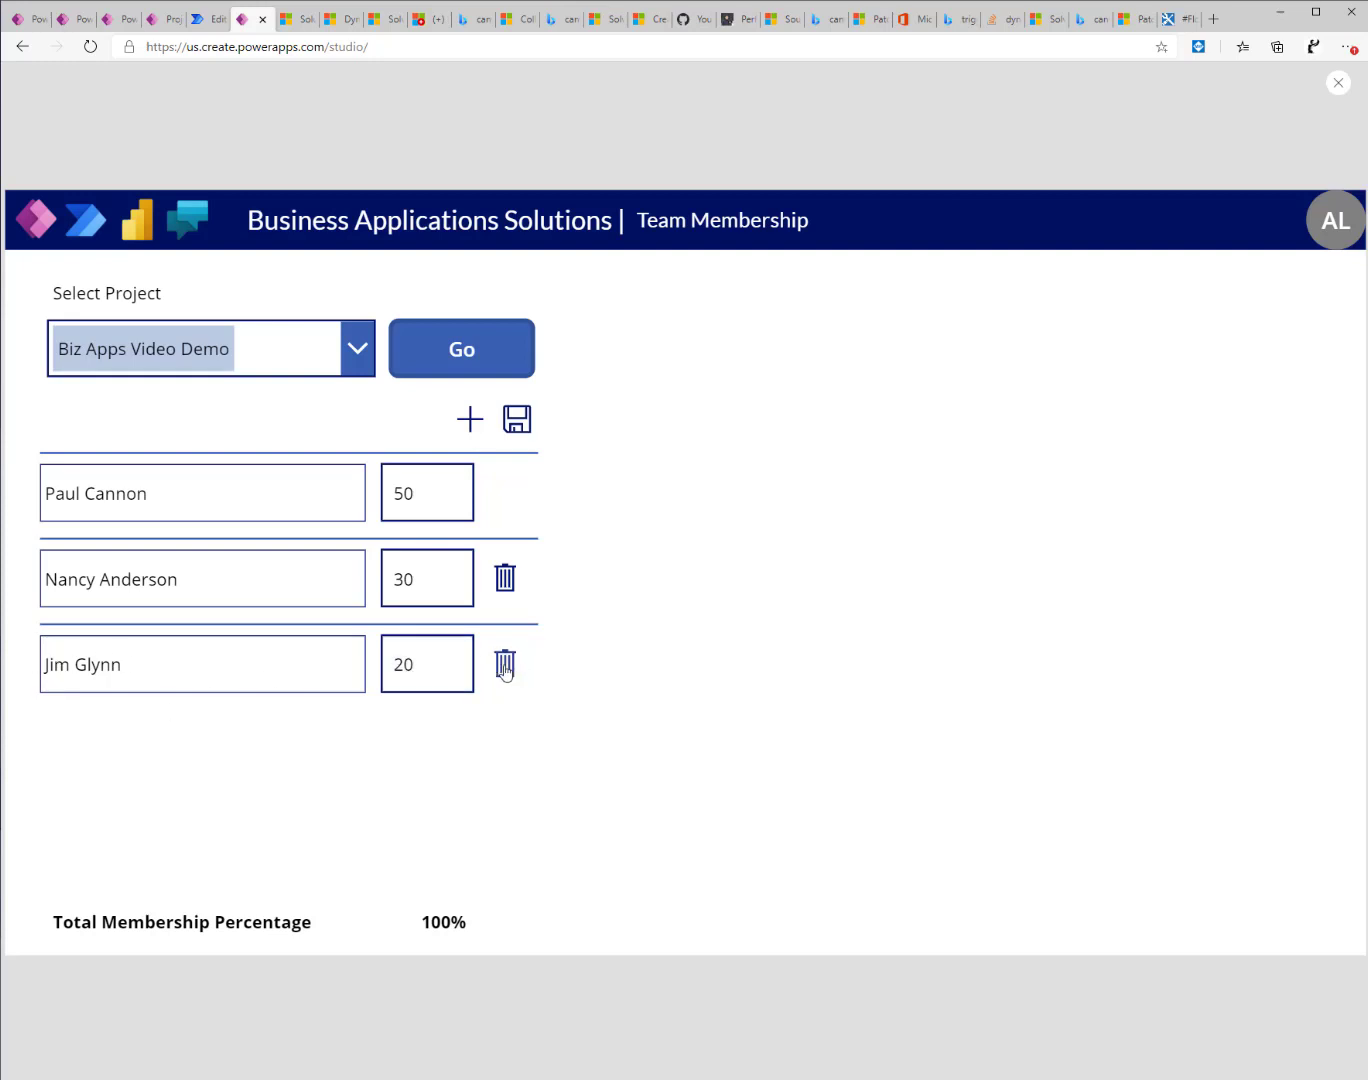
Delete Jim Glynn and set Paul Cannon to 60% and Nancy Anderson to 40%.
{"action": "left_click", "coordinate": [504, 663]}
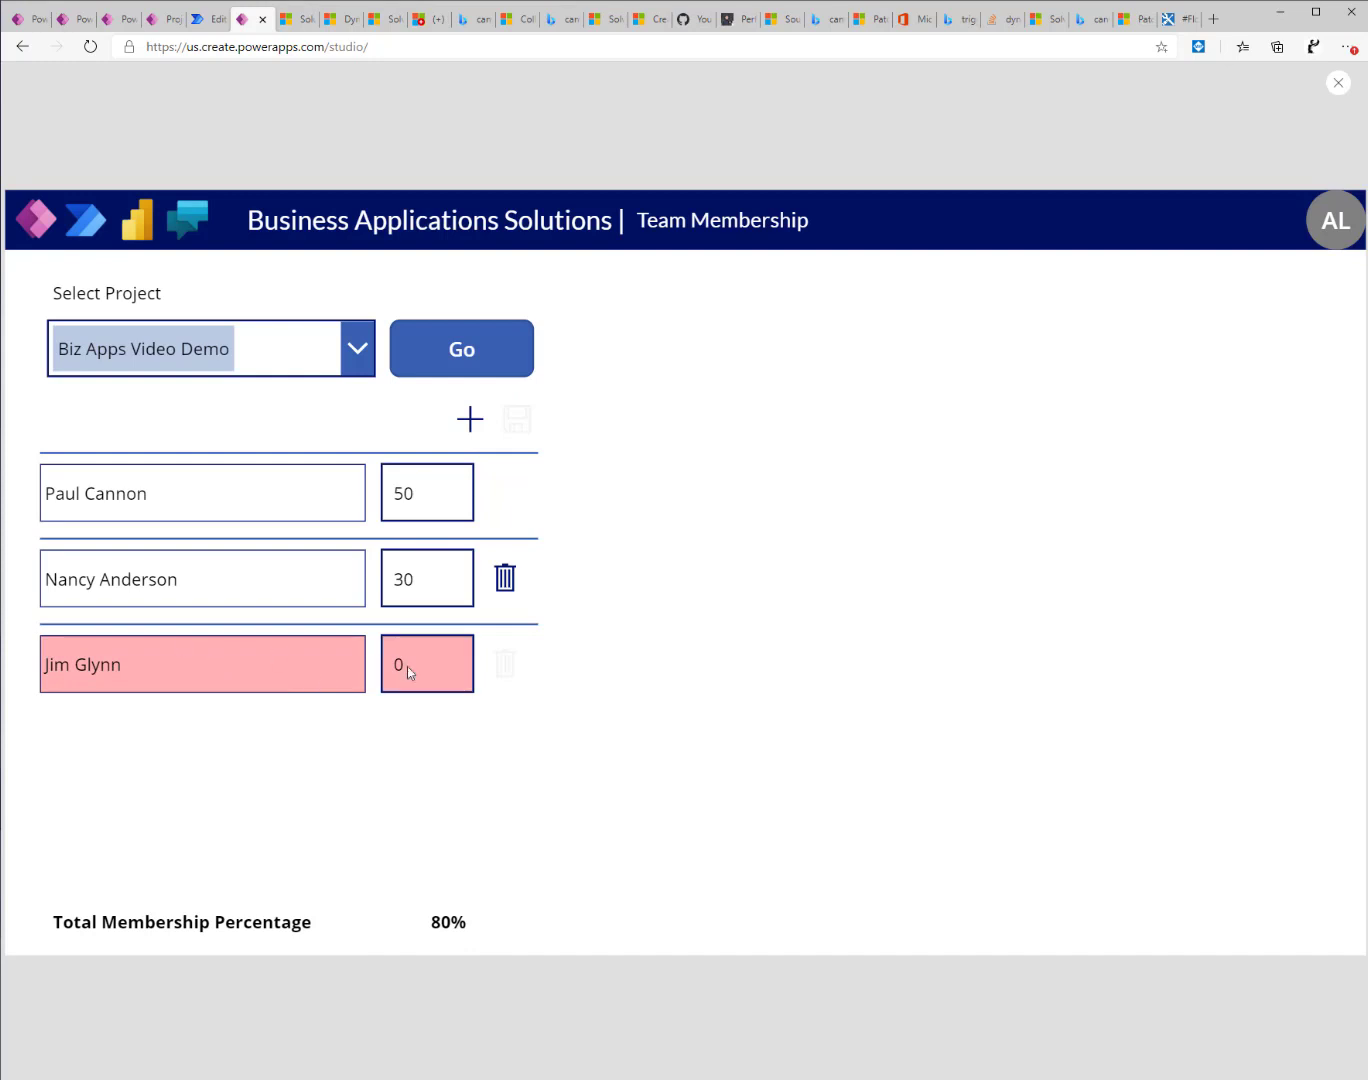
{"action": "left_click", "coordinate": [427, 492]}
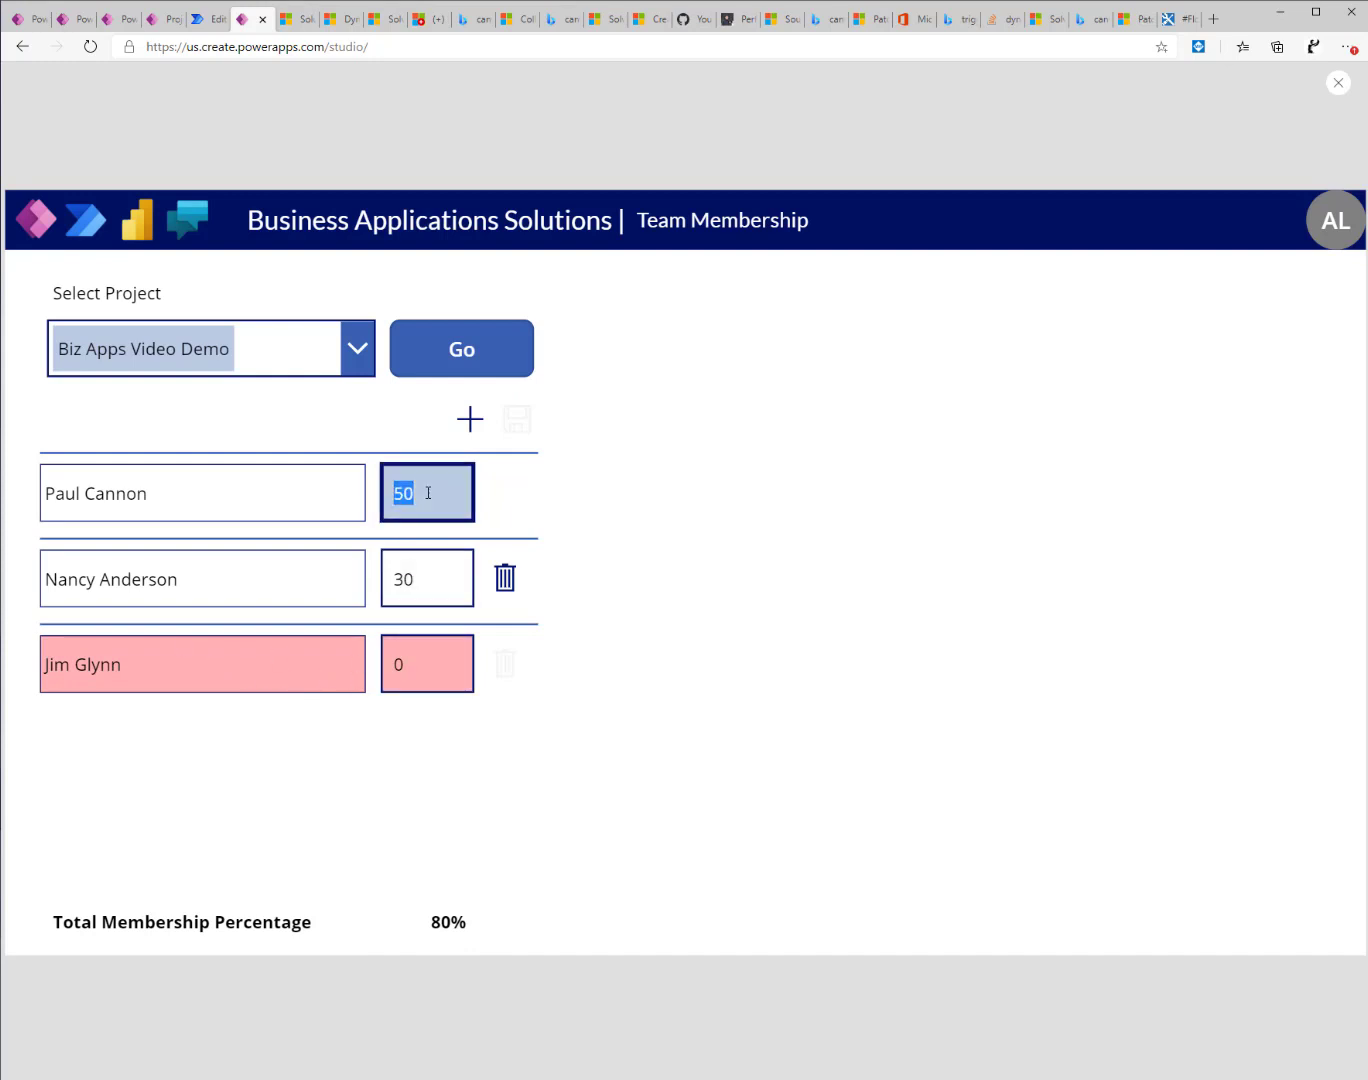
{"action": "type", "text": "60"}
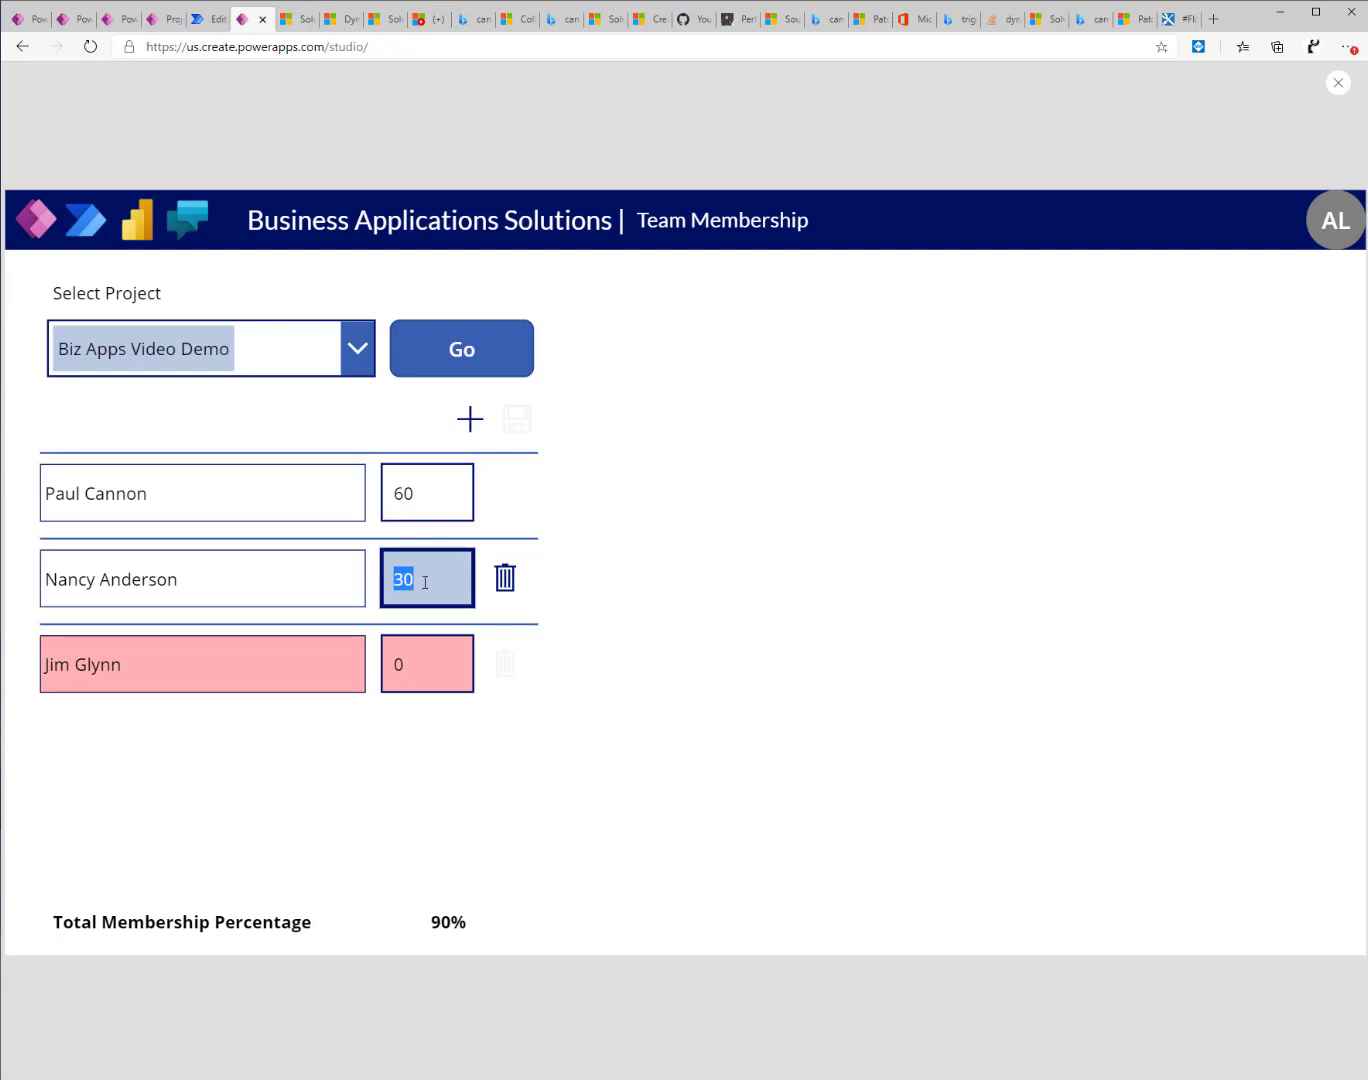
{"action": "type", "text": "40"}
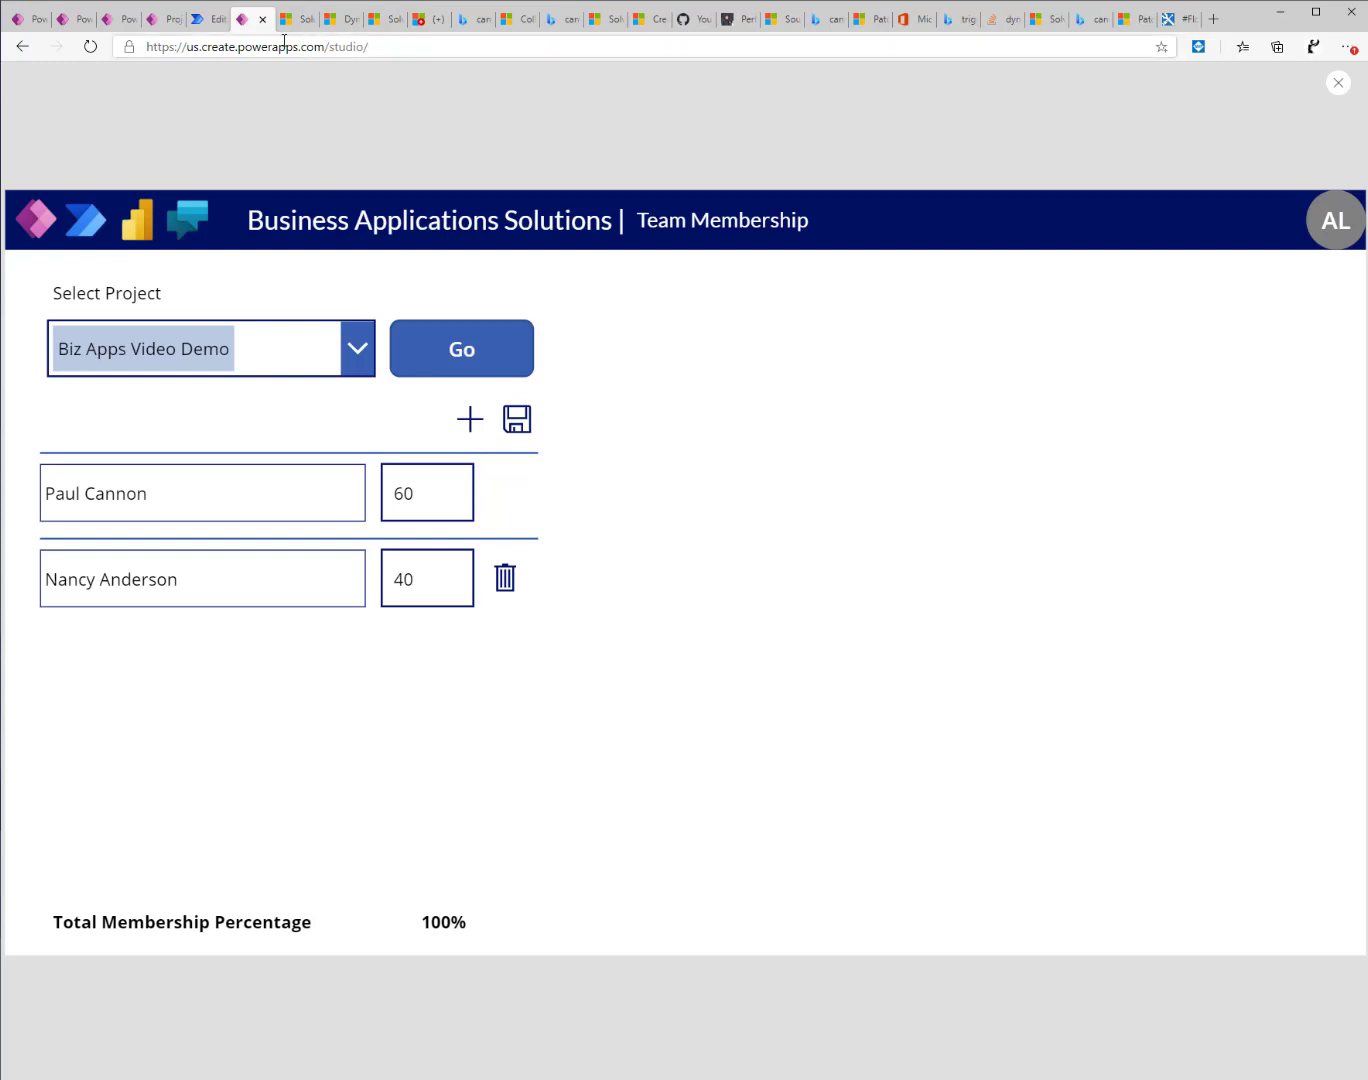
Refresh Project Members in the model-driven app to show Paul 60, Nancy 40, Jim 0 removed.
{"action": "left_click", "coordinate": [133, 18]}
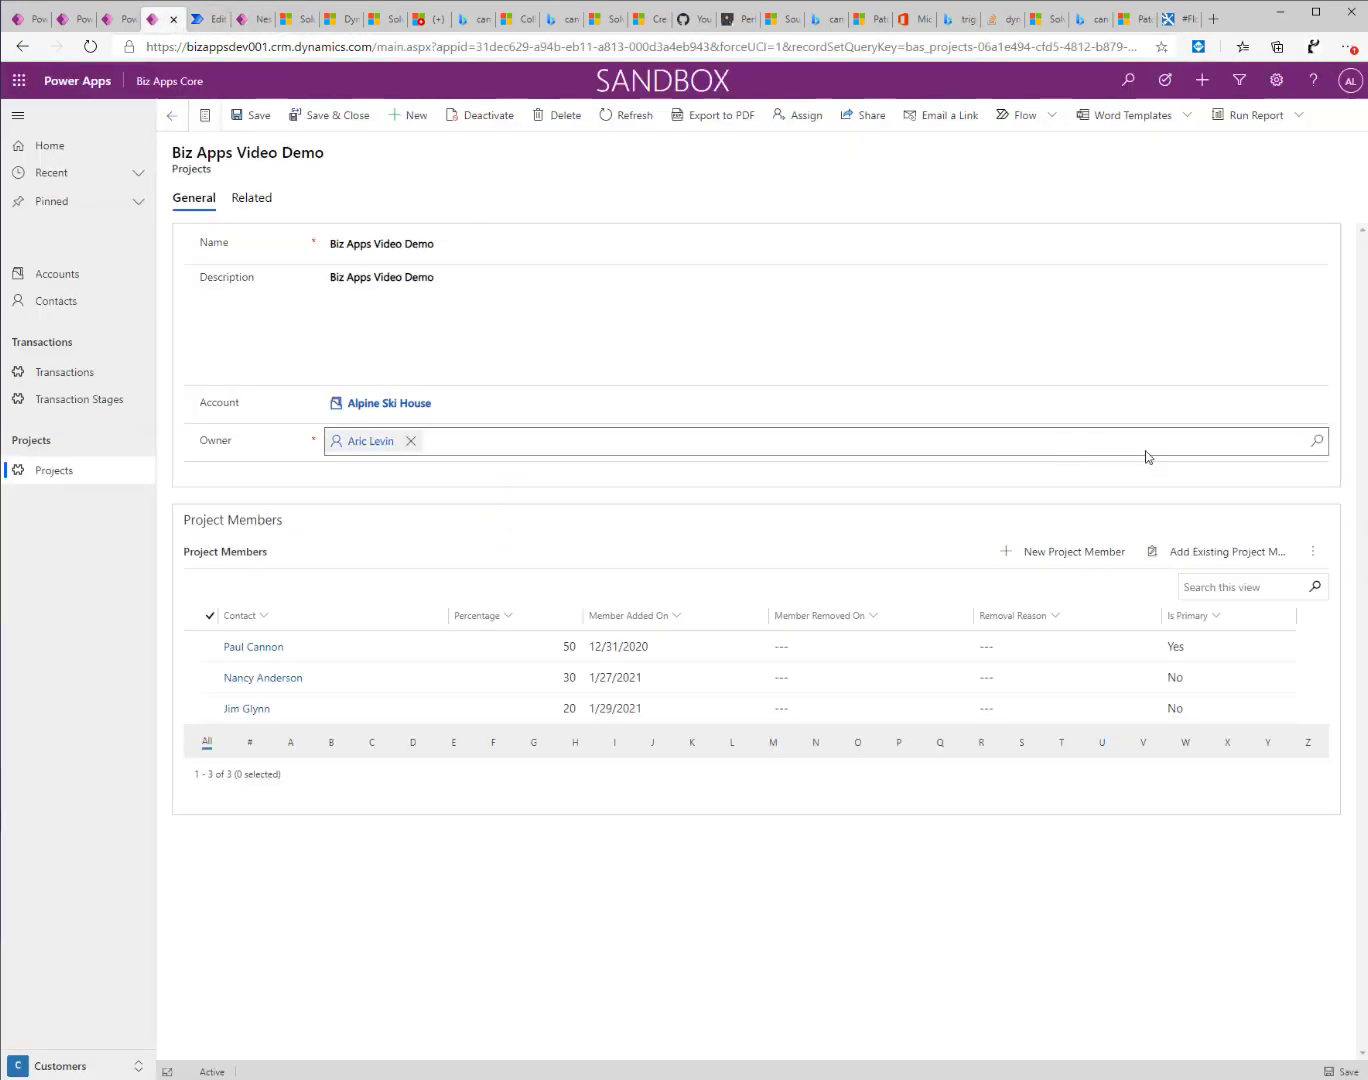
{"action": "left_click", "coordinate": [1315, 551]}
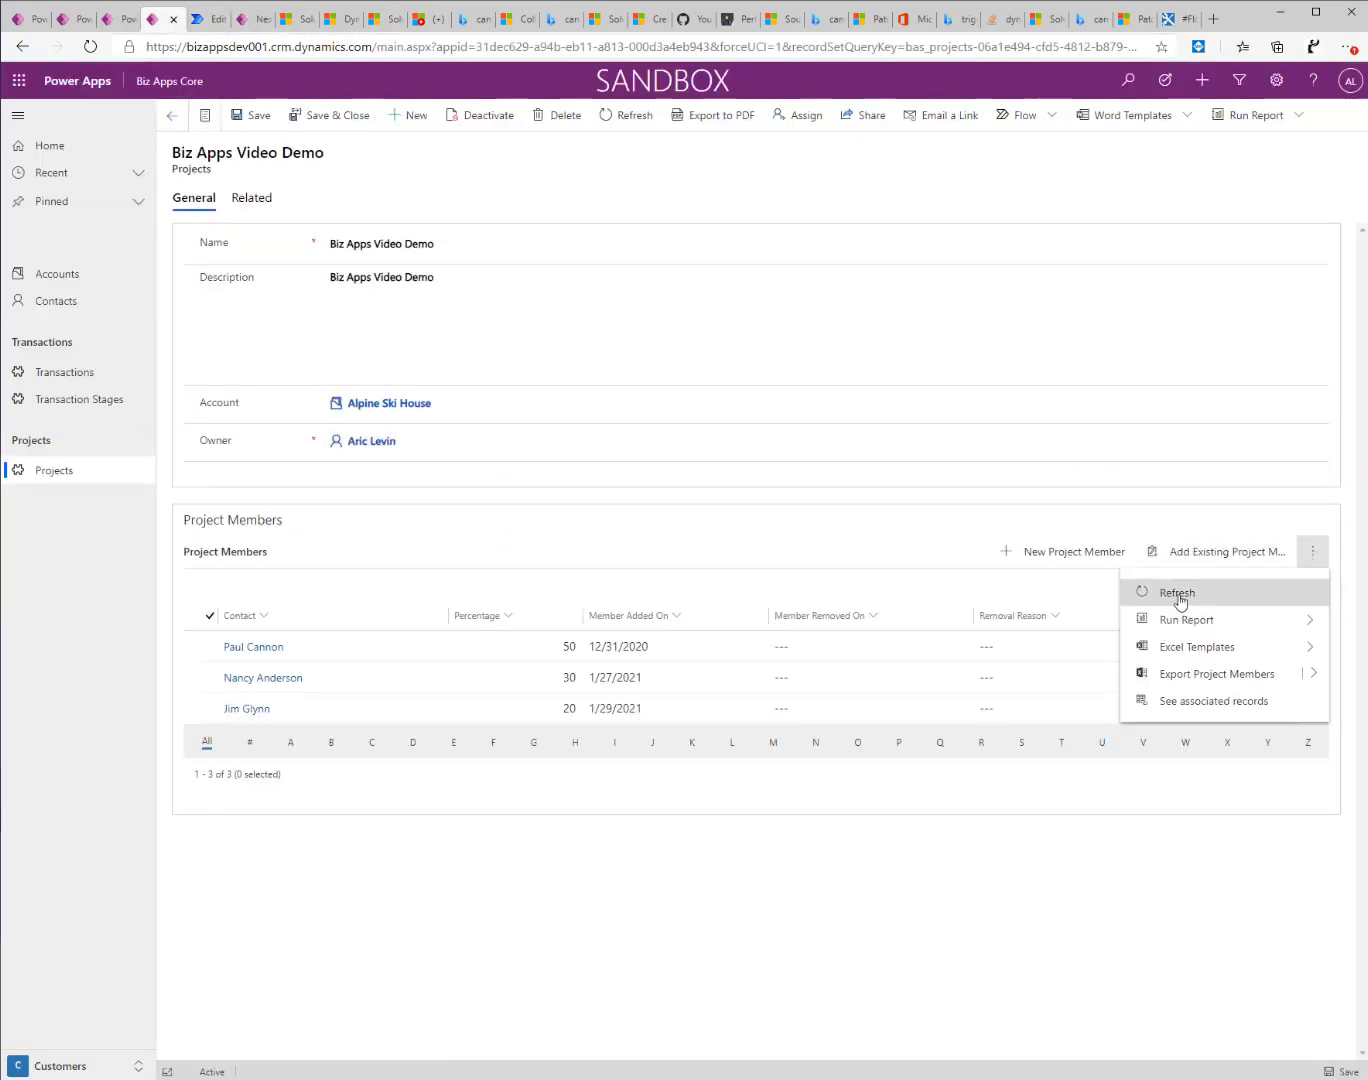
{"action": "left_click", "coordinate": [1174, 592]}
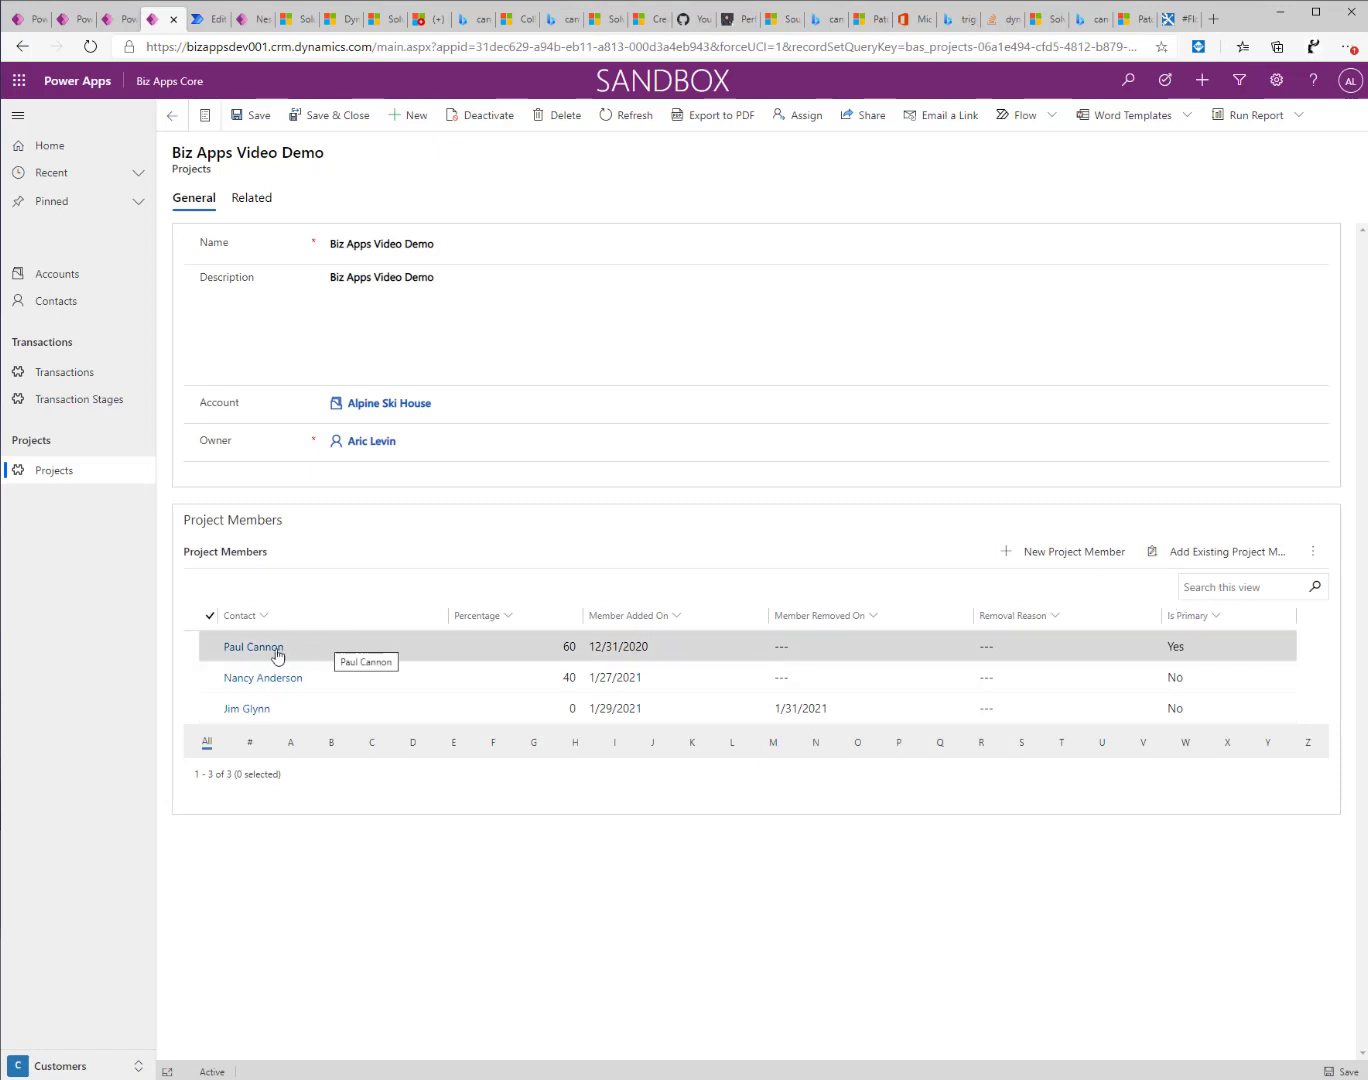
{"action": "mouse_move", "coordinate": [582, 656]}
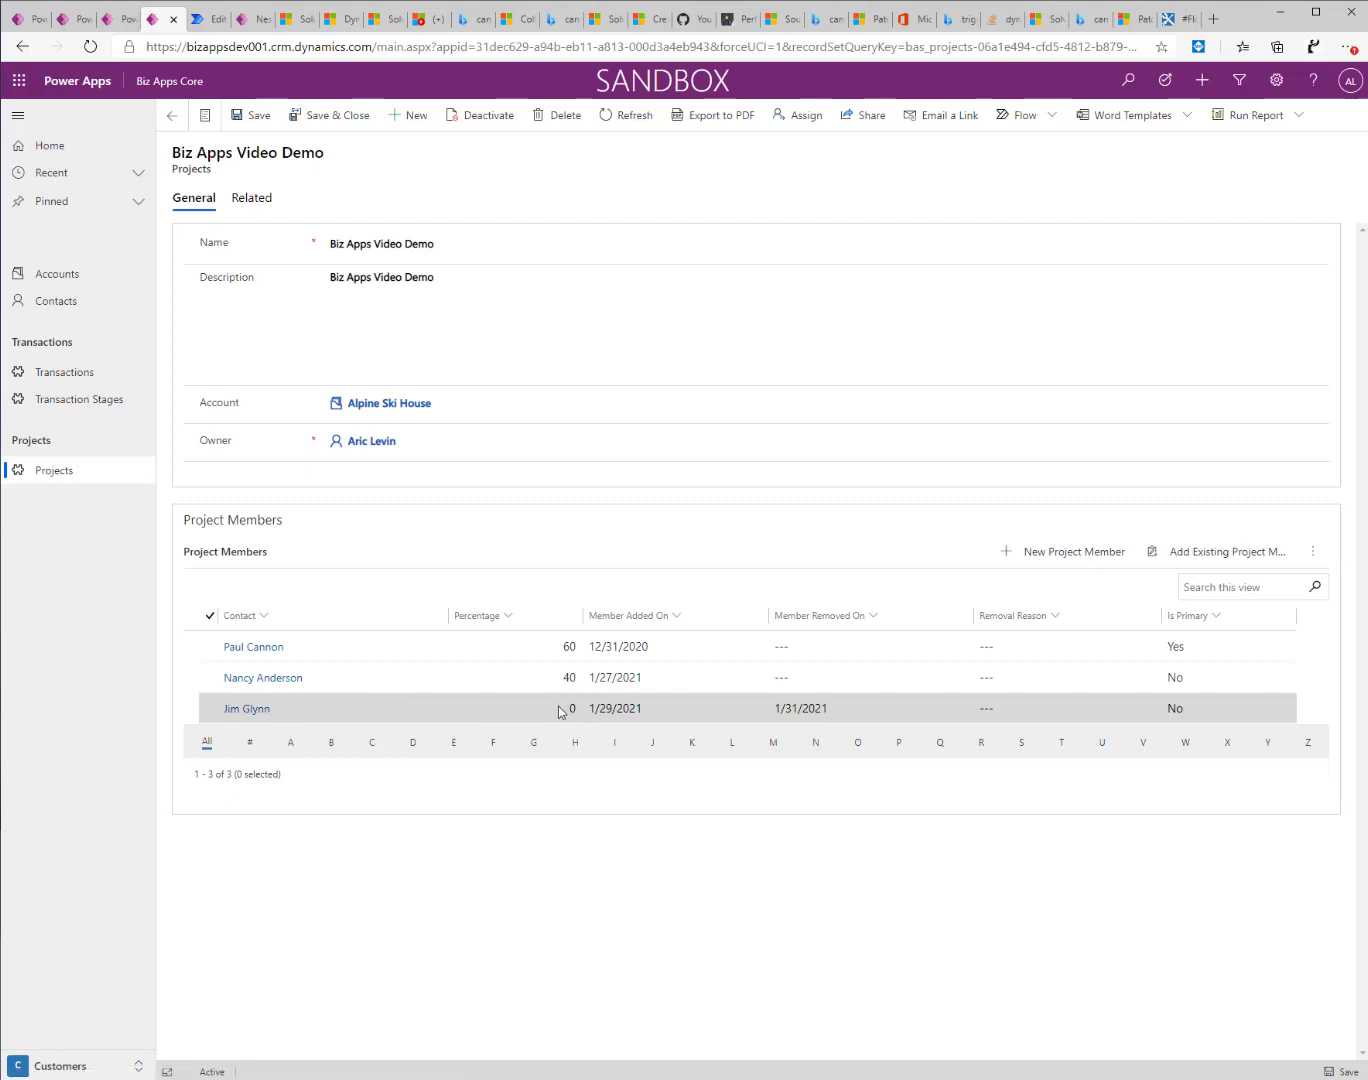
{"action": "mouse_move", "coordinate": [814, 723]}
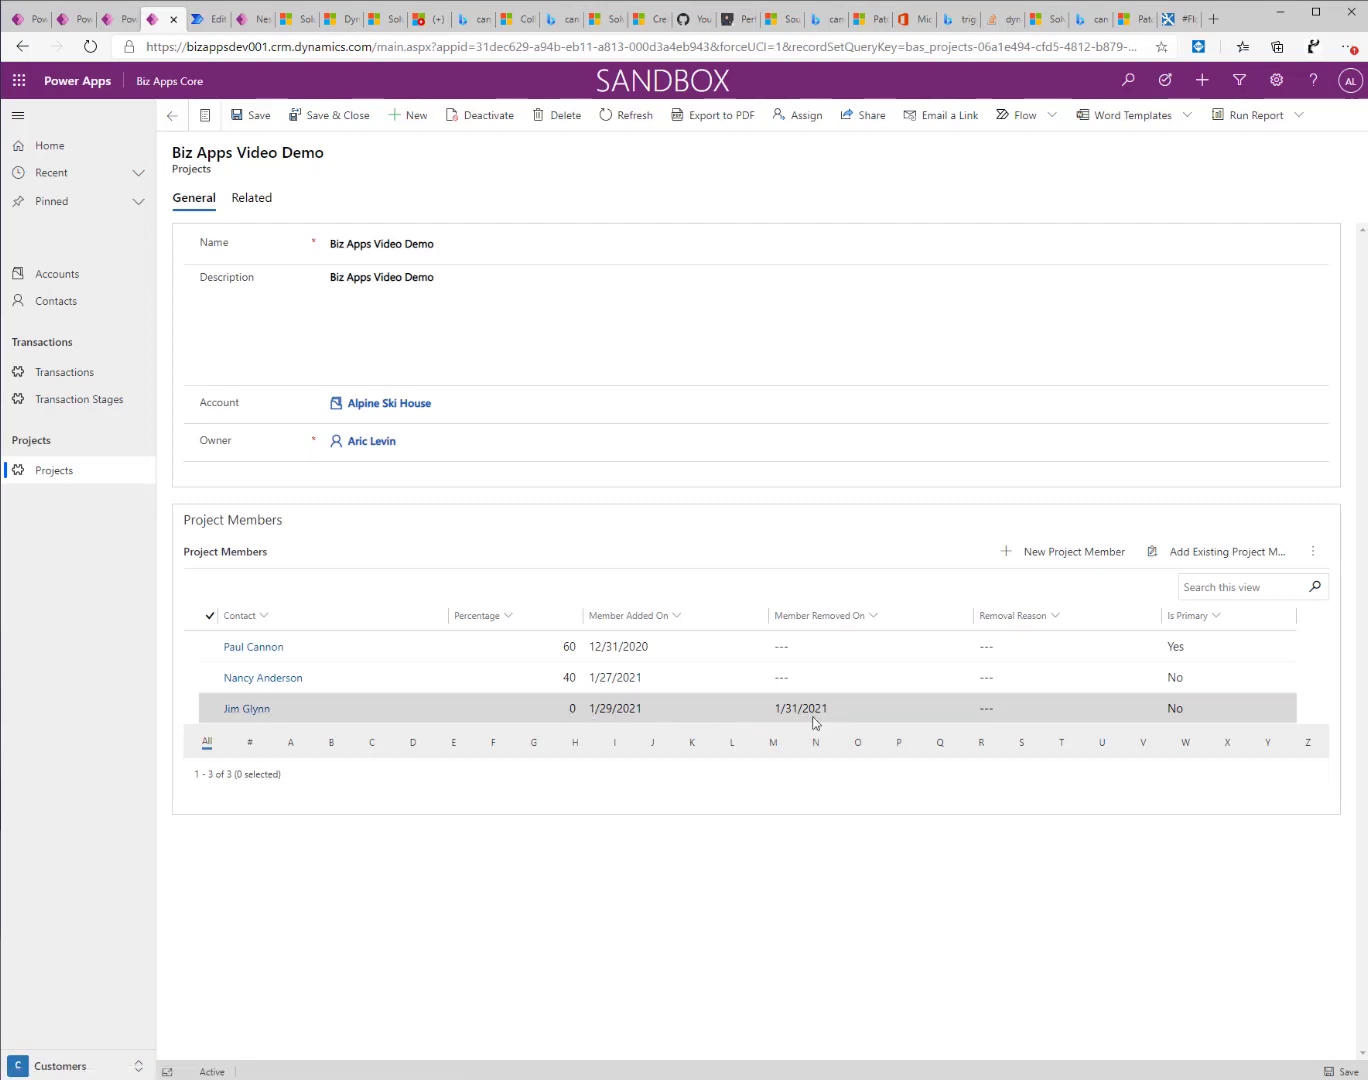
{"action": "mouse_move", "coordinate": [859, 708]}
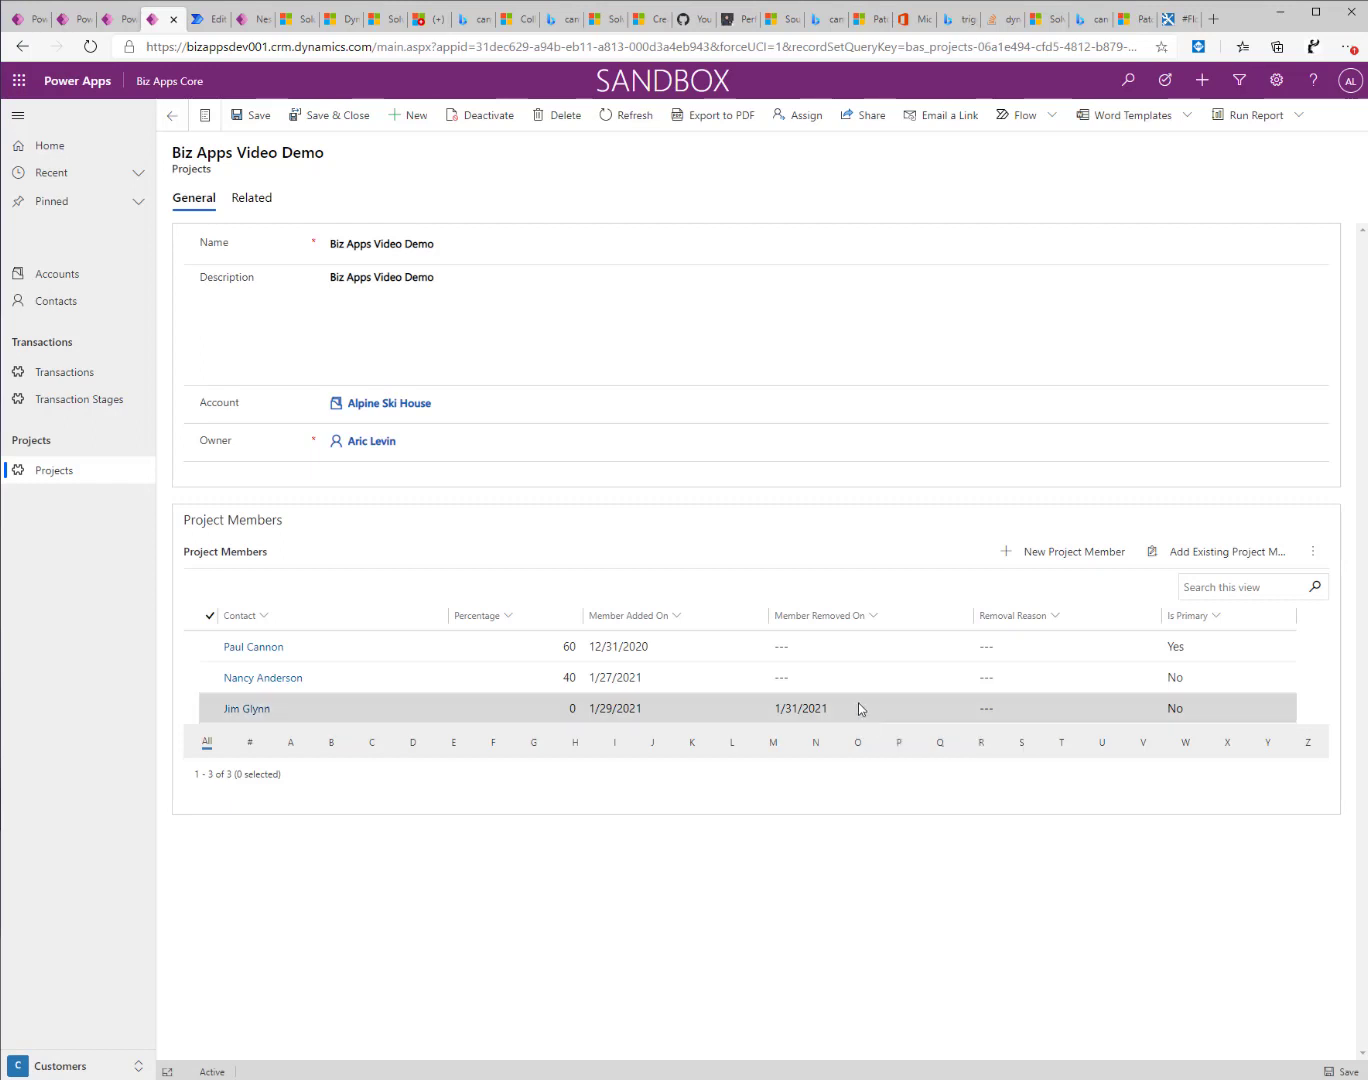
{"action": "mouse_move", "coordinate": [374, 707]}
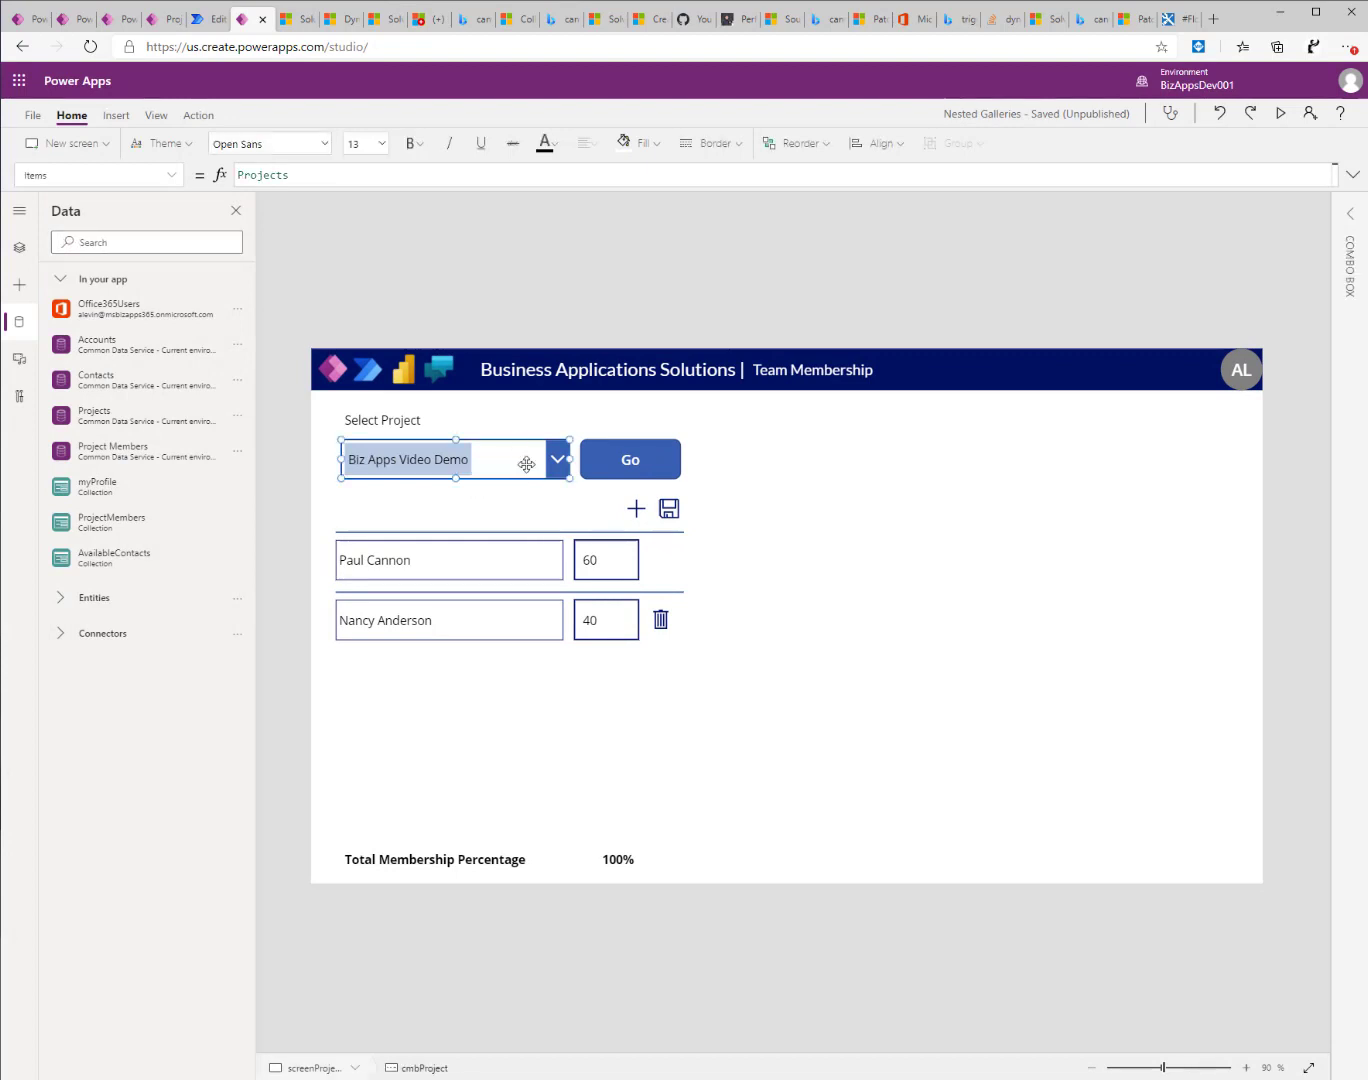
Select the Go button and expand its OnSelect formula loading active members and contacts.
{"action": "left_click", "coordinate": [290, 175]}
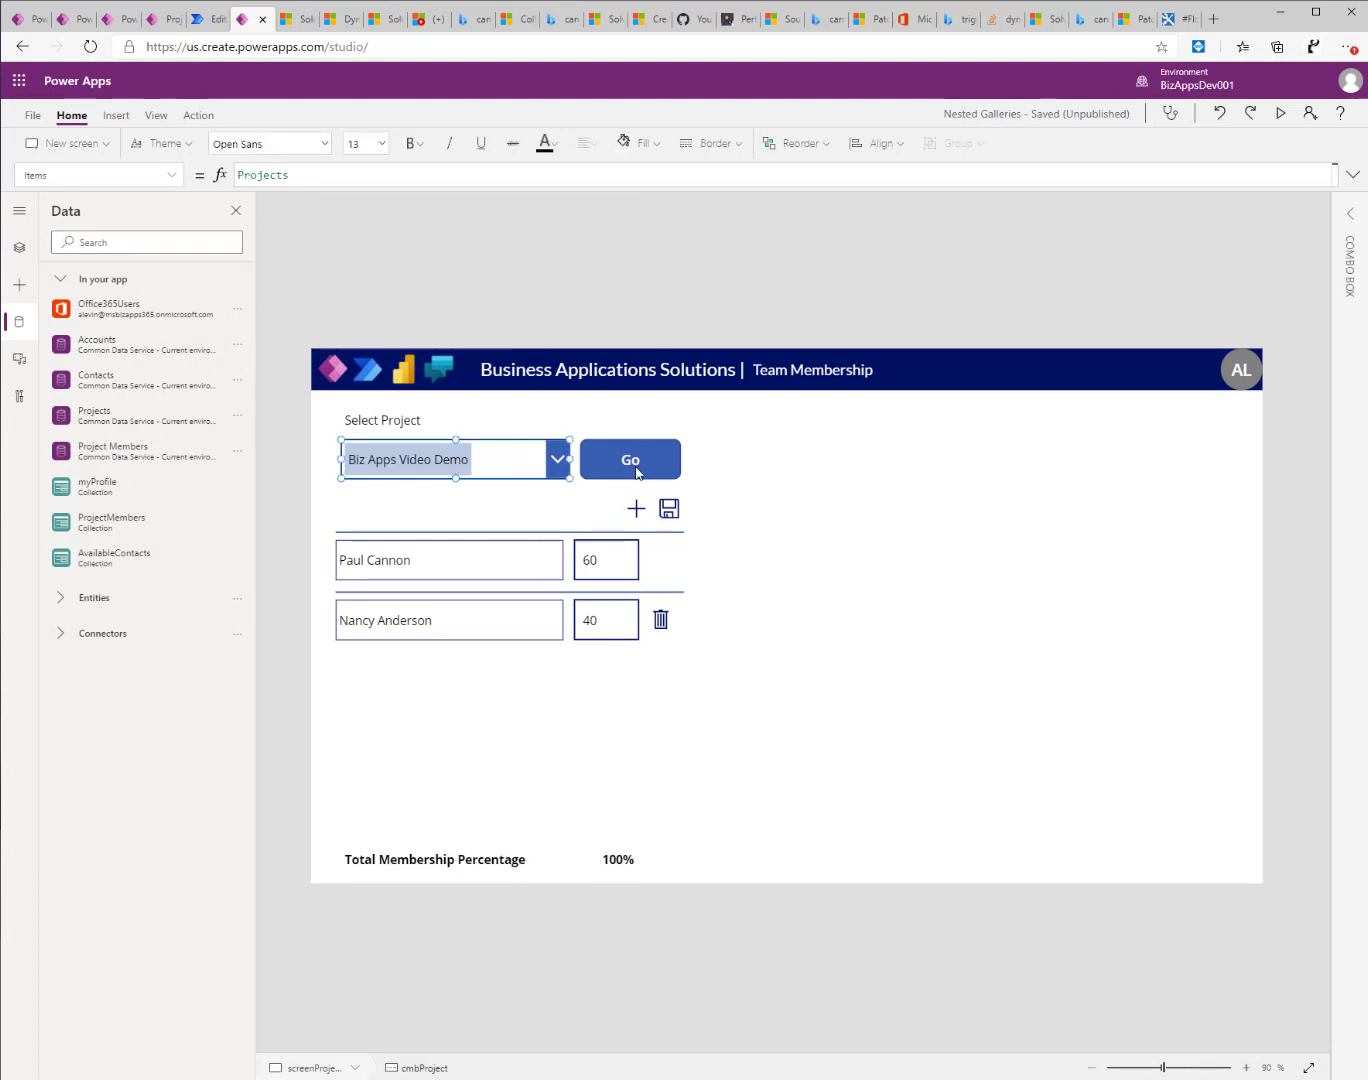
{"action": "left_click", "coordinate": [630, 459]}
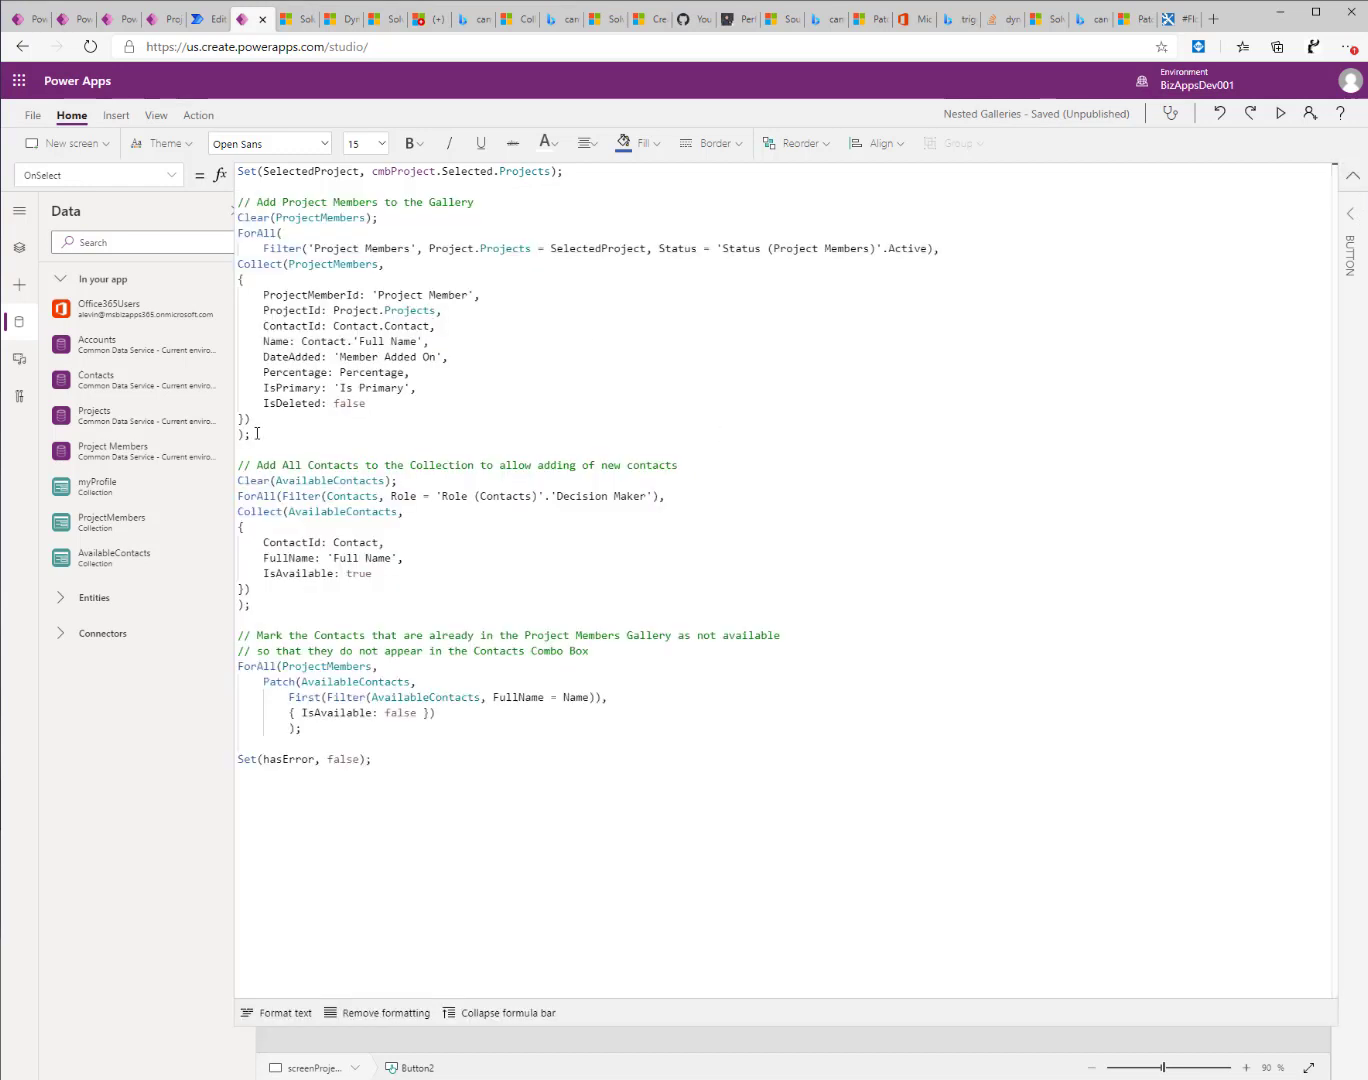
{"action": "left_click_drag", "start_coordinate": [238, 201], "coordinate": [253, 435]}
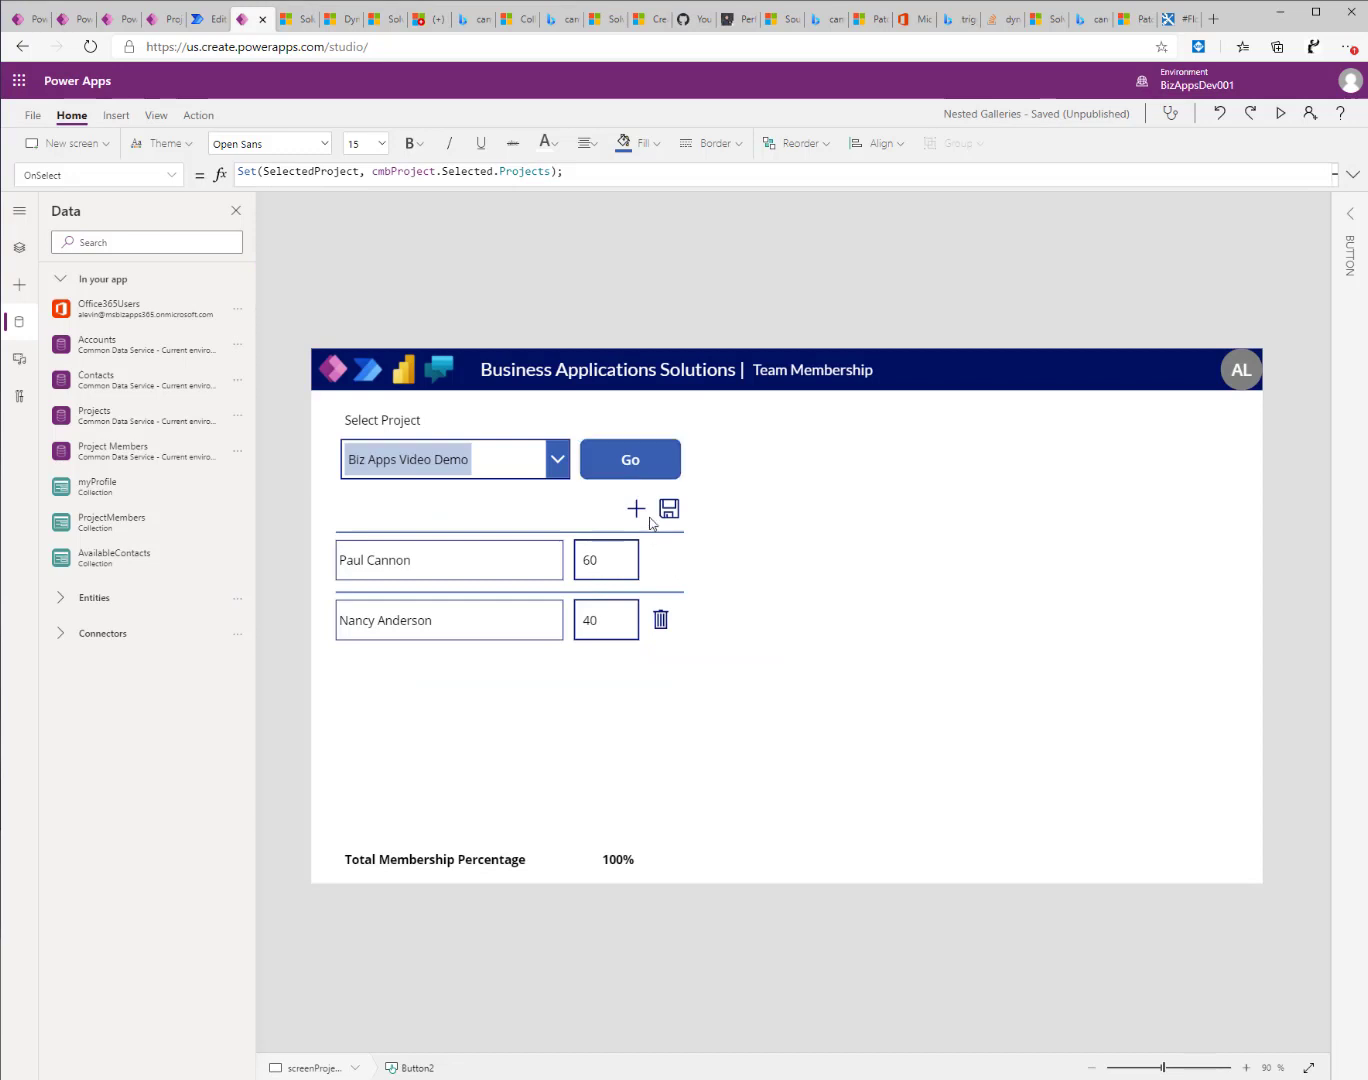
Show the Add Project Member panel and select the X cancel icon to view its formula.
{"action": "left_click", "coordinate": [635, 509]}
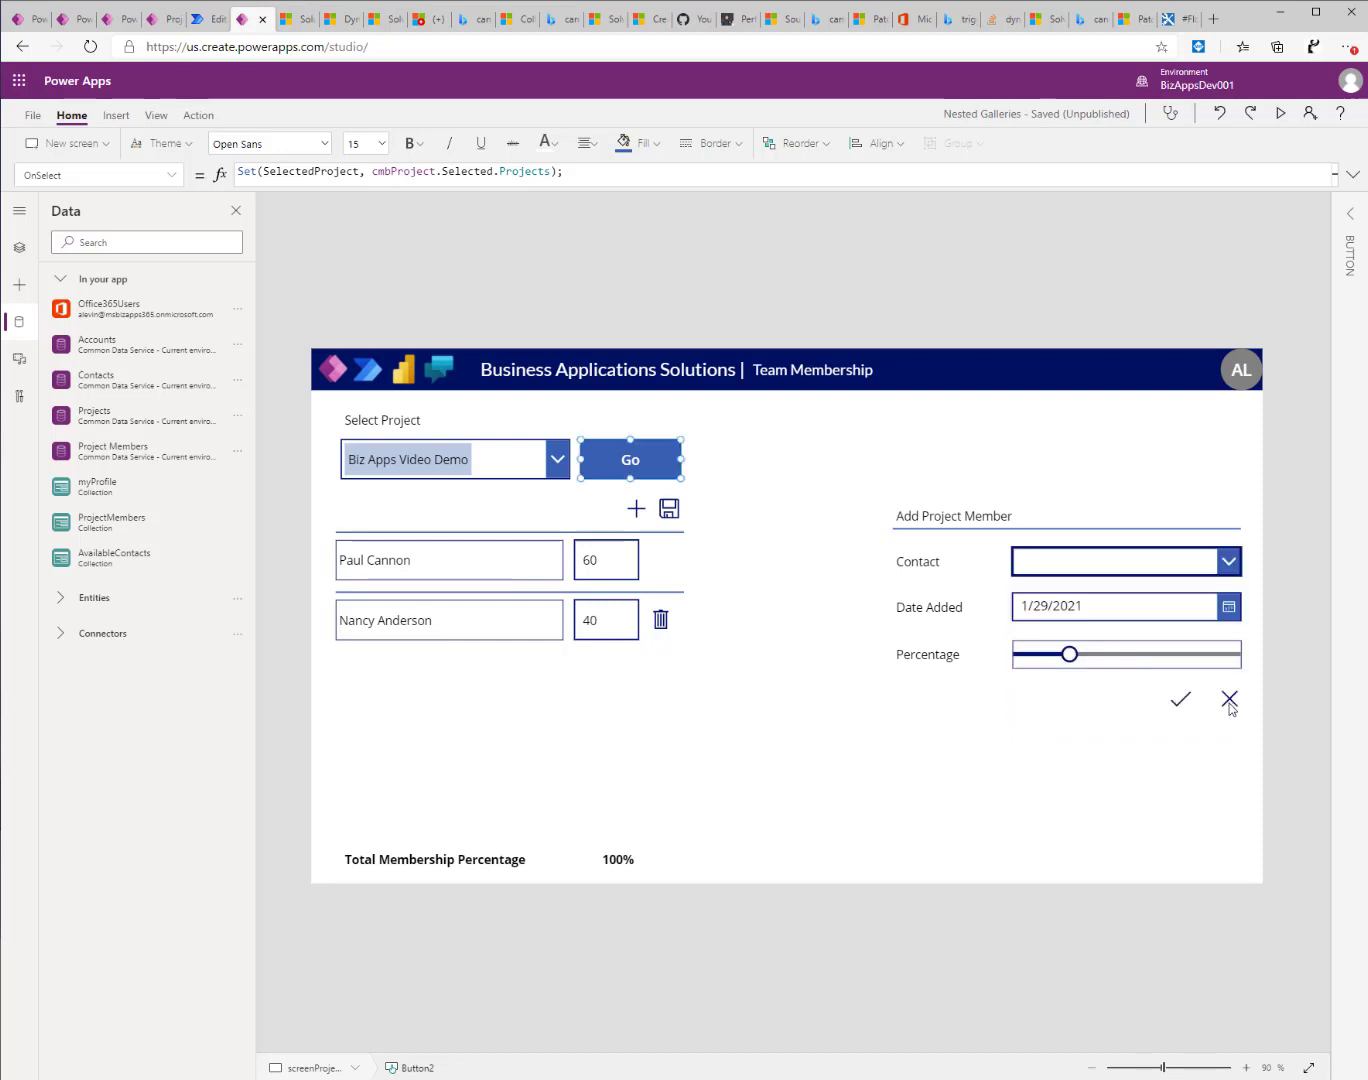
{"action": "left_click", "coordinate": [1229, 700]}
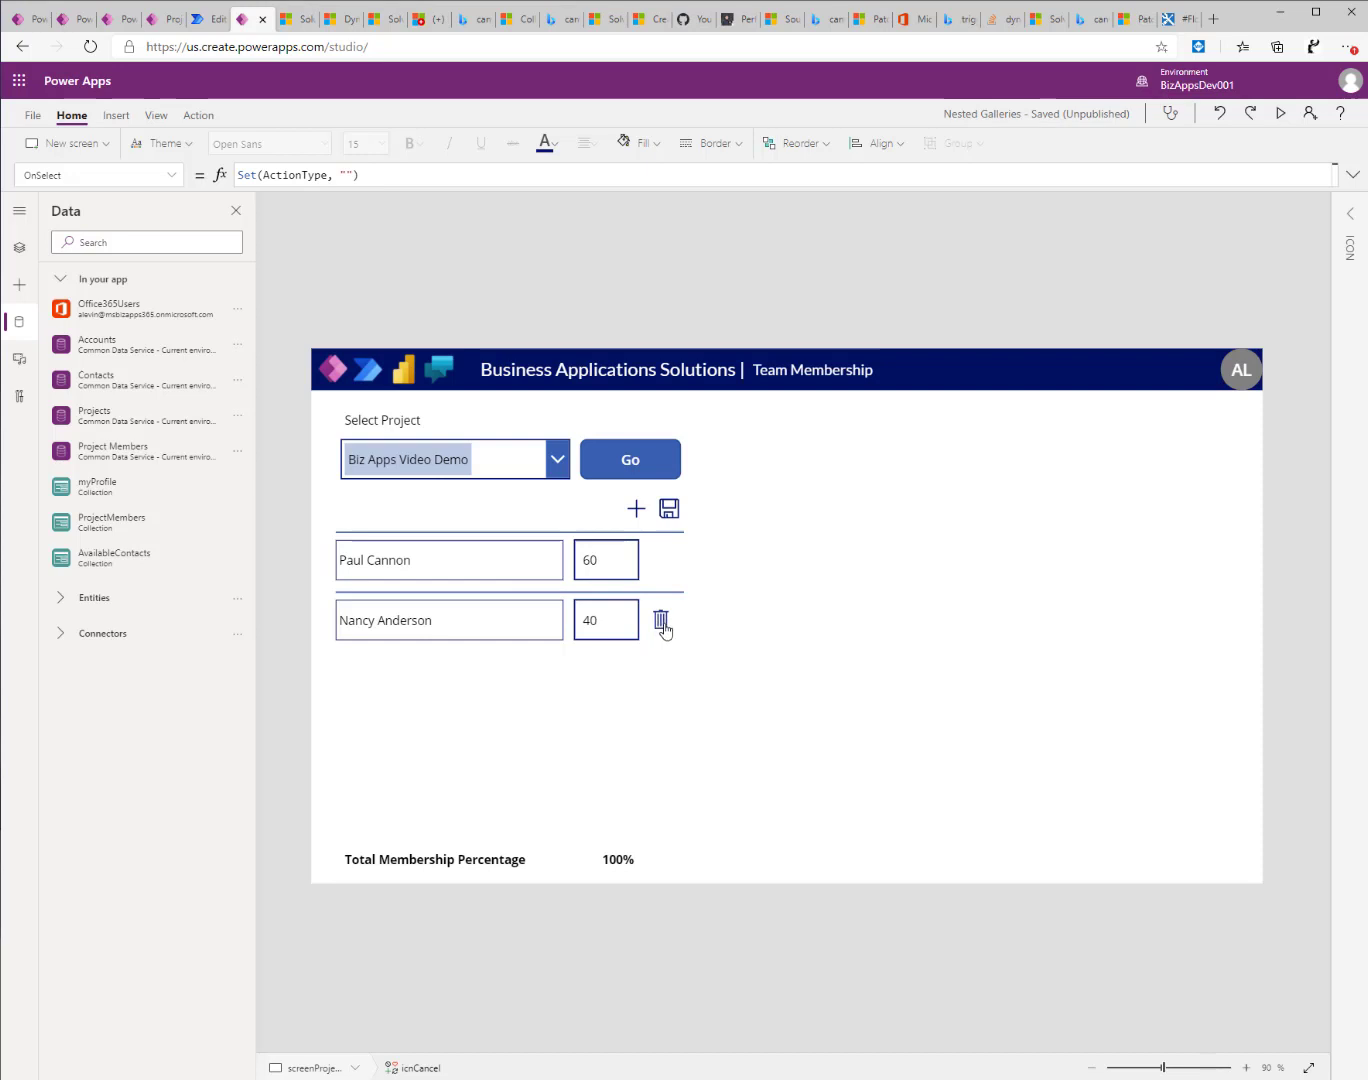
{"action": "mouse_move", "coordinate": [658, 630]}
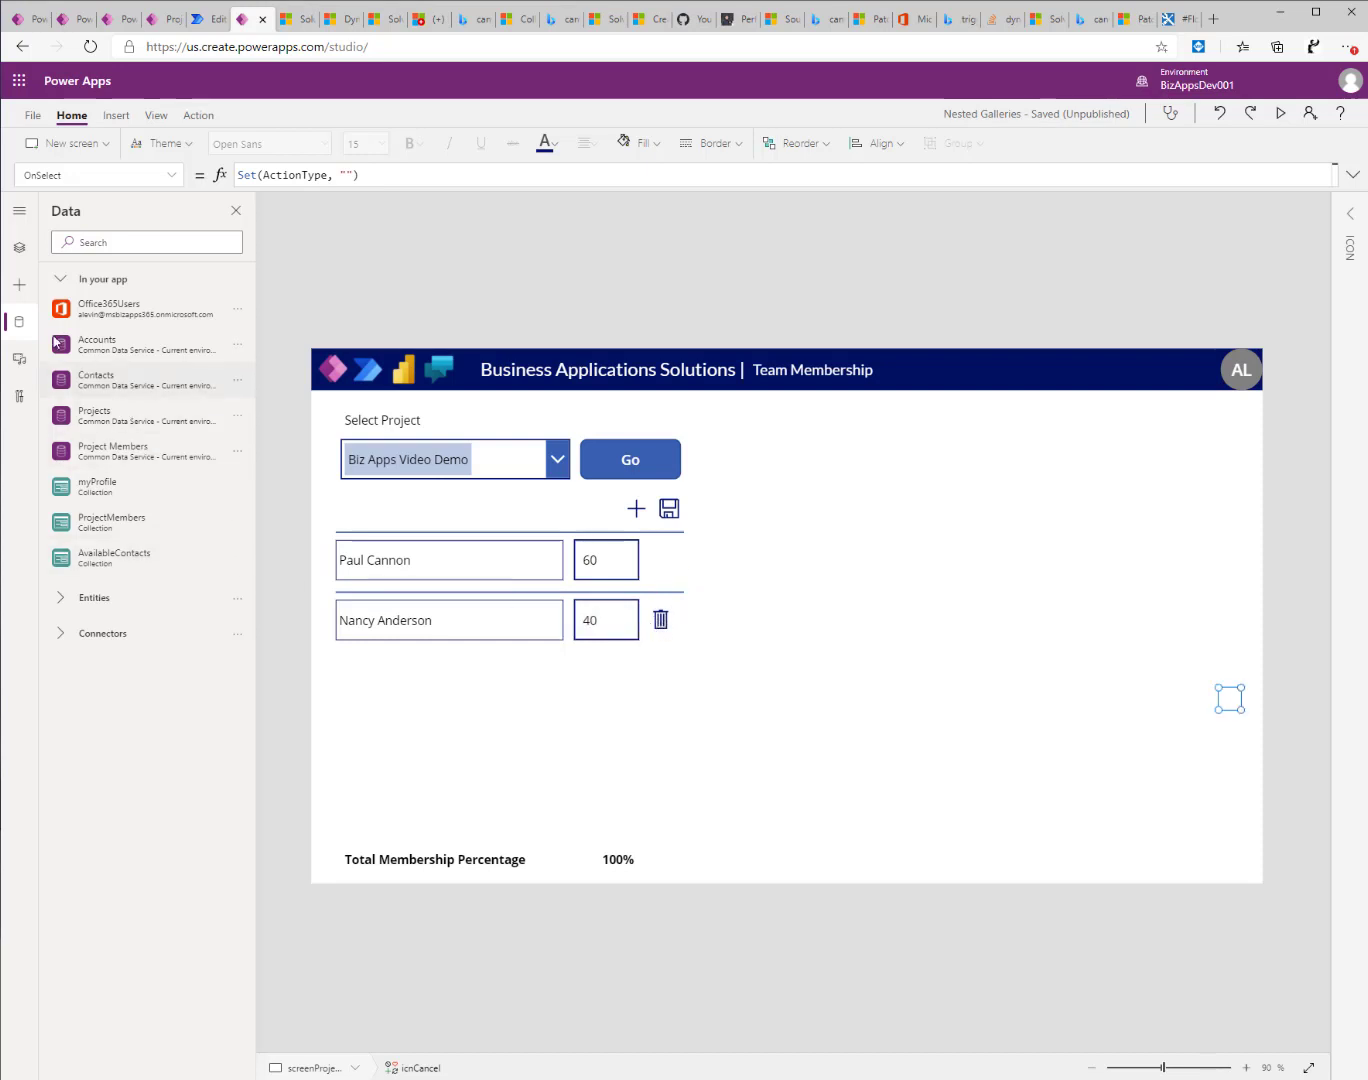
Open Tree view and expand icnDelete's OnSelect formula in galProjectMembers.
{"action": "left_click", "coordinate": [18, 247]}
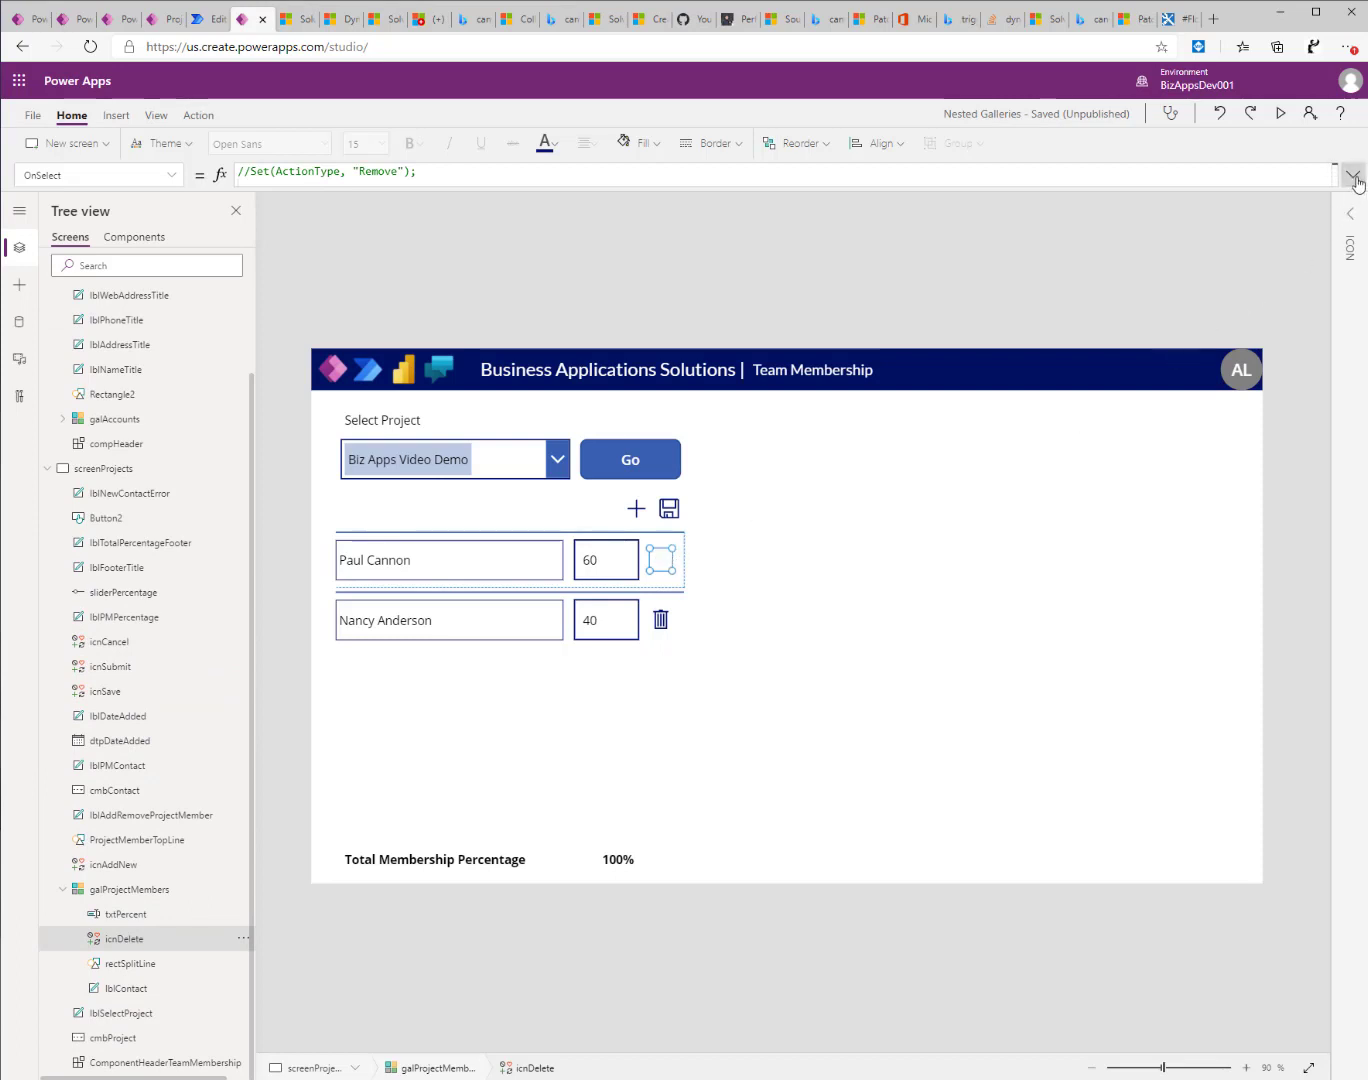
{"action": "left_click", "coordinate": [1353, 177]}
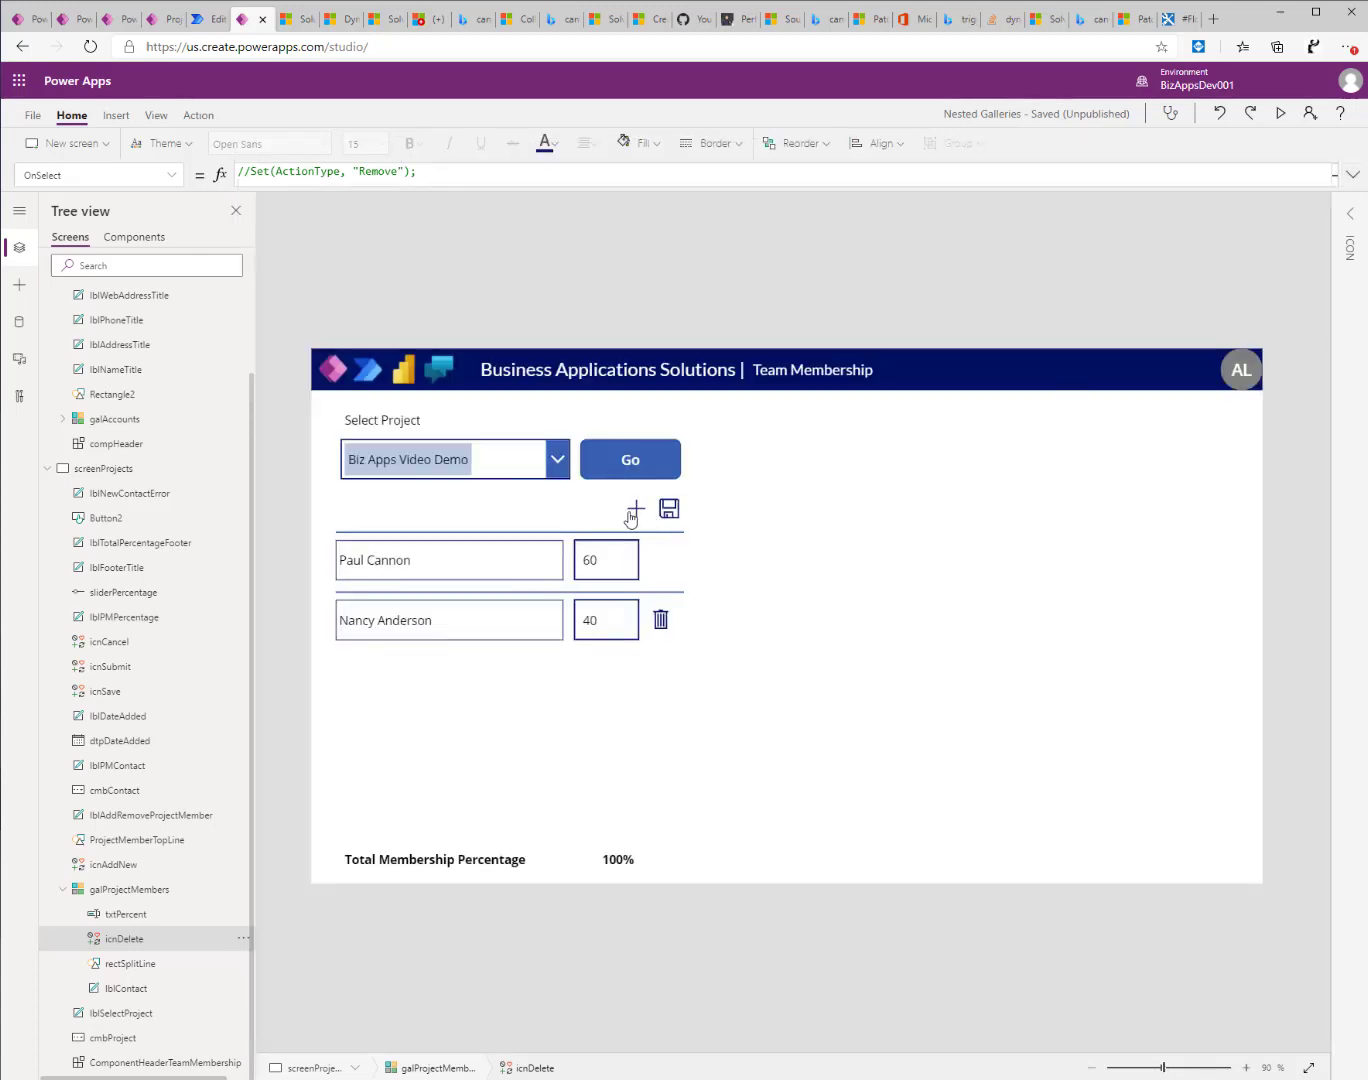
Show the Add Project Member panel to reach the icnSubmit formula.
{"action": "left_click", "coordinate": [635, 509]}
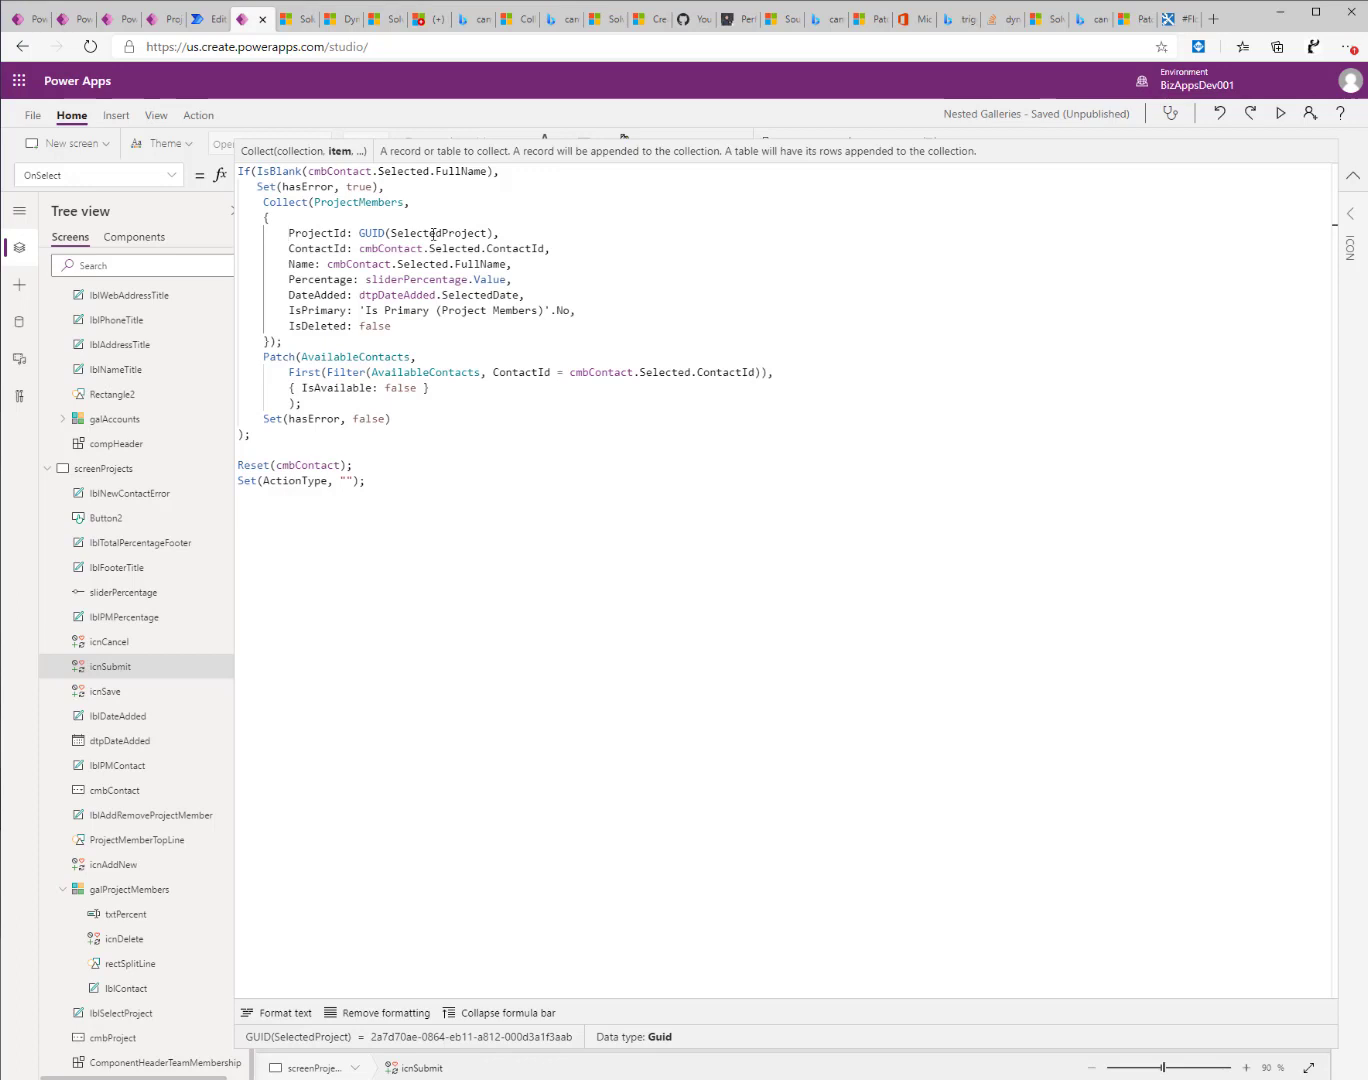
{"action": "mouse_move", "coordinate": [411, 281]}
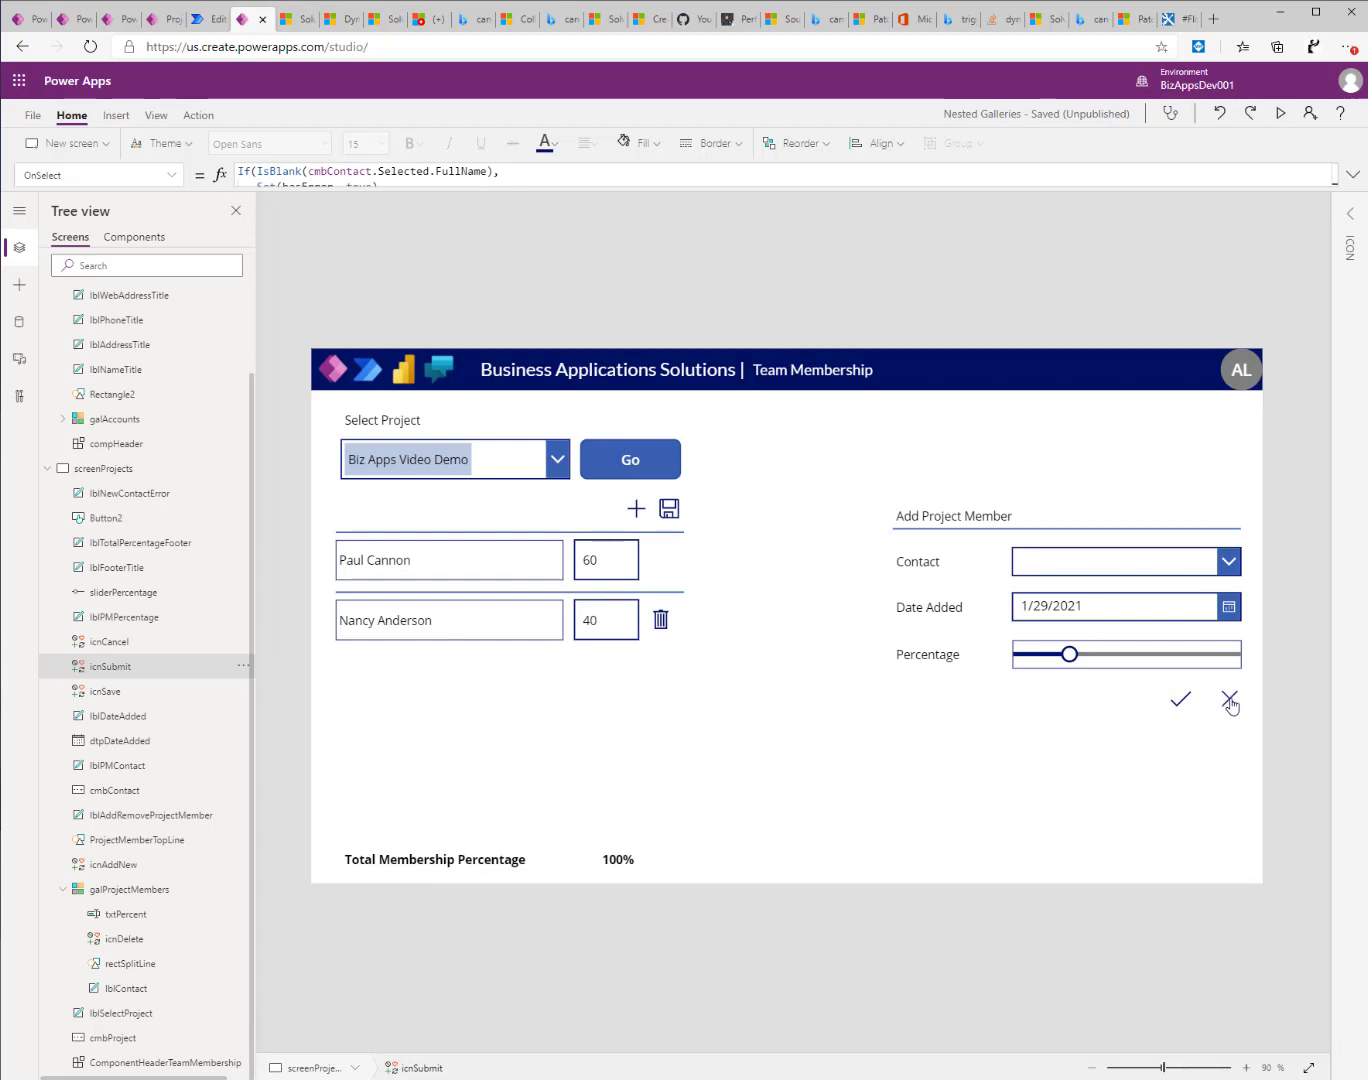
Close the Add Project Member panel and expand the icnSave OnSelect formula.
{"action": "left_click", "coordinate": [1229, 701]}
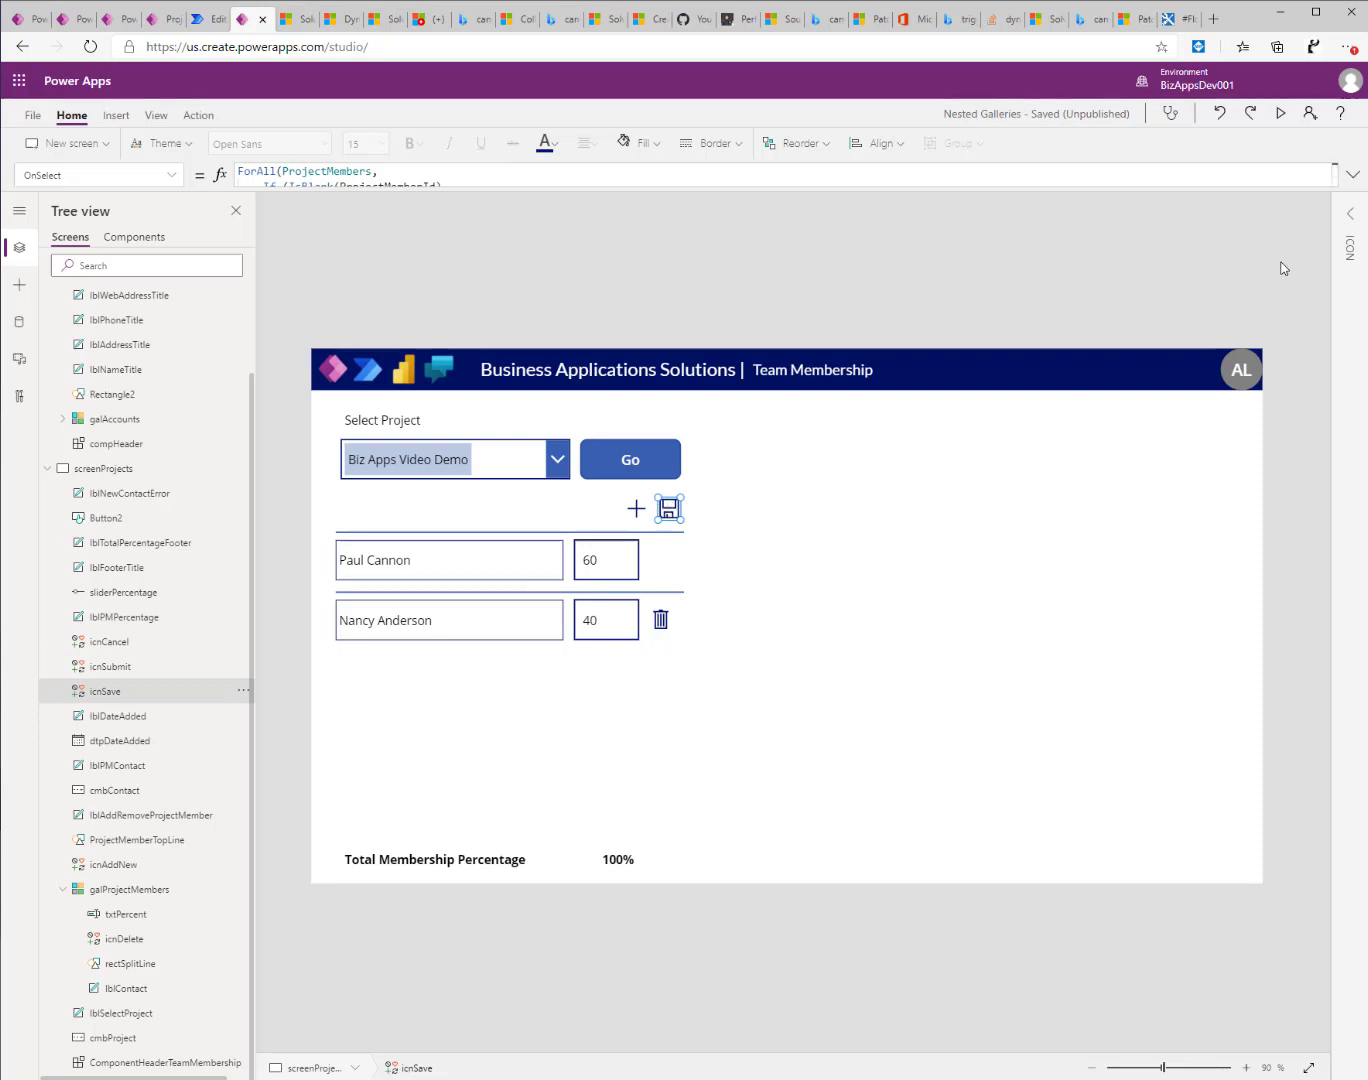
{"action": "left_click", "coordinate": [1355, 175]}
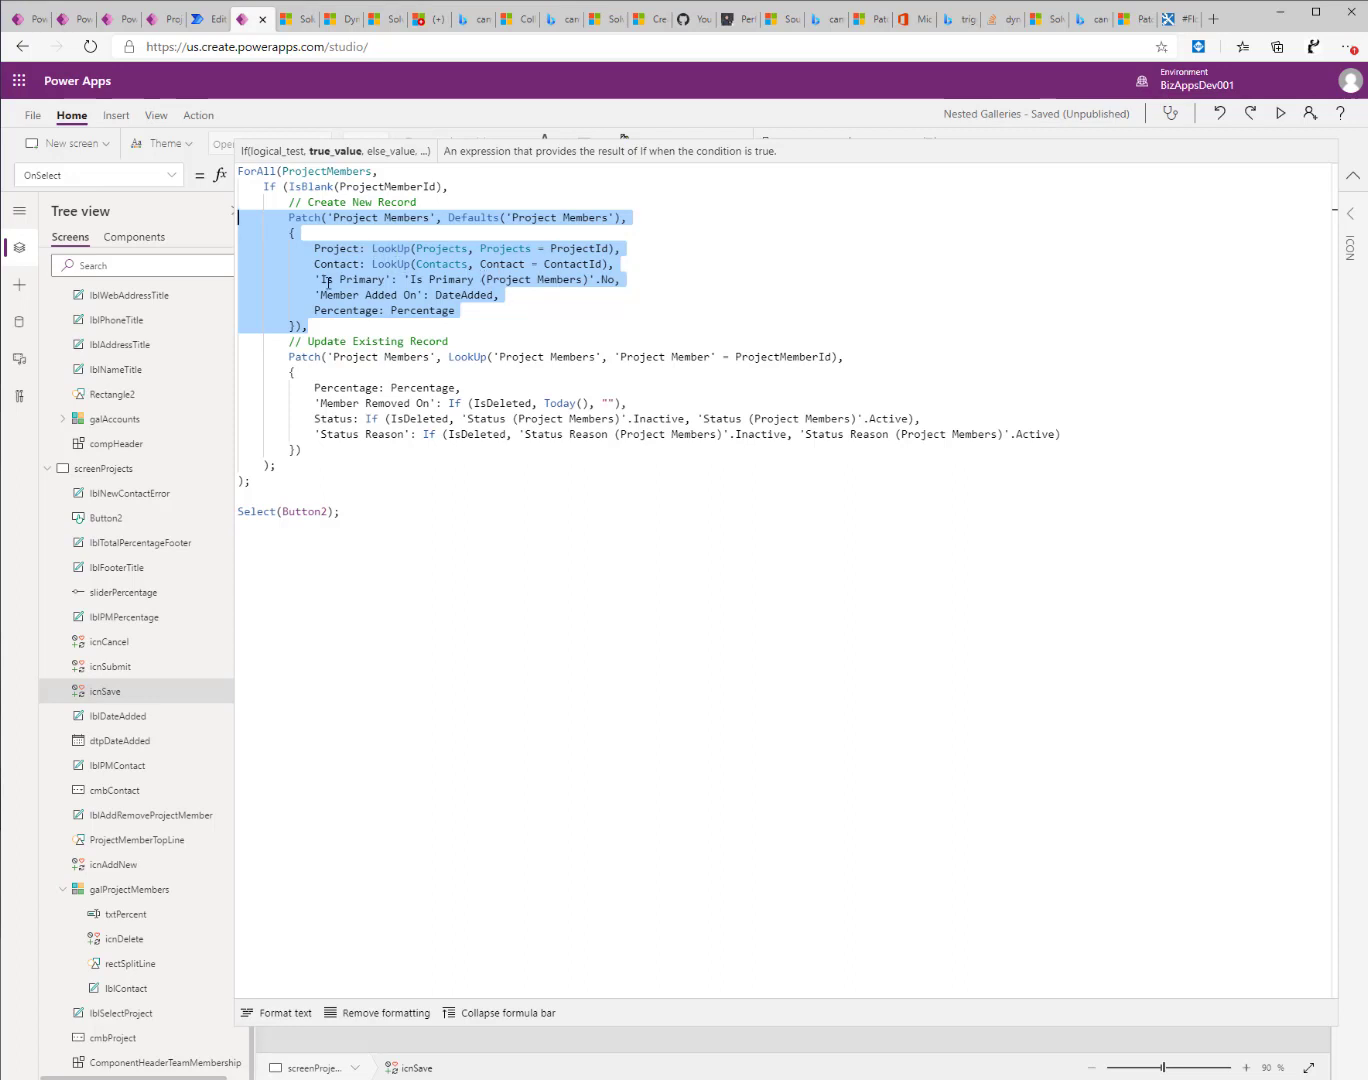
{"action": "mouse_move", "coordinate": [416, 295]}
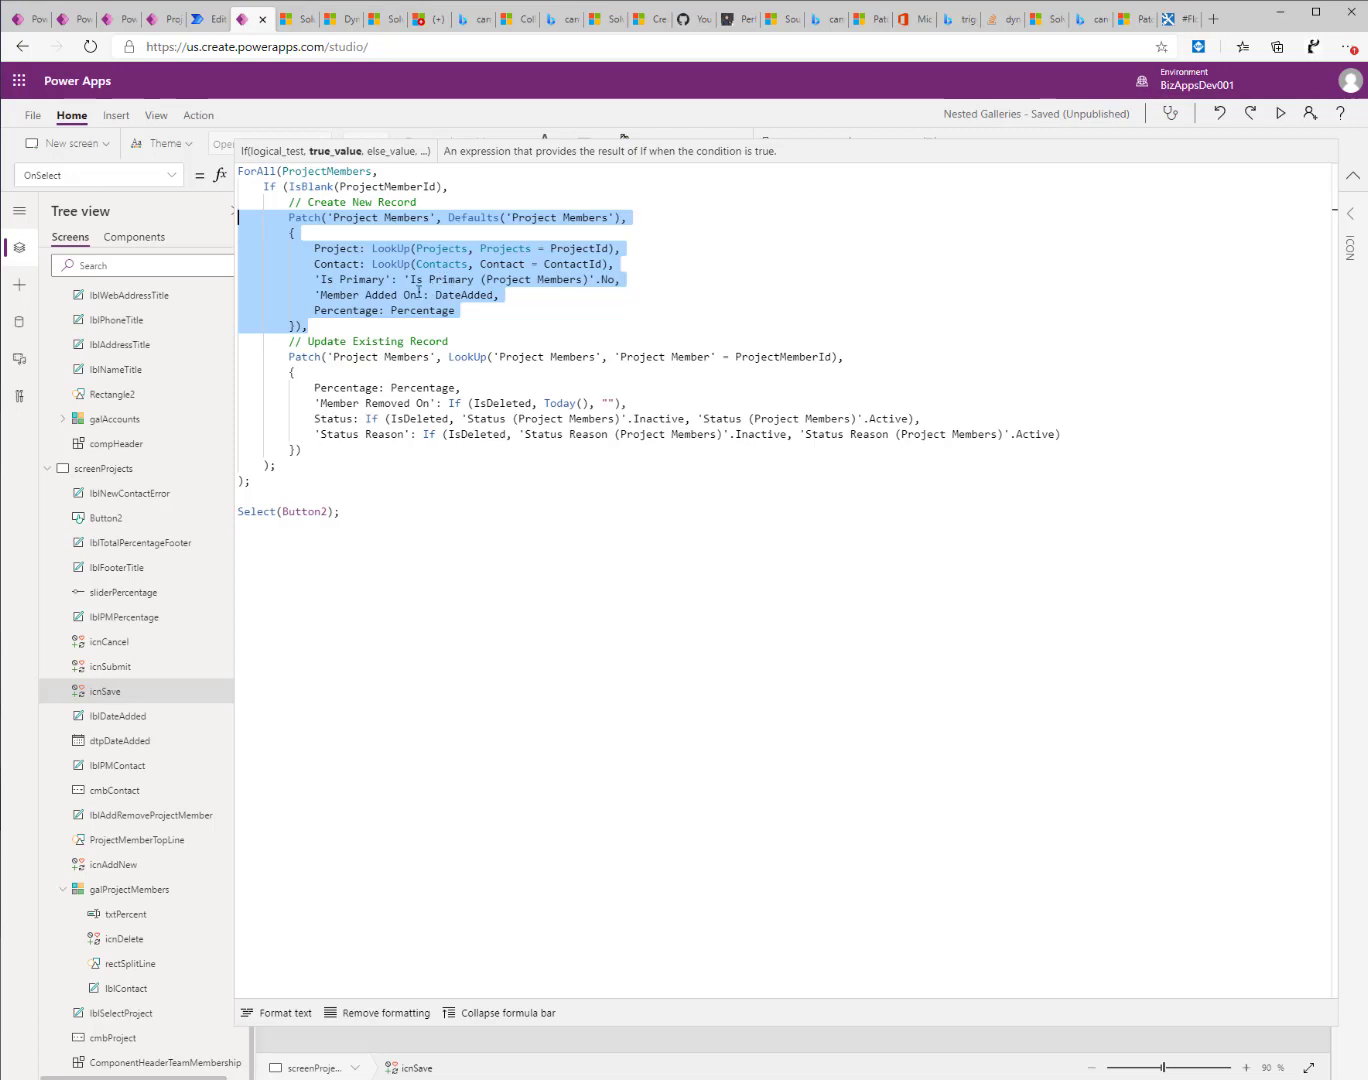
{"action": "mouse_move", "coordinate": [526, 295]}
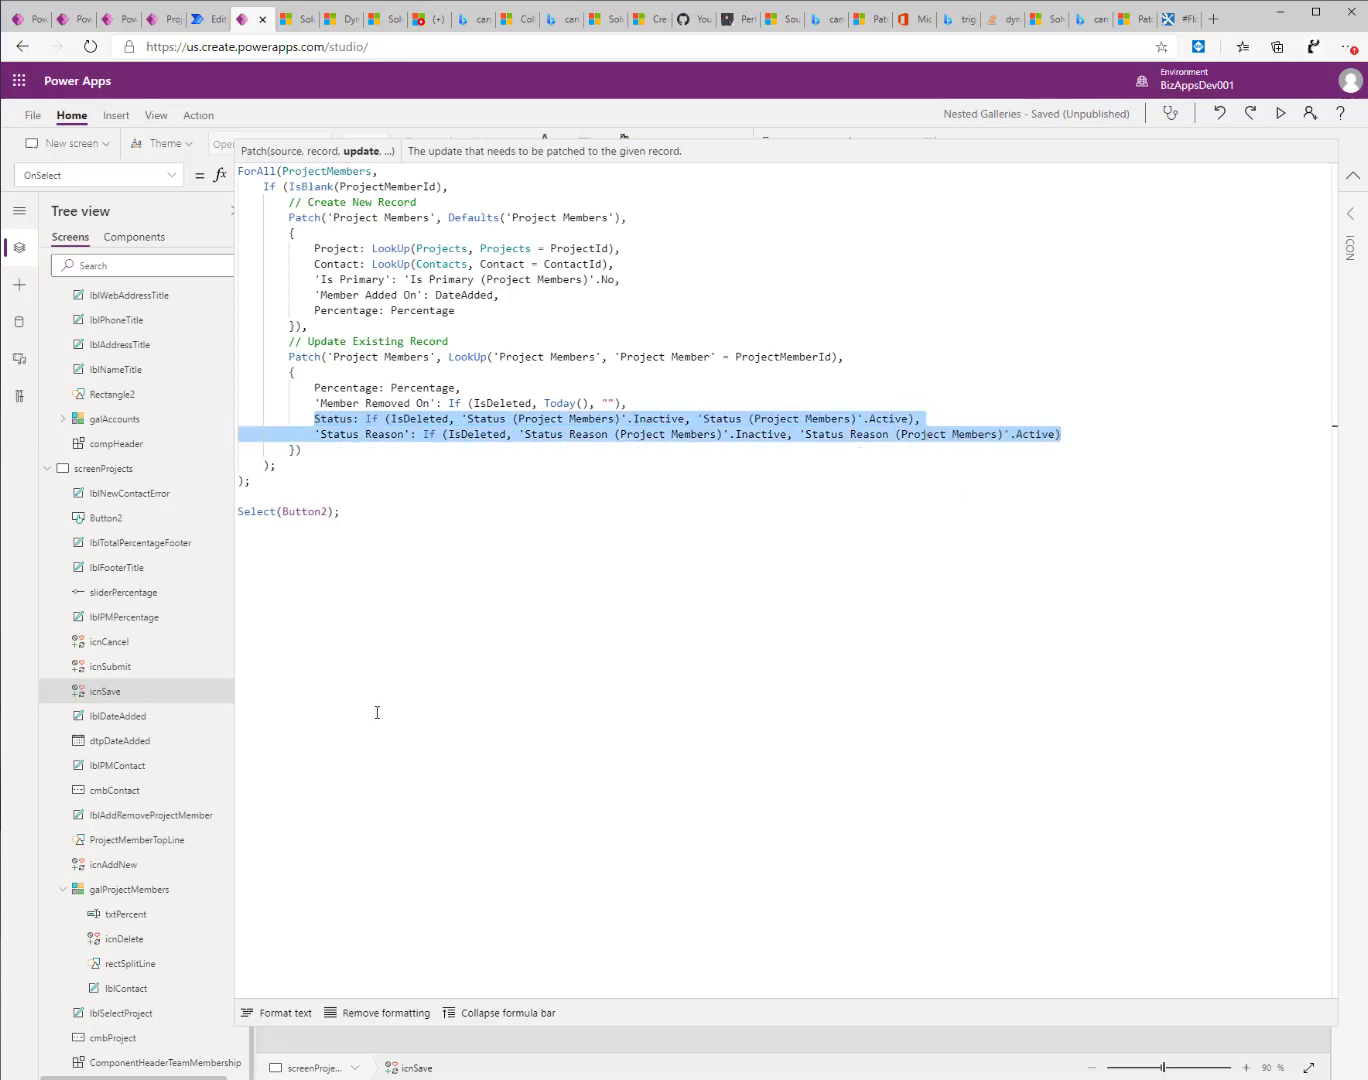
{"action": "mouse_move", "coordinate": [429, 450]}
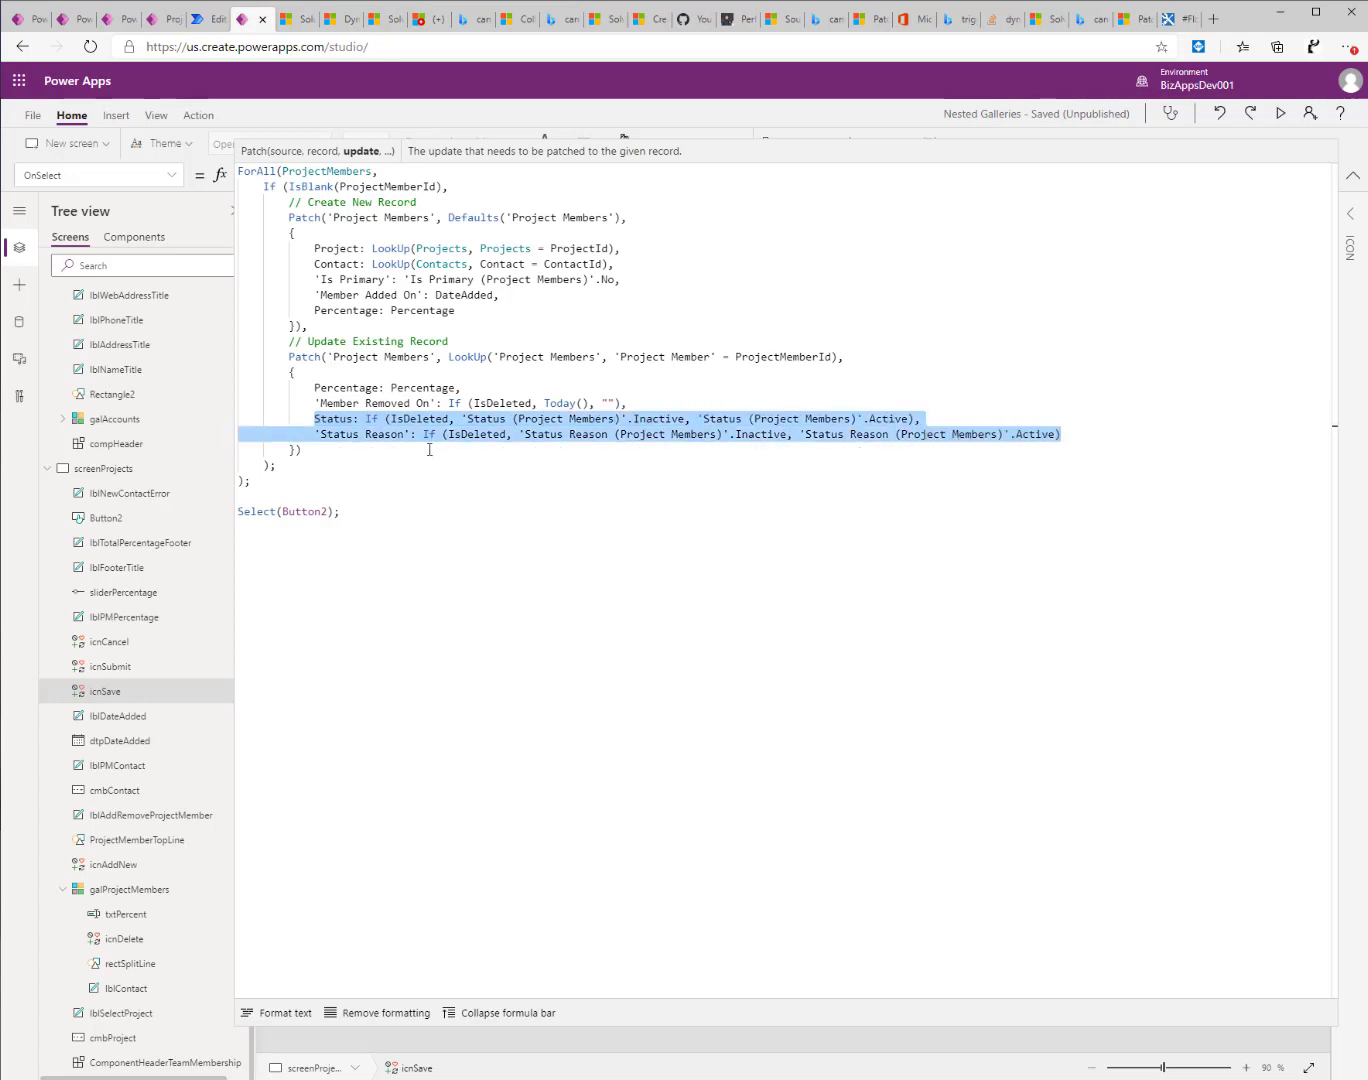